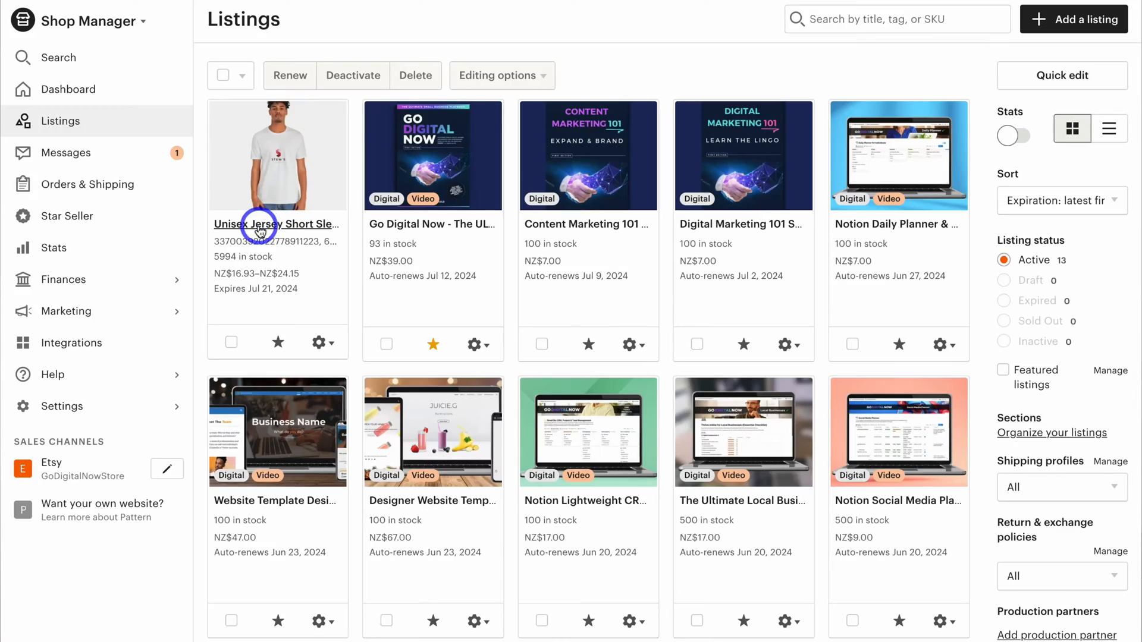
Step: Open the Unisex Jersey Short Sleeve Tee listing from the Etsy shop's active listings
click(259, 224)
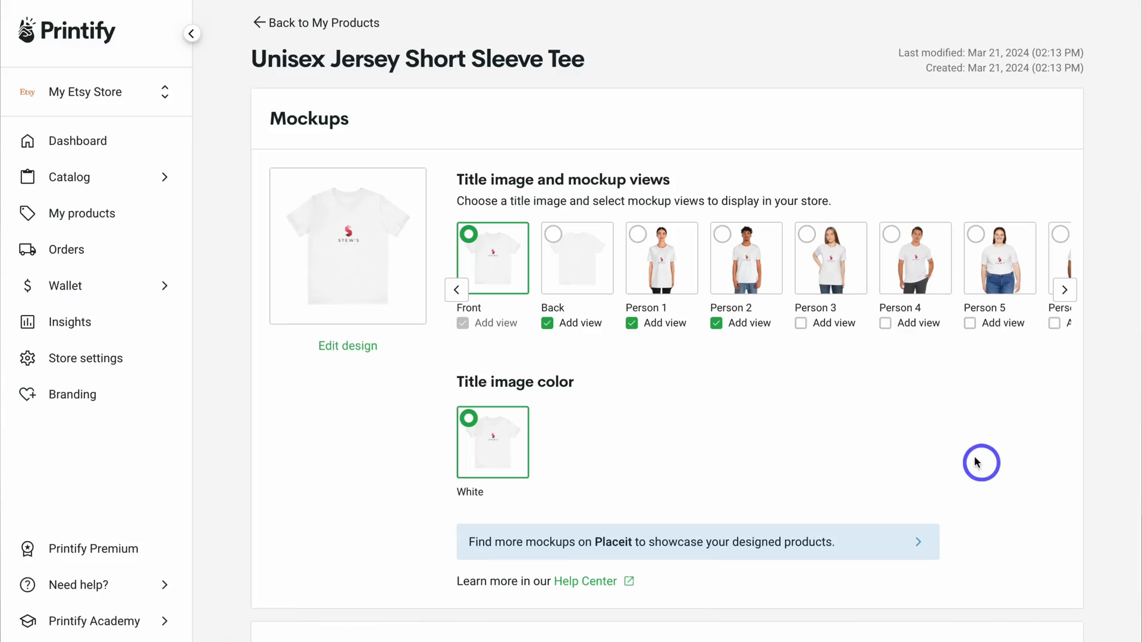
Step: Scroll through the tee's mockups, listing details and shipping sections
scroll(down, 3)
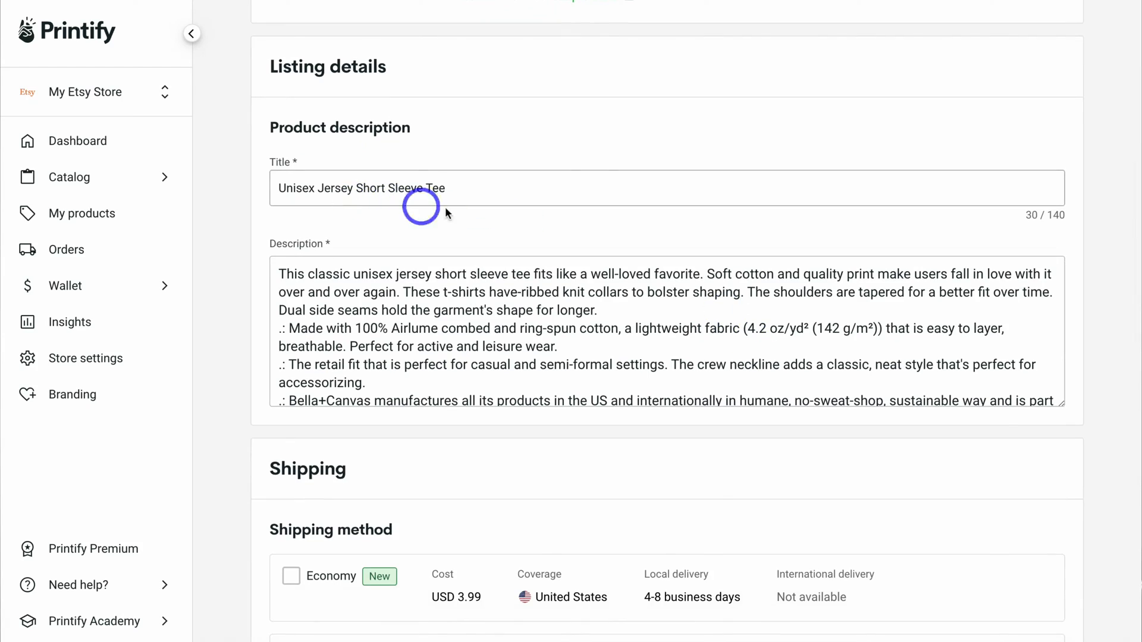
scroll(down, 3)
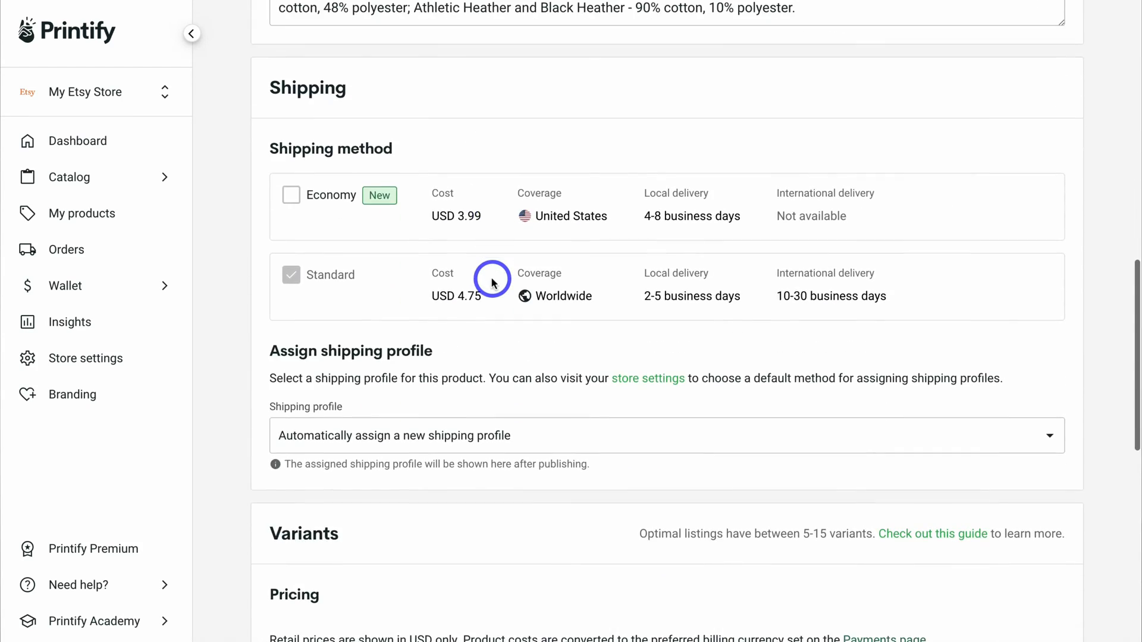
scroll(down, 3)
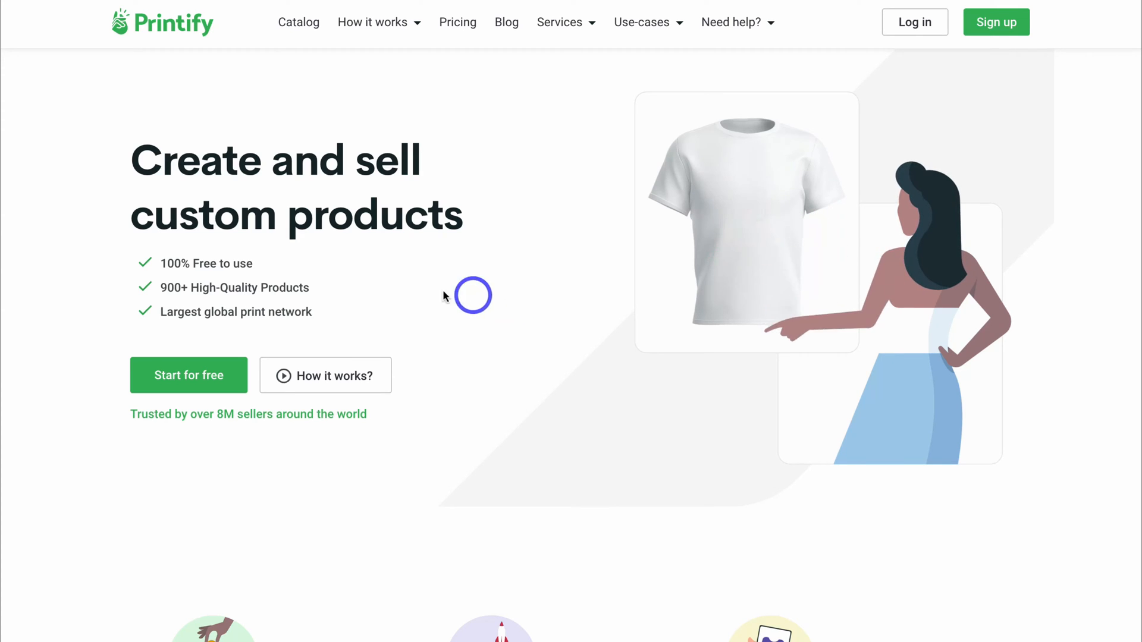
click(188, 374)
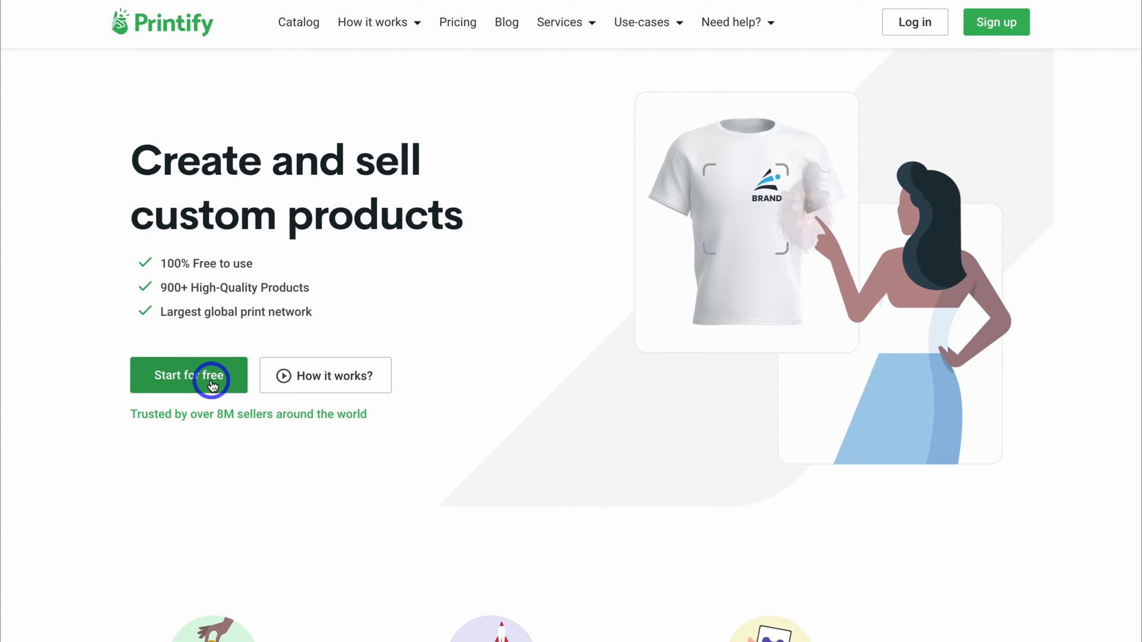
Step: Enter the Printify dashboard and start adding a new store, reaching the Etsy sales channel card
click(205, 374)
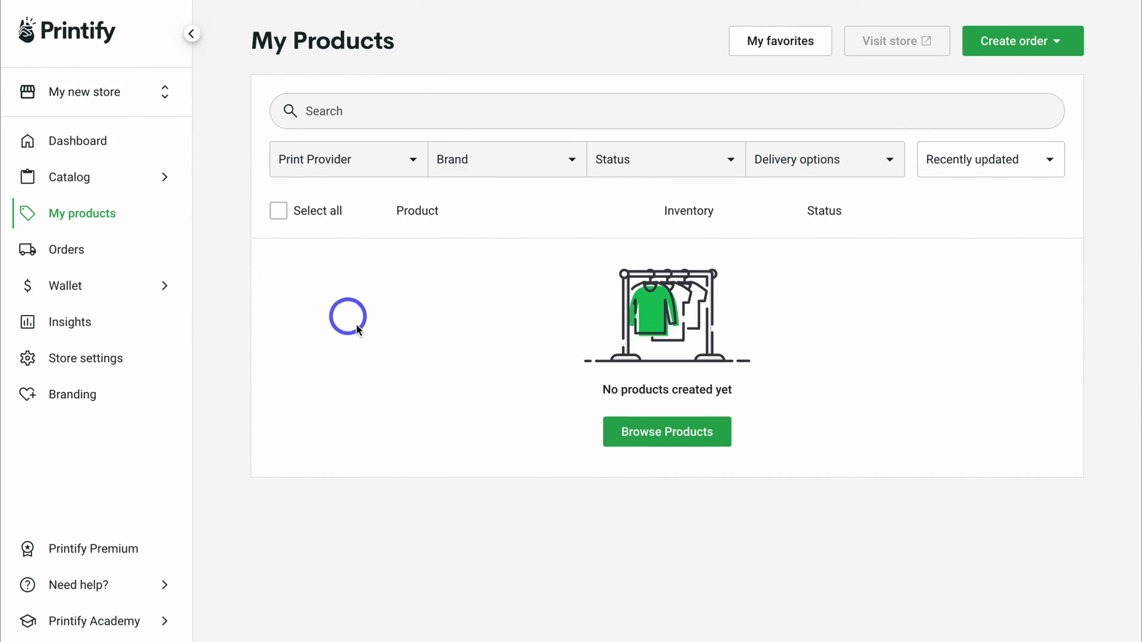
mouse_move(421, 308)
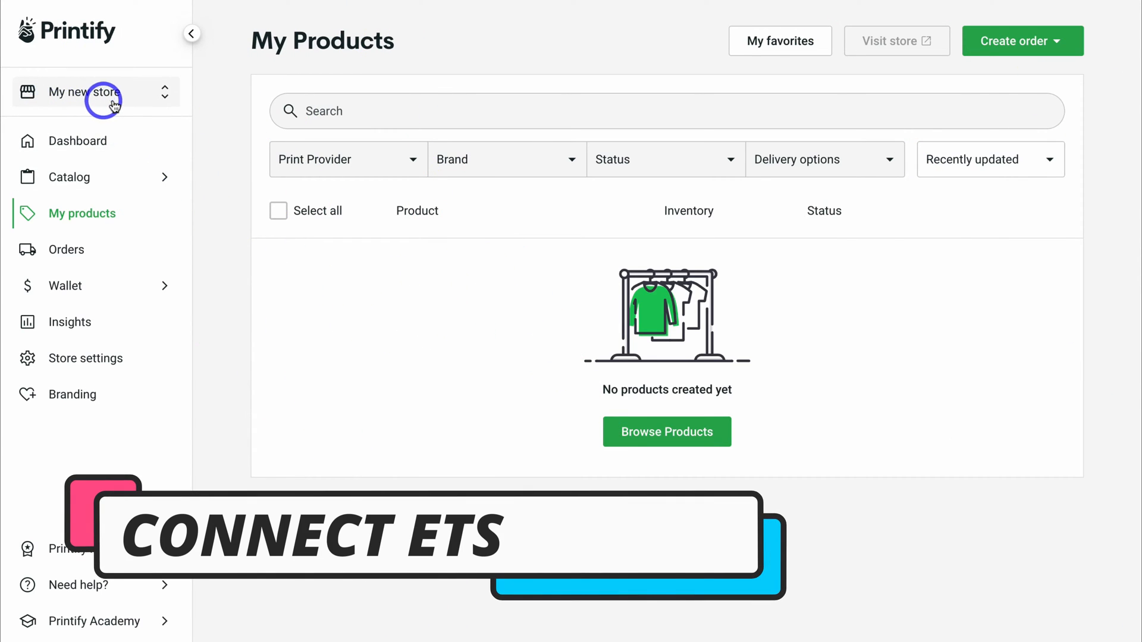
click(110, 93)
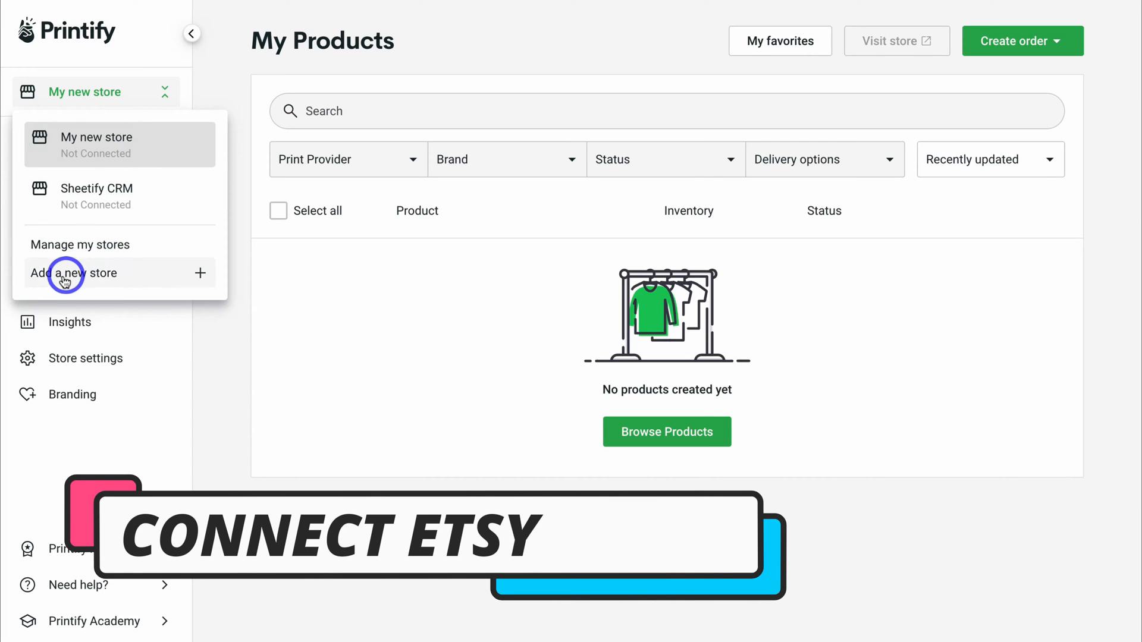
click(64, 273)
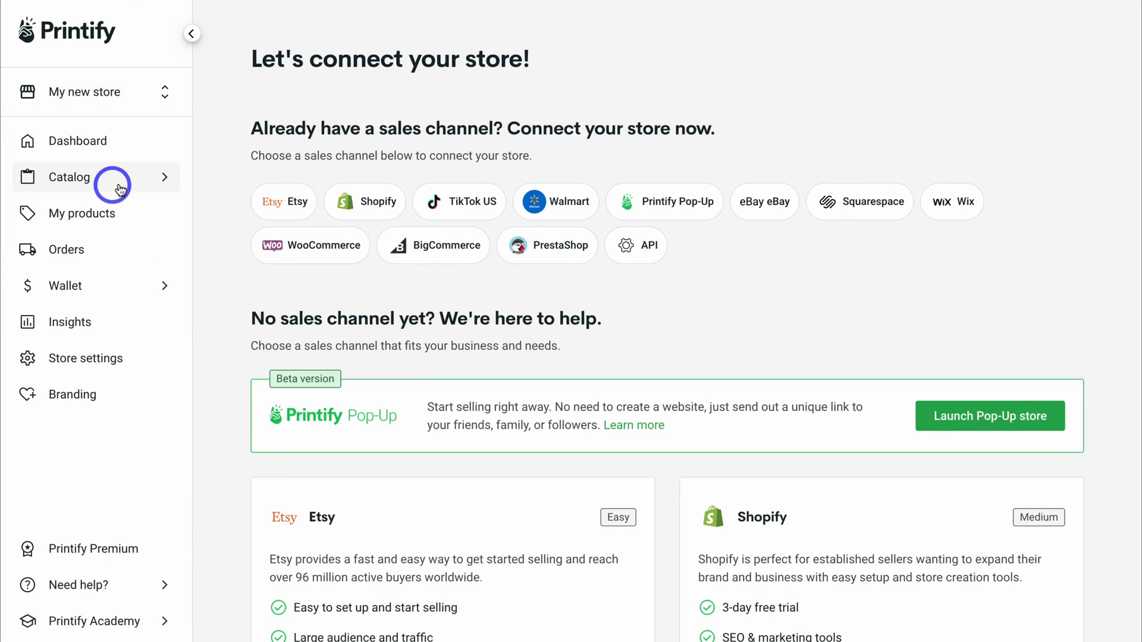
scroll(down, 3)
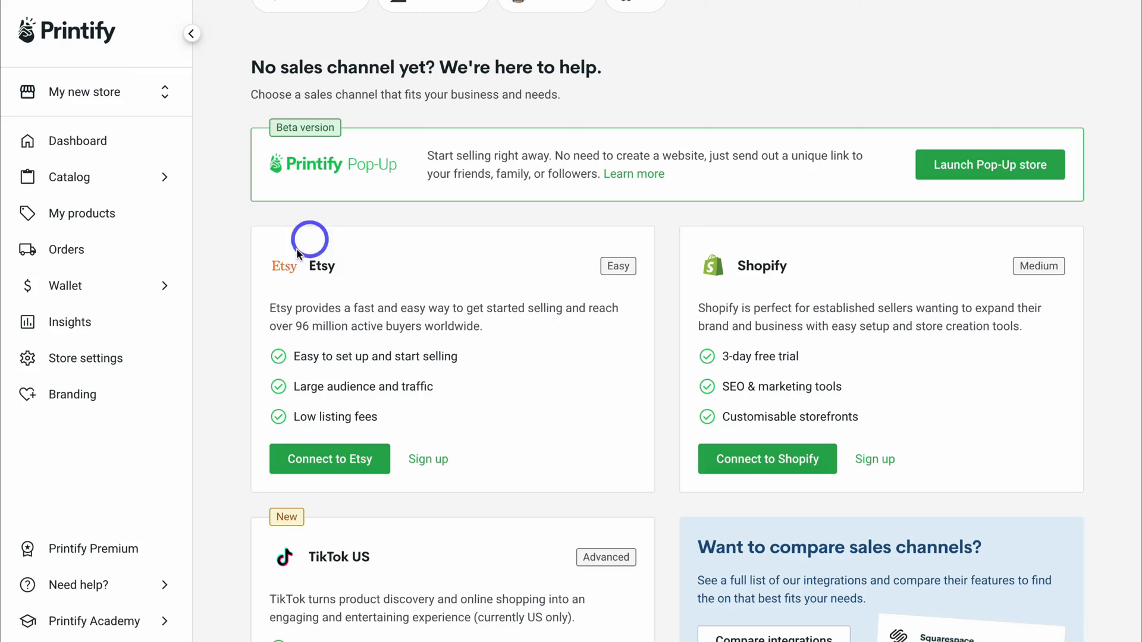
mouse_move(763, 297)
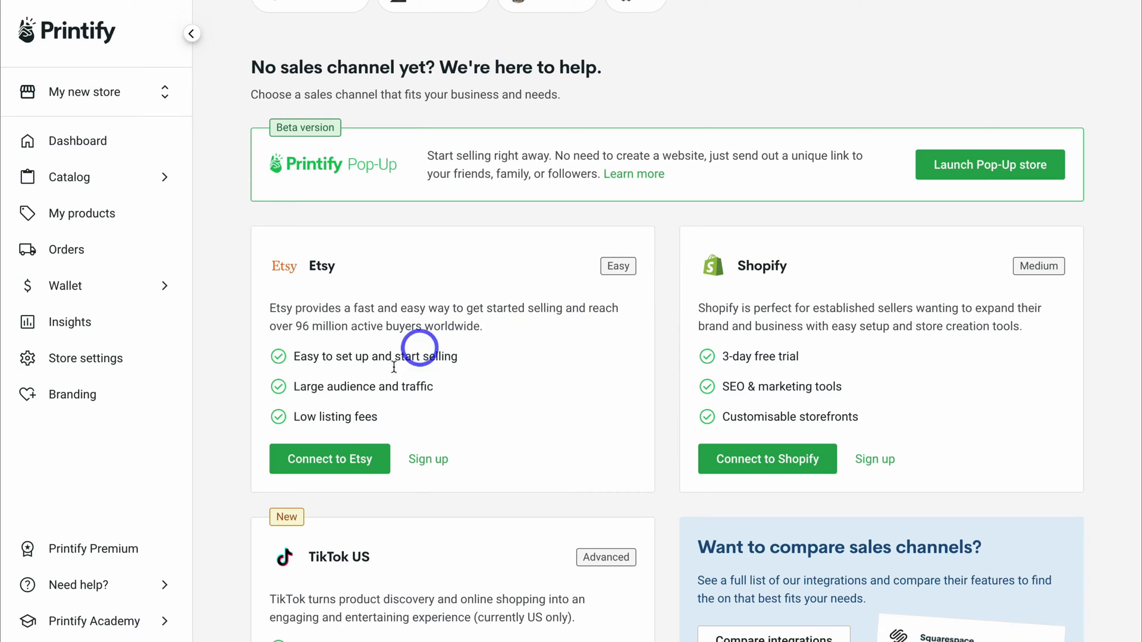
Step: Connect the Etsy store and grant Printify access to the Etsy shop
click(330, 460)
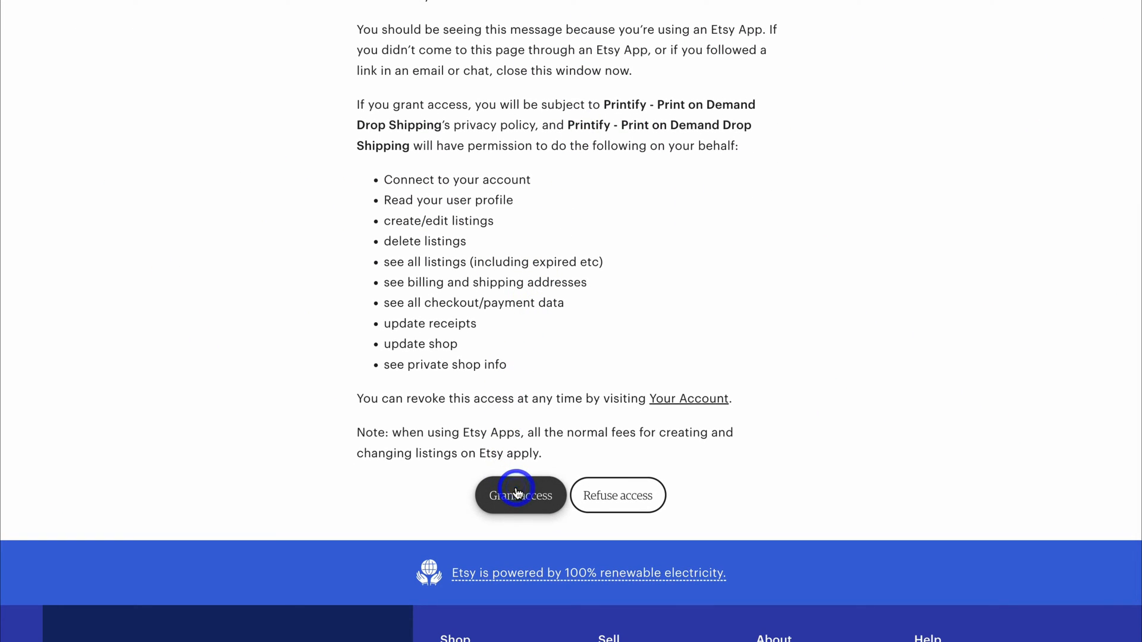
click(520, 495)
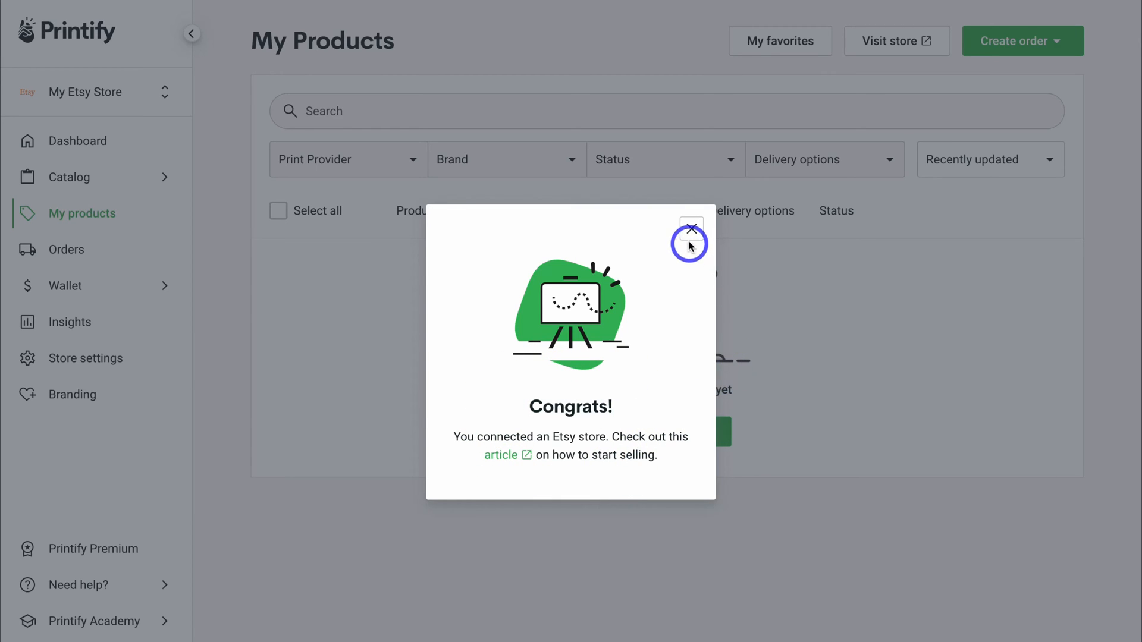
Step: Dismiss the store-connection confirmation and browse the product catalog toward the T-shirts
click(691, 228)
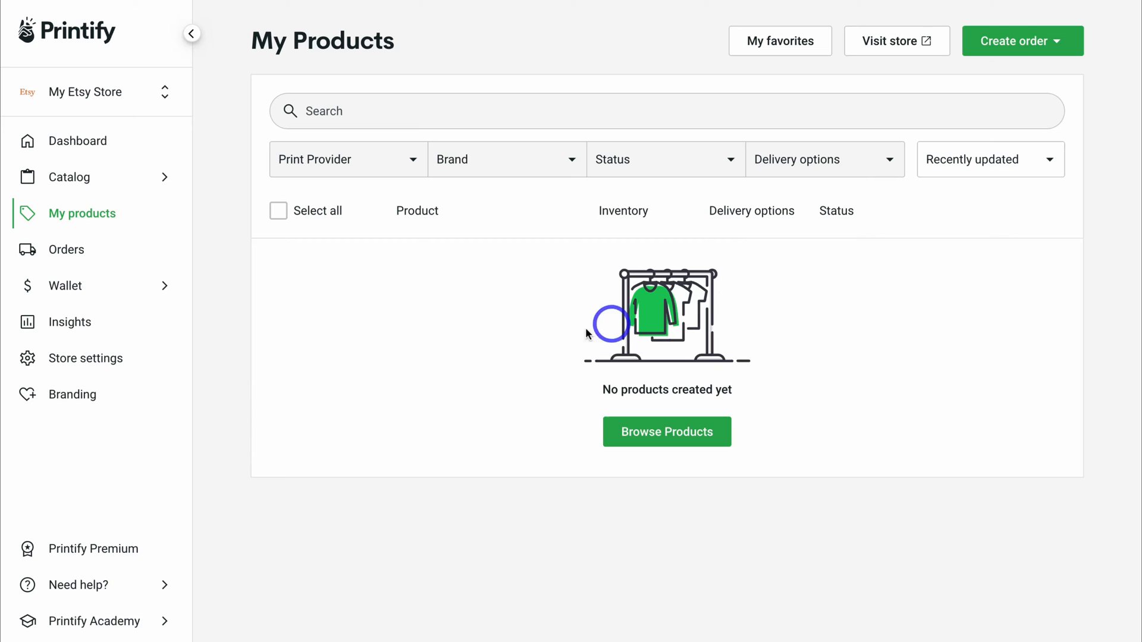
mouse_move(699, 464)
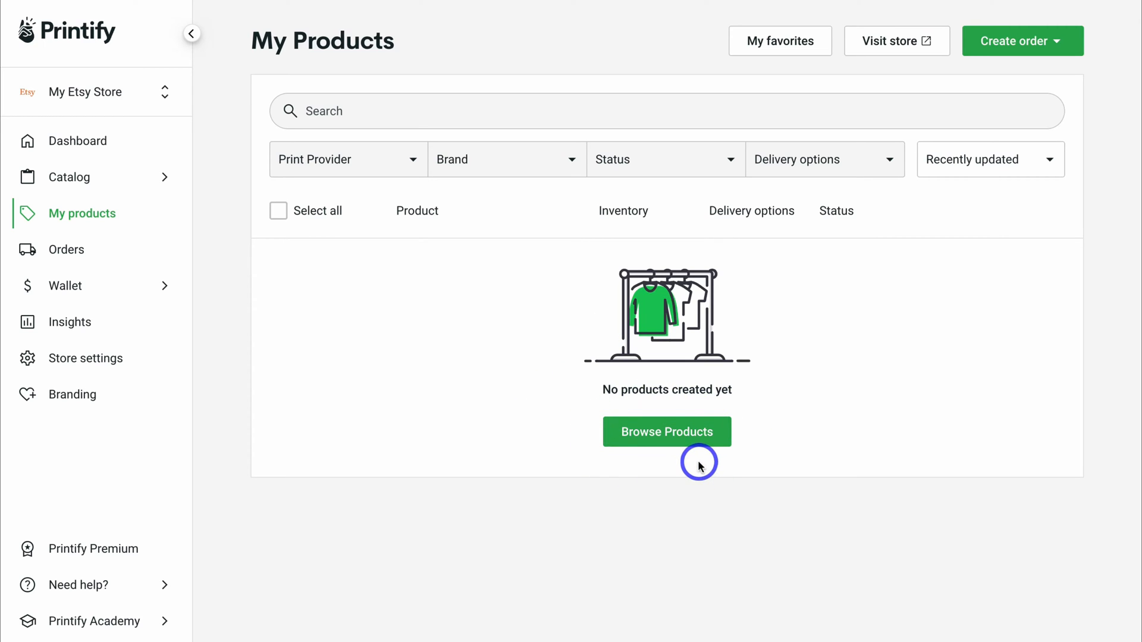
click(666, 432)
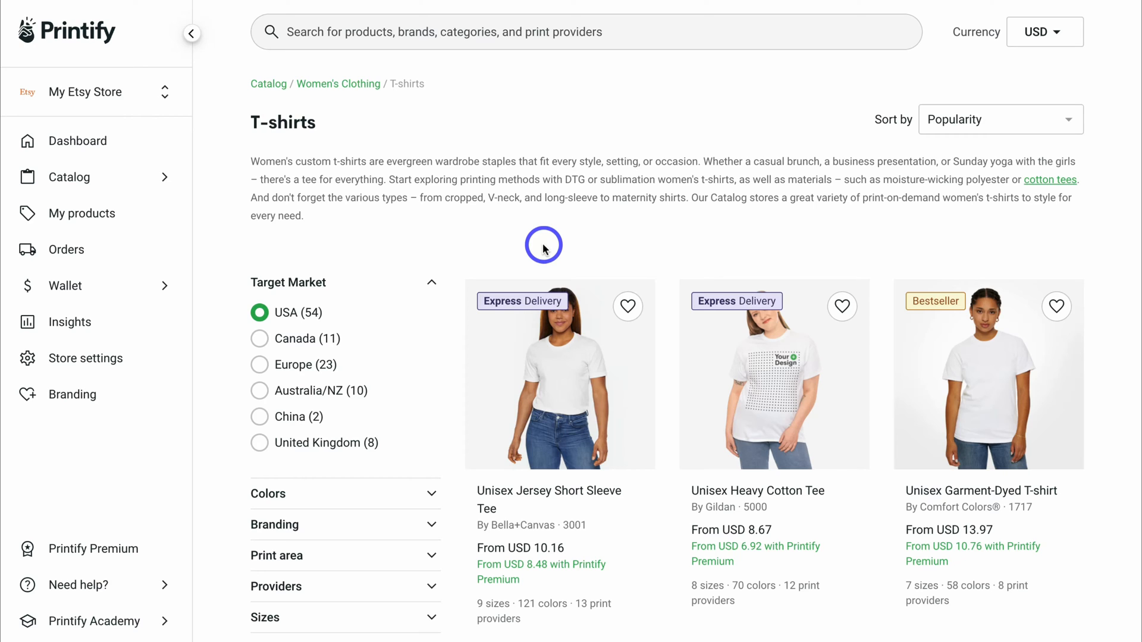
mouse_move(561, 321)
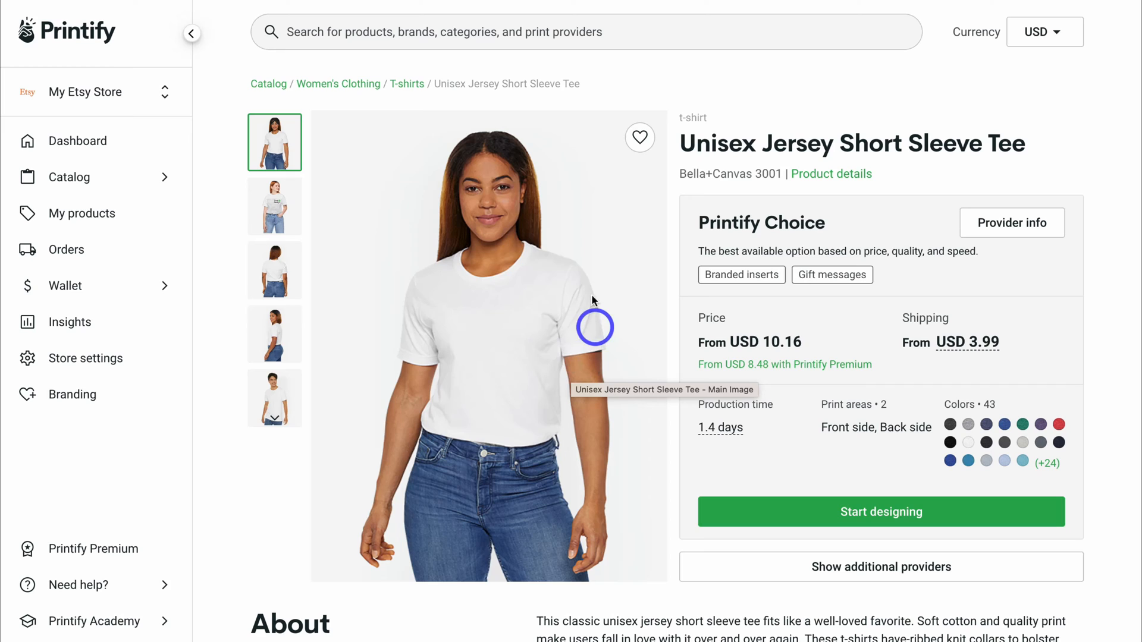
mouse_move(842, 333)
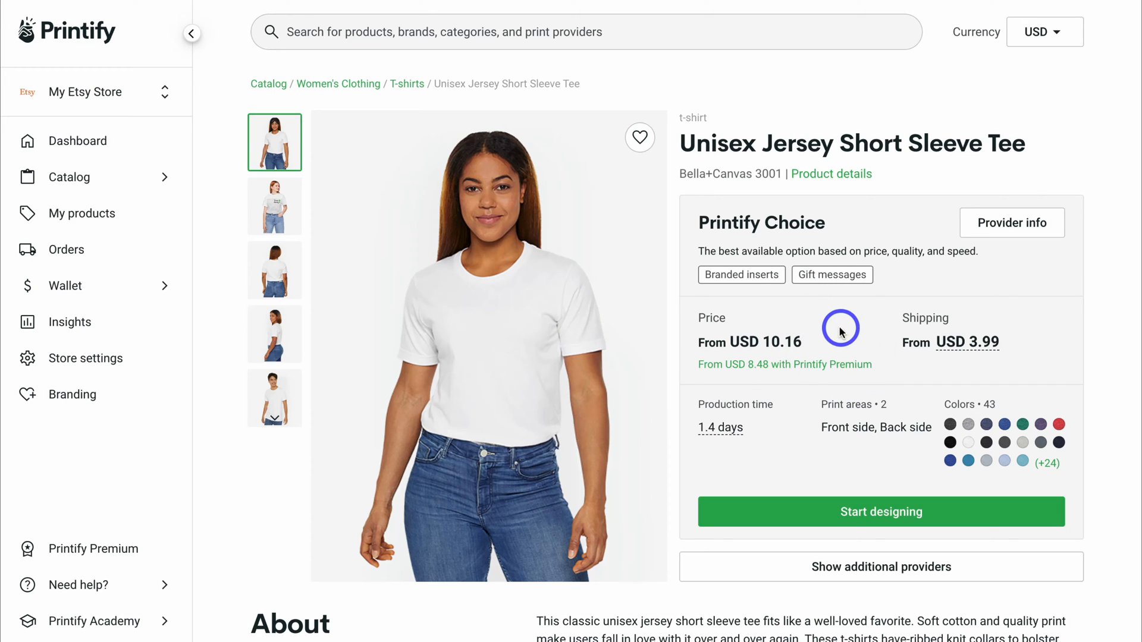
Step: Start designing the tee, place the Stew's Consulting logo and enlarge it to about 6.62 in across the chest
click(882, 512)
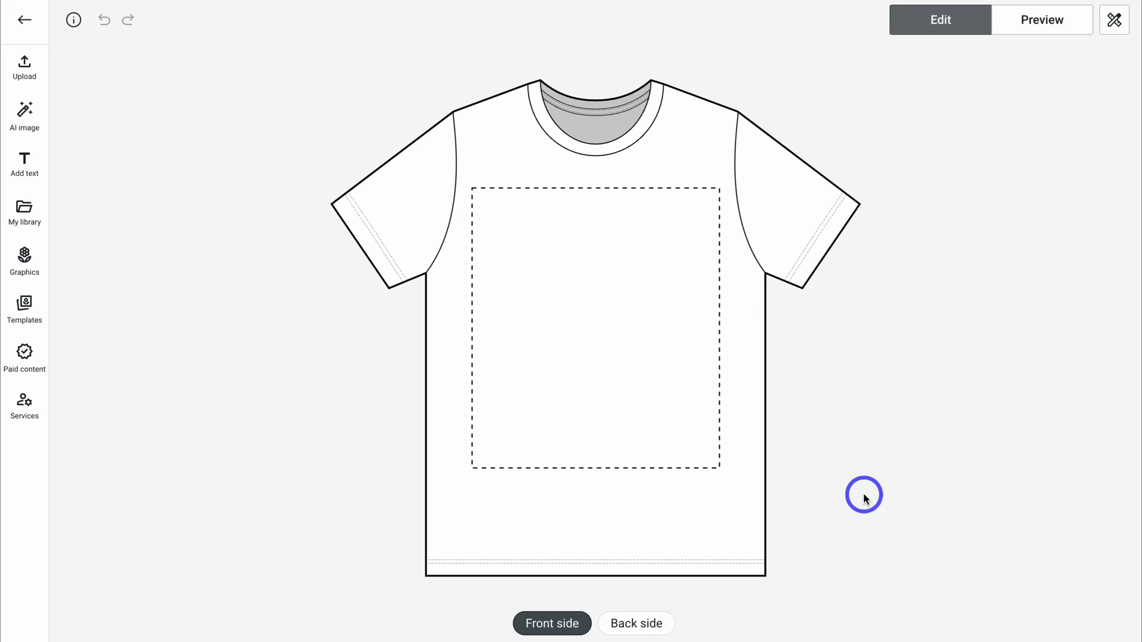
mouse_move(873, 505)
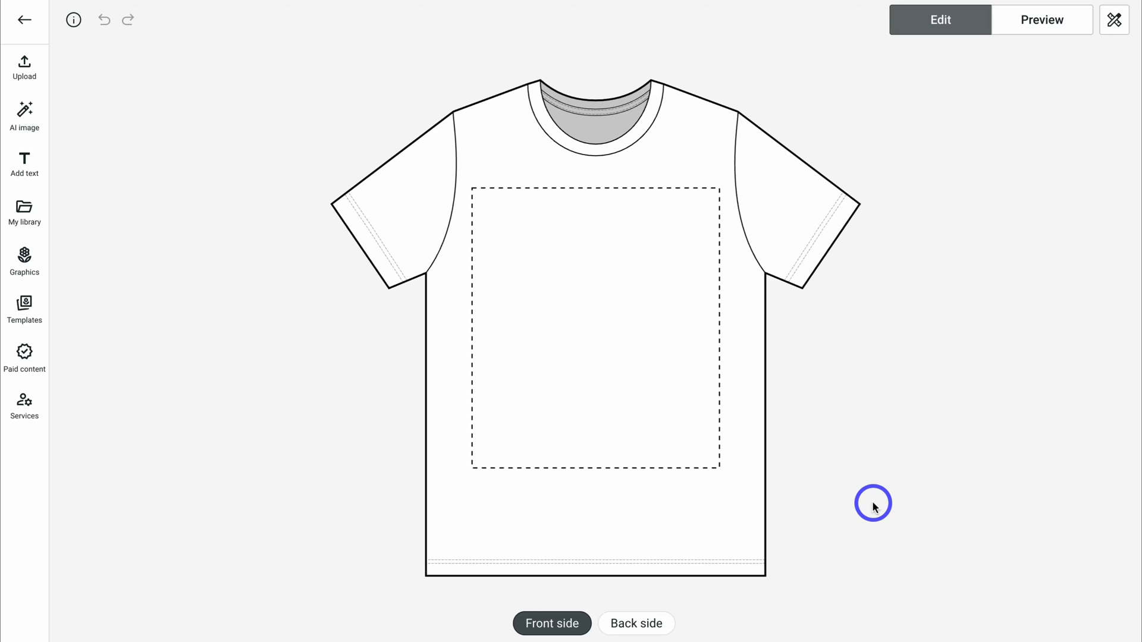
mouse_move(200, 474)
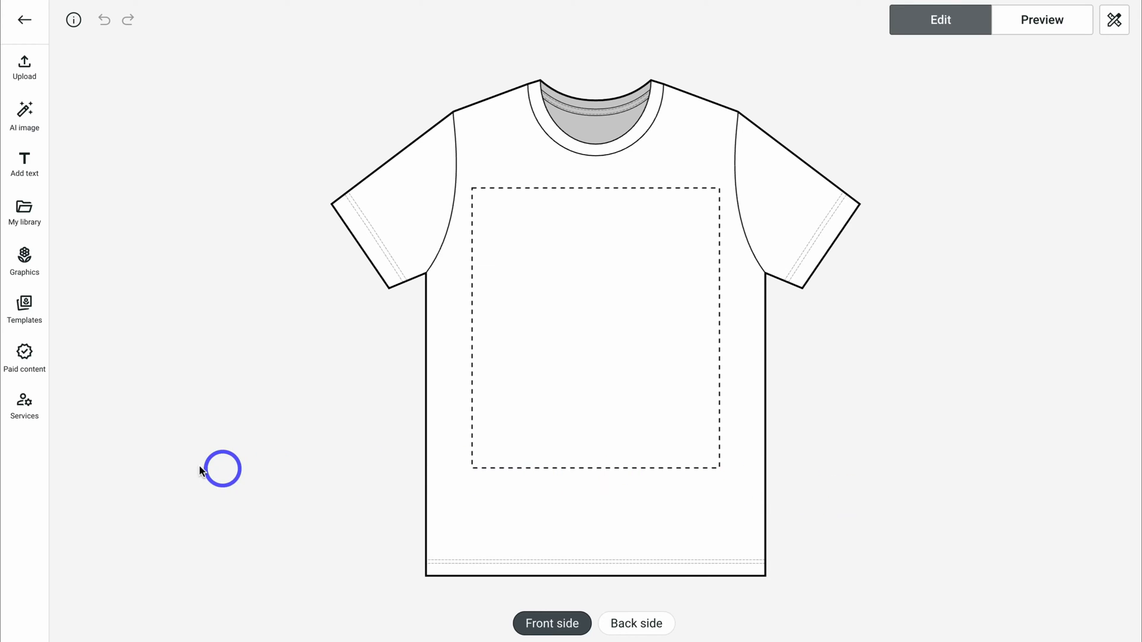
mouse_move(76, 144)
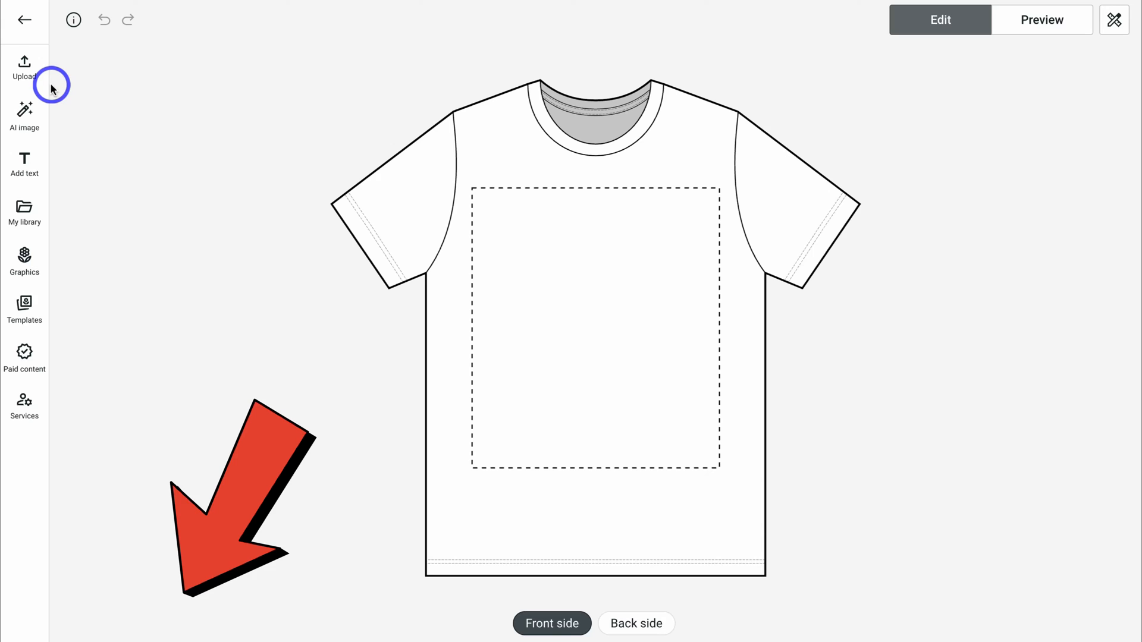
mouse_move(24, 160)
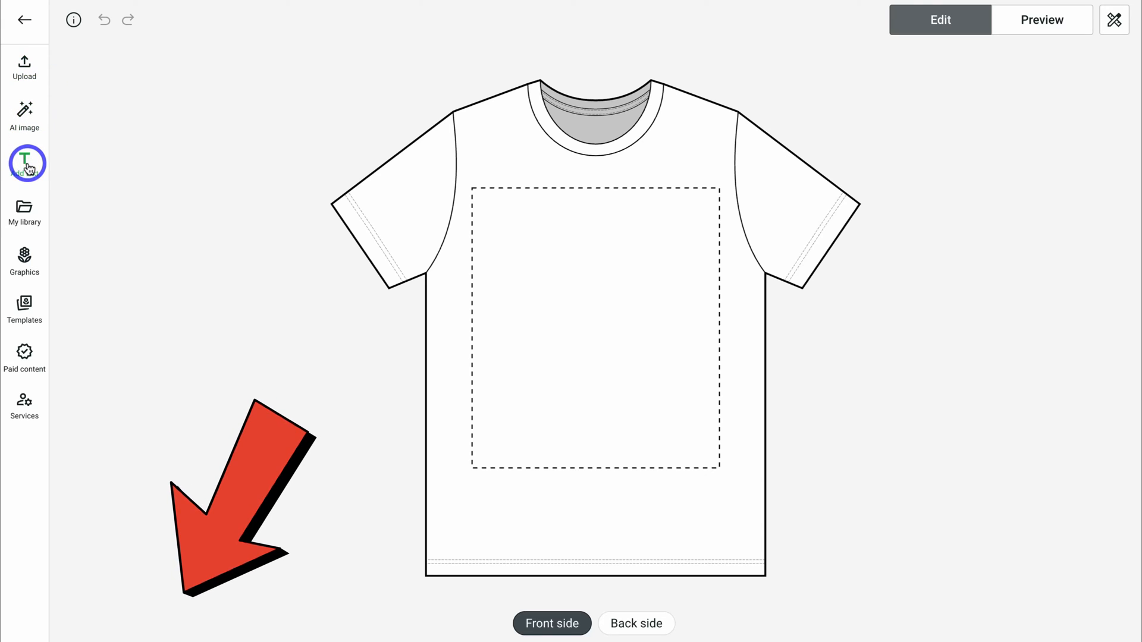
click(24, 67)
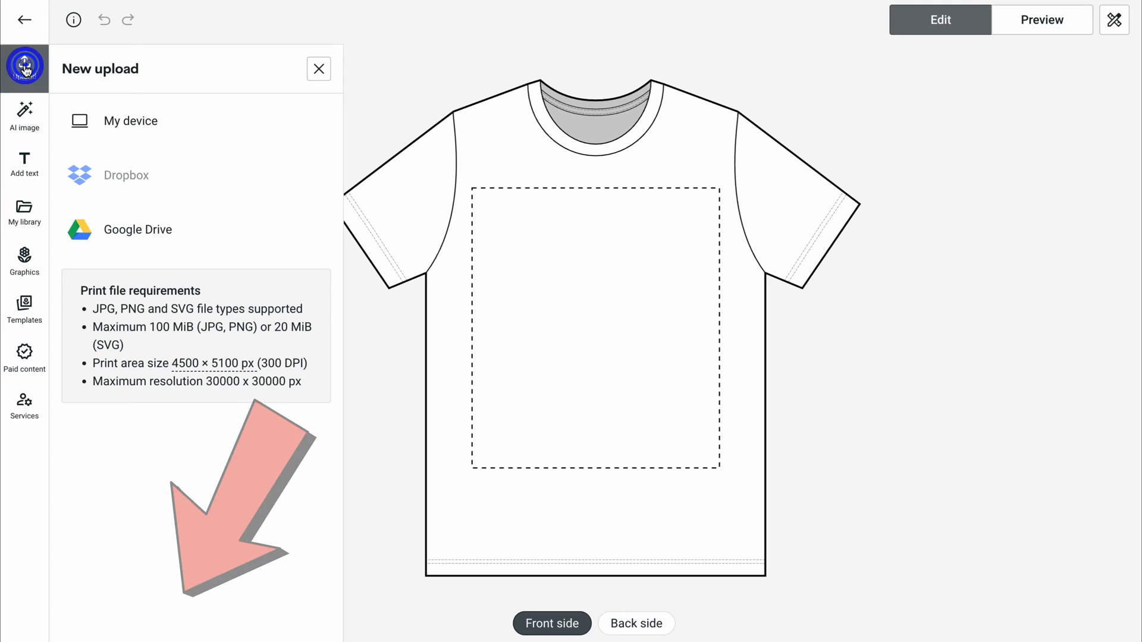
click(131, 122)
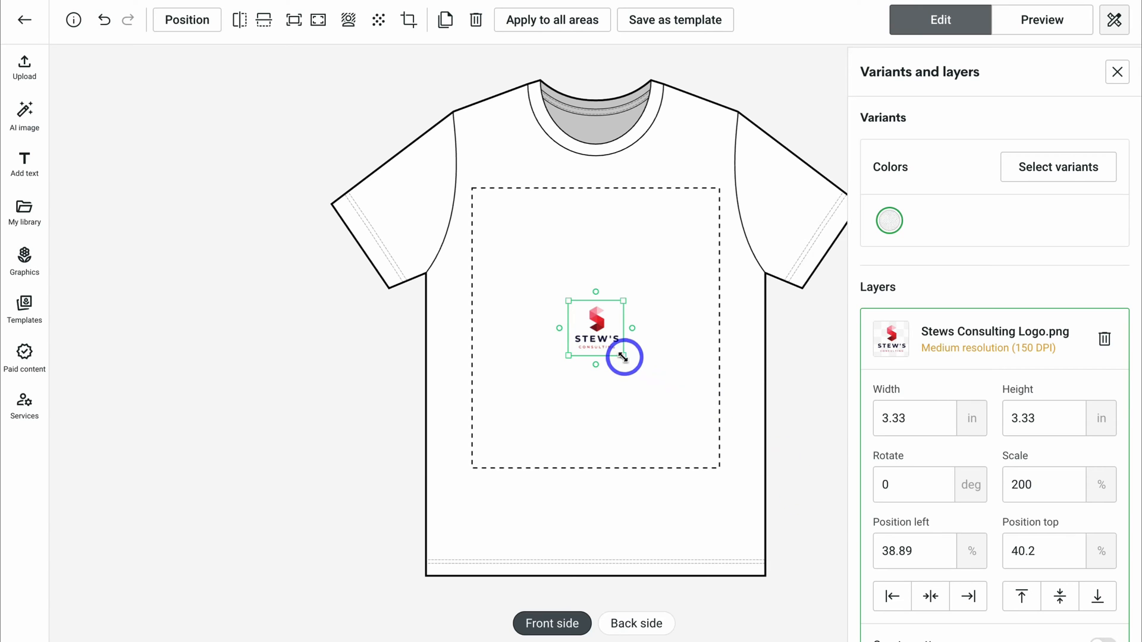
drag(624, 357, 615, 306)
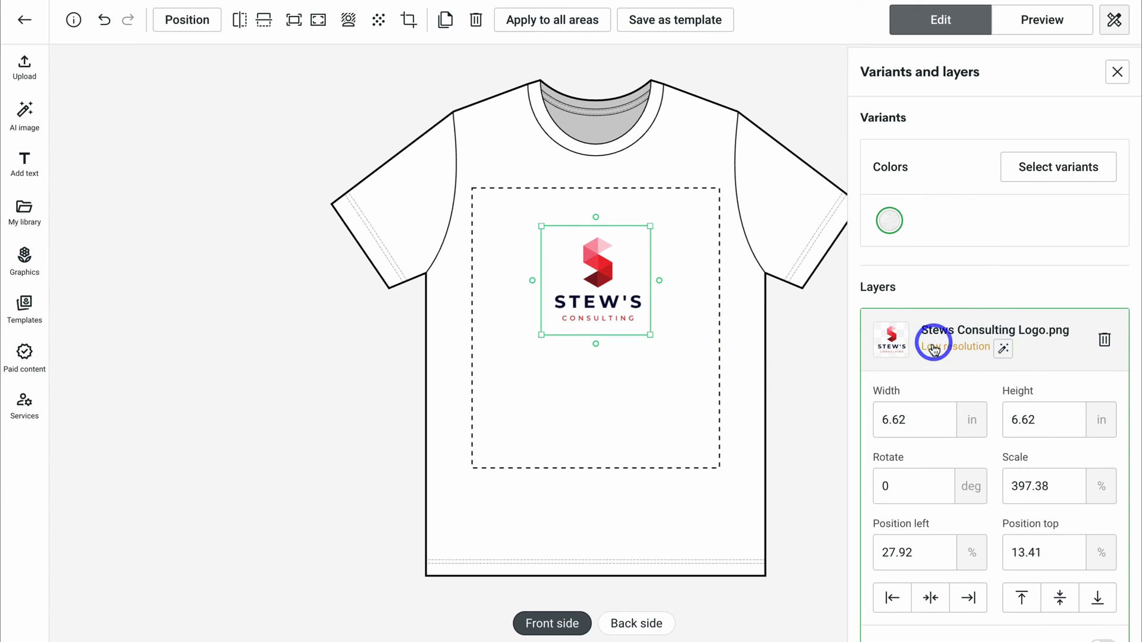
mouse_move(954, 362)
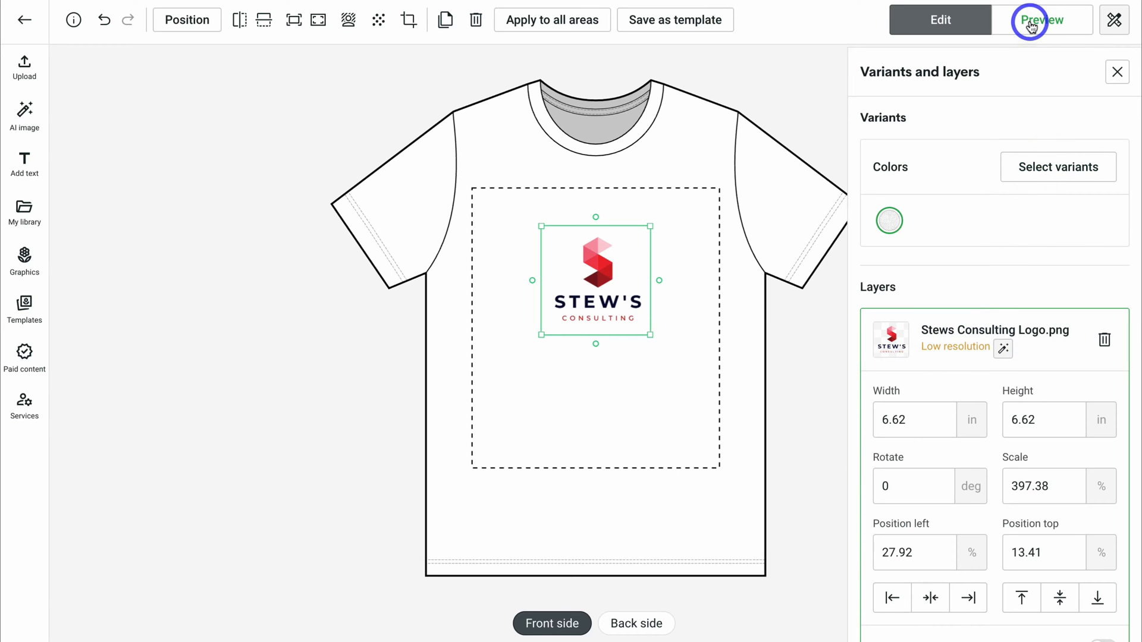
scroll(down, 3)
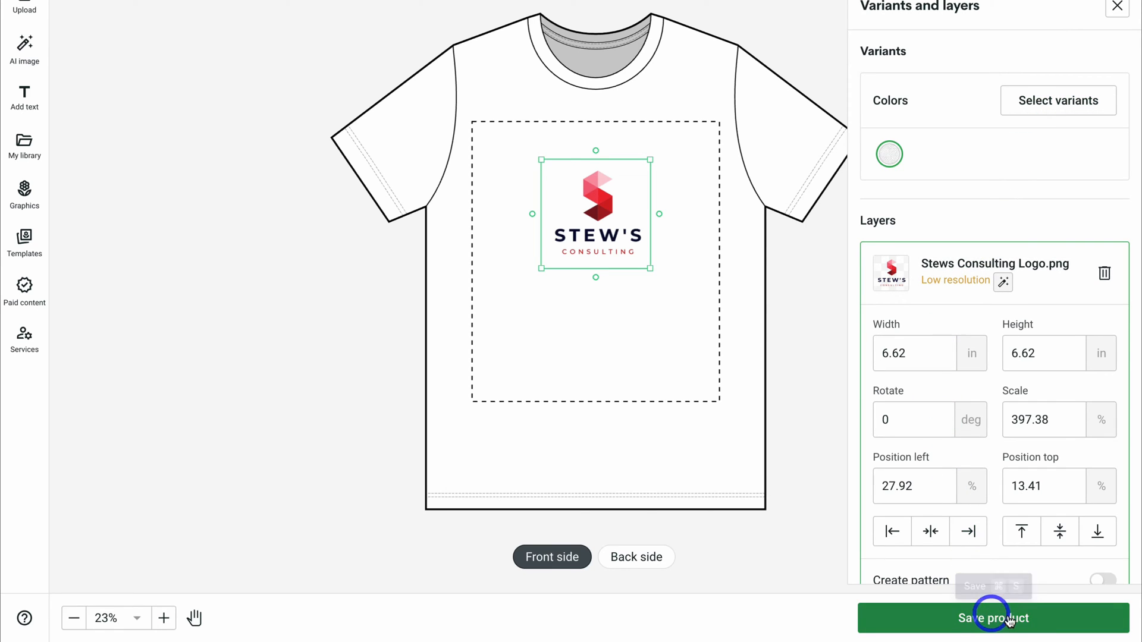
Step: Save the tee design and make the Person 2 mockup the listing's title image
click(996, 618)
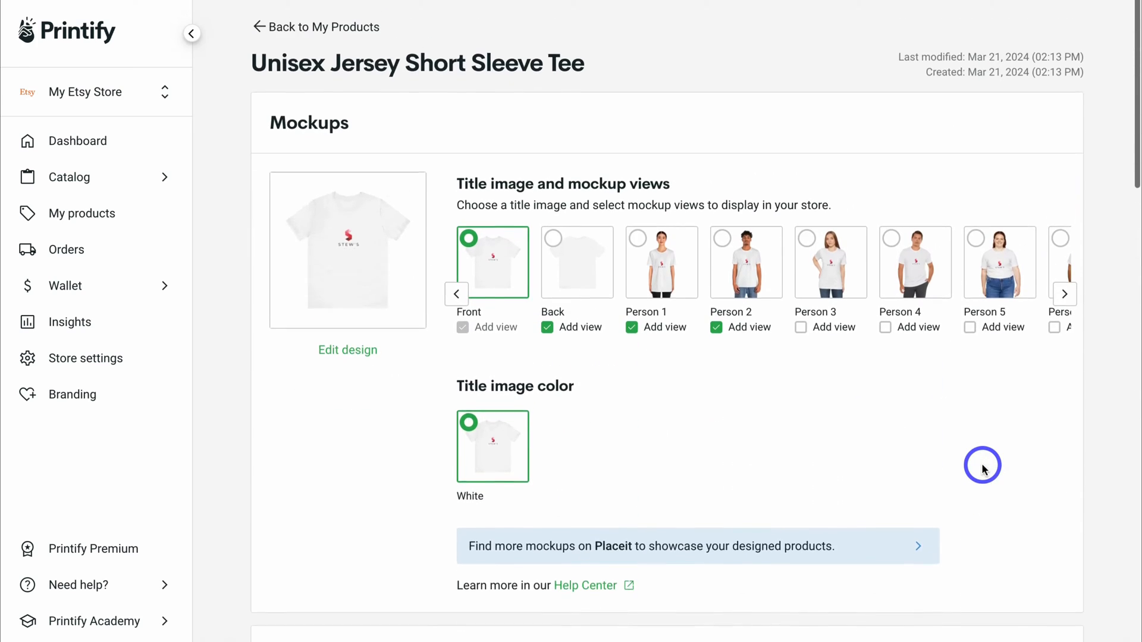
click(722, 237)
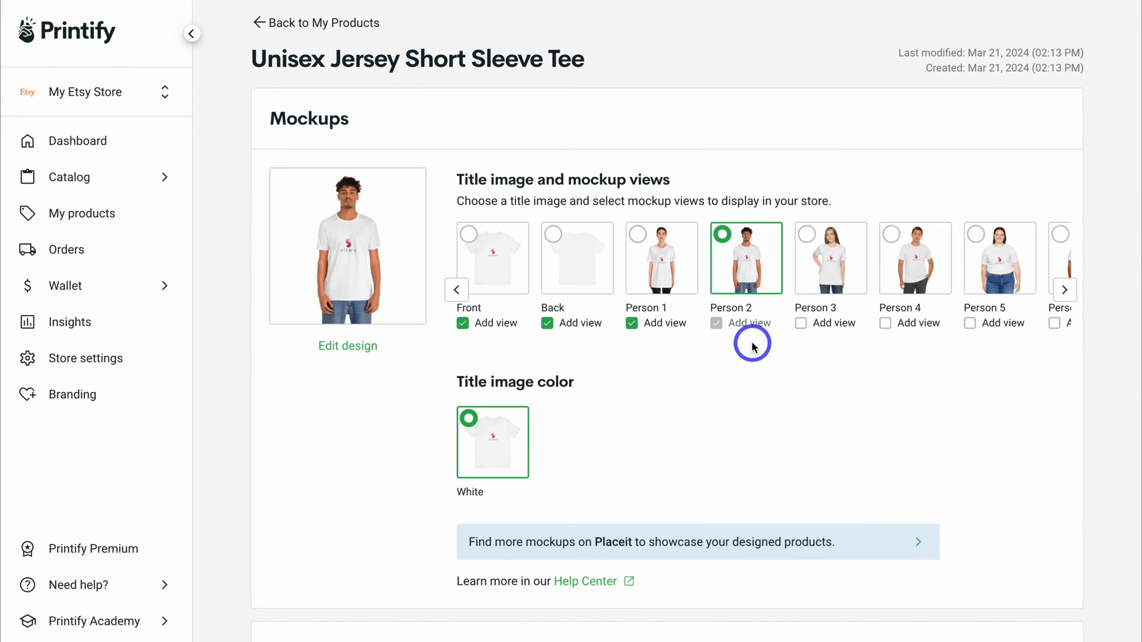
scroll(down, 3)
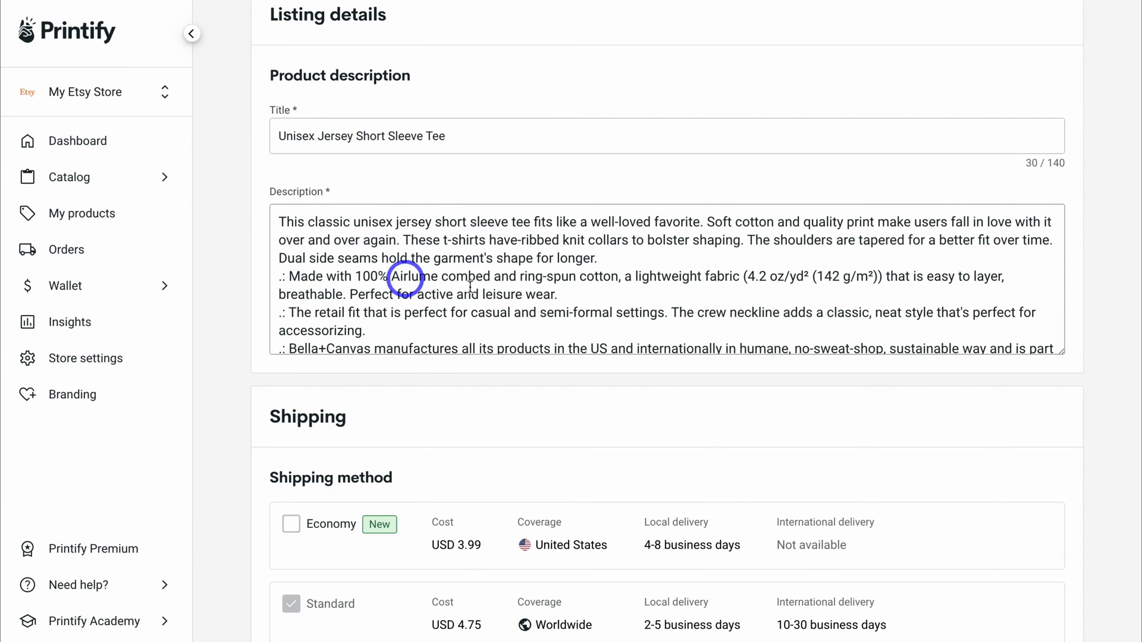
scroll(down, 3)
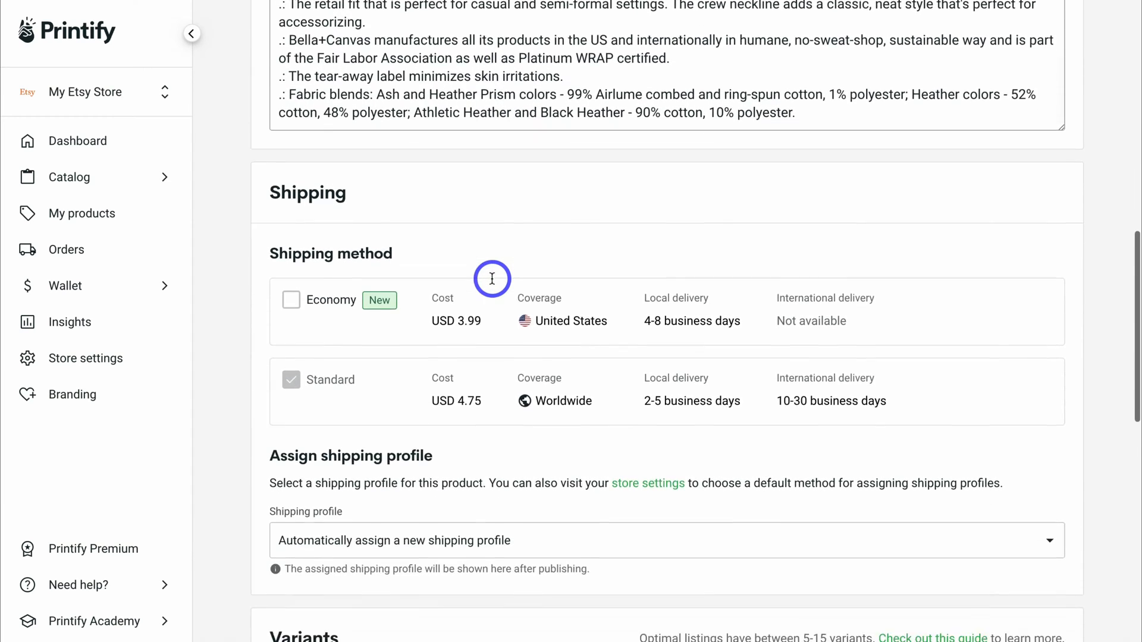
Step: Move down to Pricing and start editing the 3XL variant's profit value
scroll(down, 3)
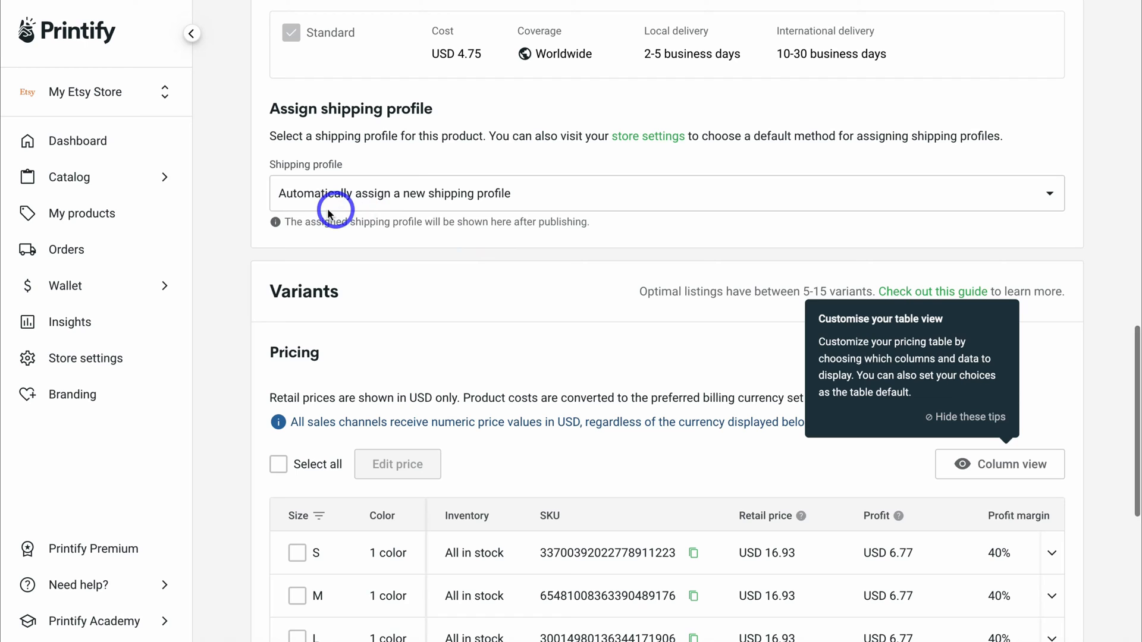
scroll(down, 3)
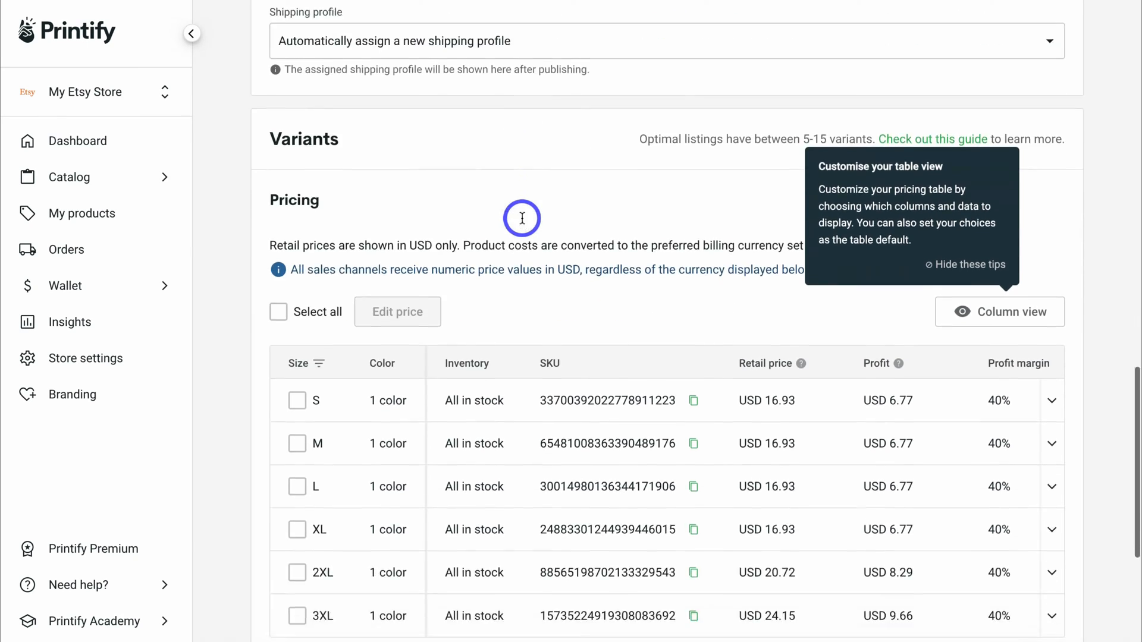
scroll(down, 3)
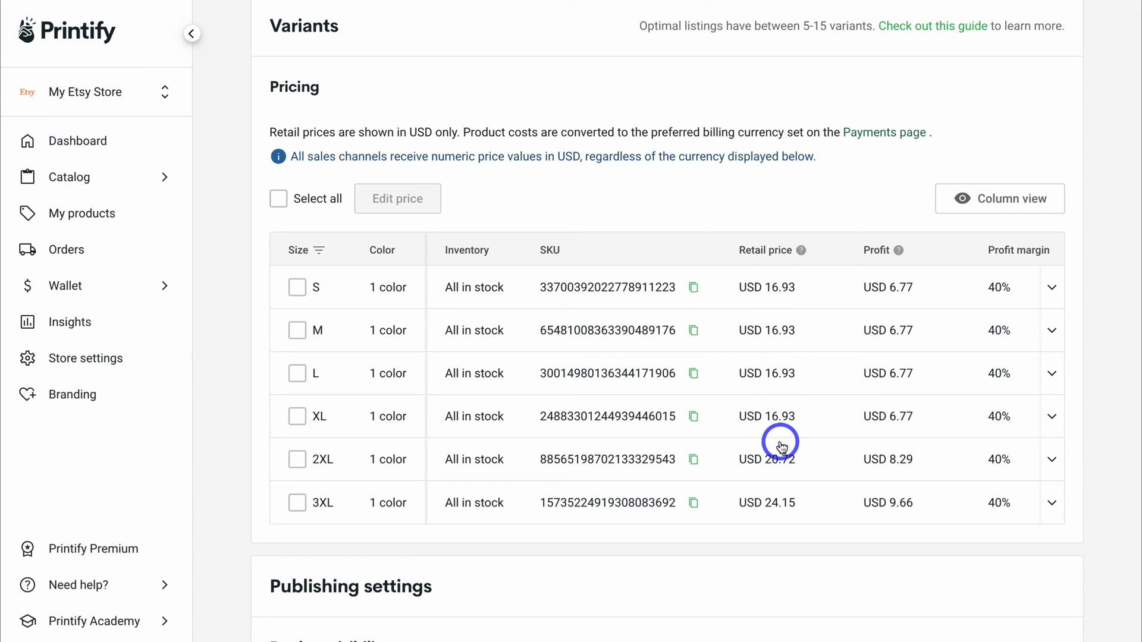
click(1002, 502)
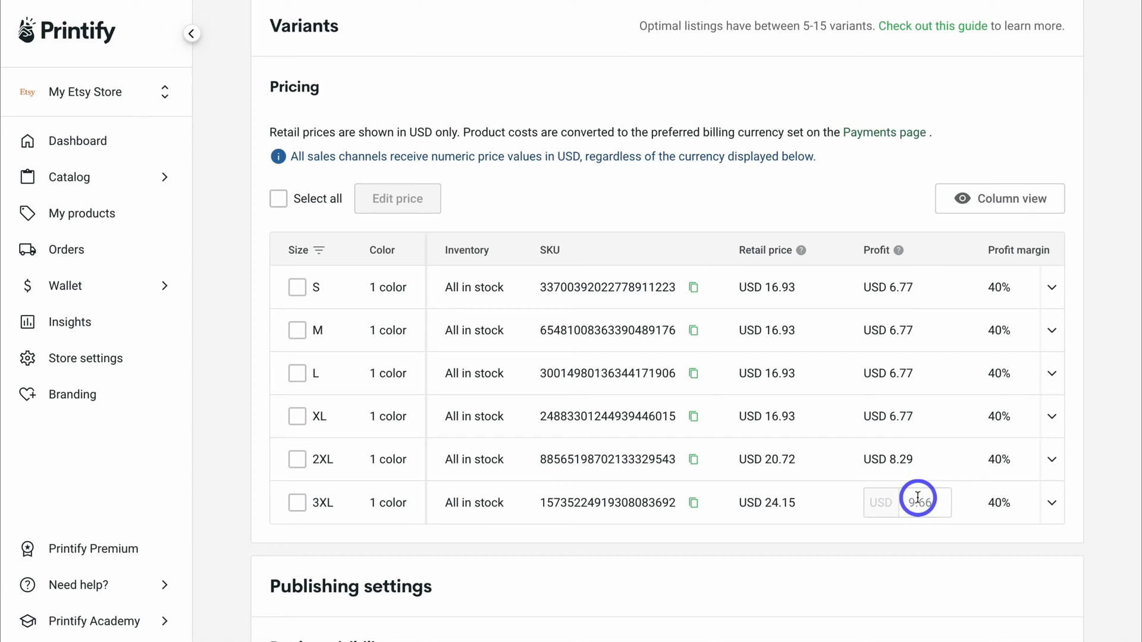
Step: Publish the tee to My Etsy Store with in-stock variants only and Hide in store unchecked
scroll(down, 3)
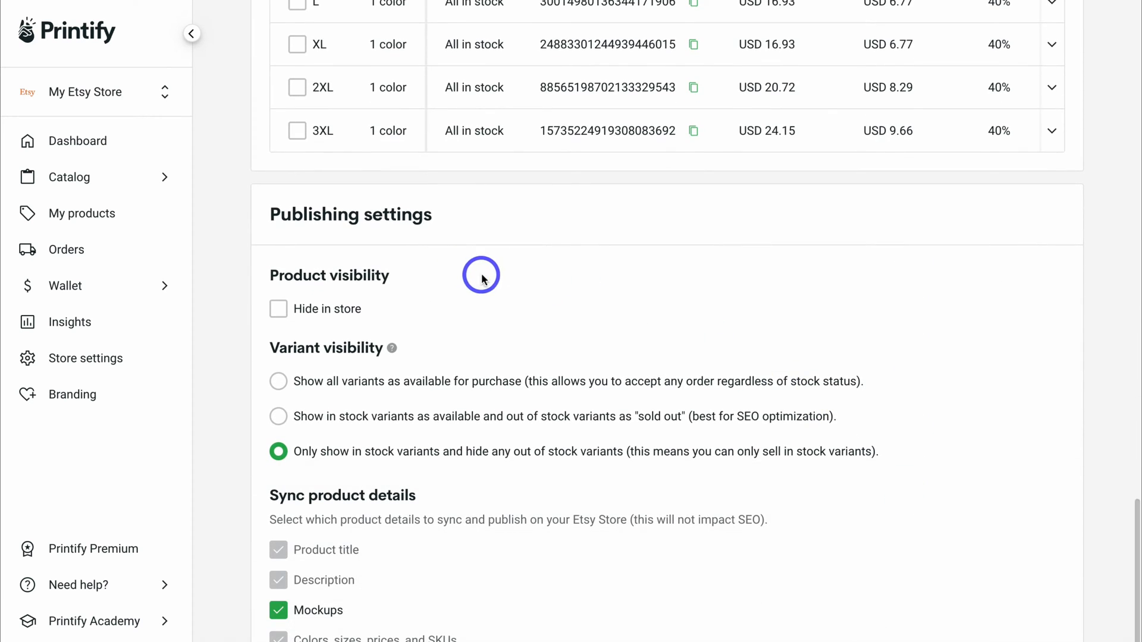
scroll(down, 3)
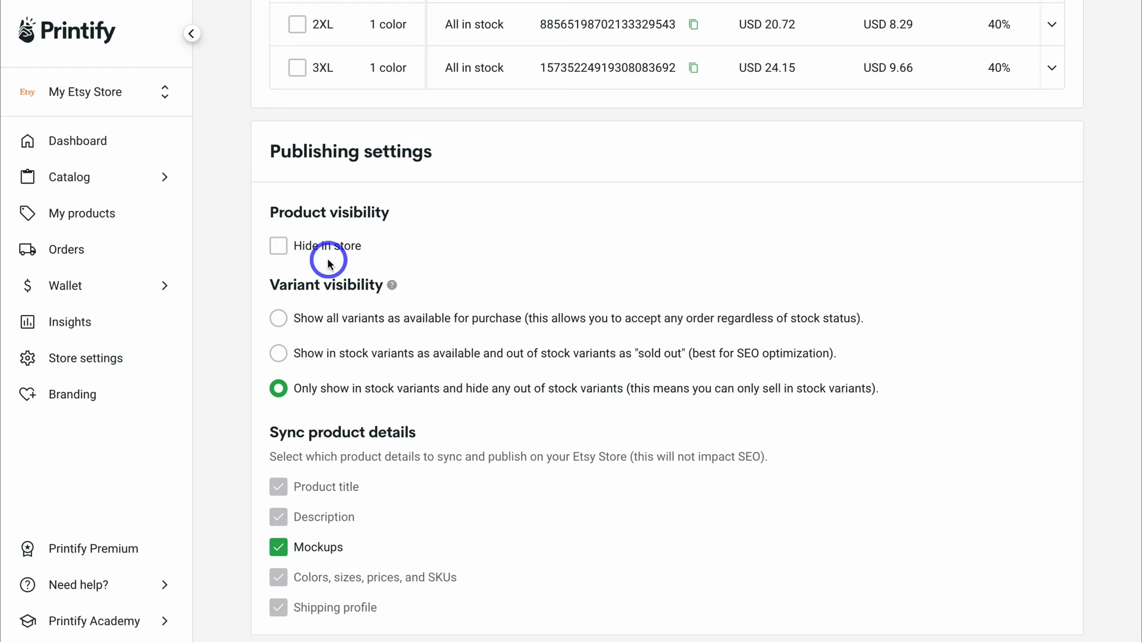
mouse_move(311, 391)
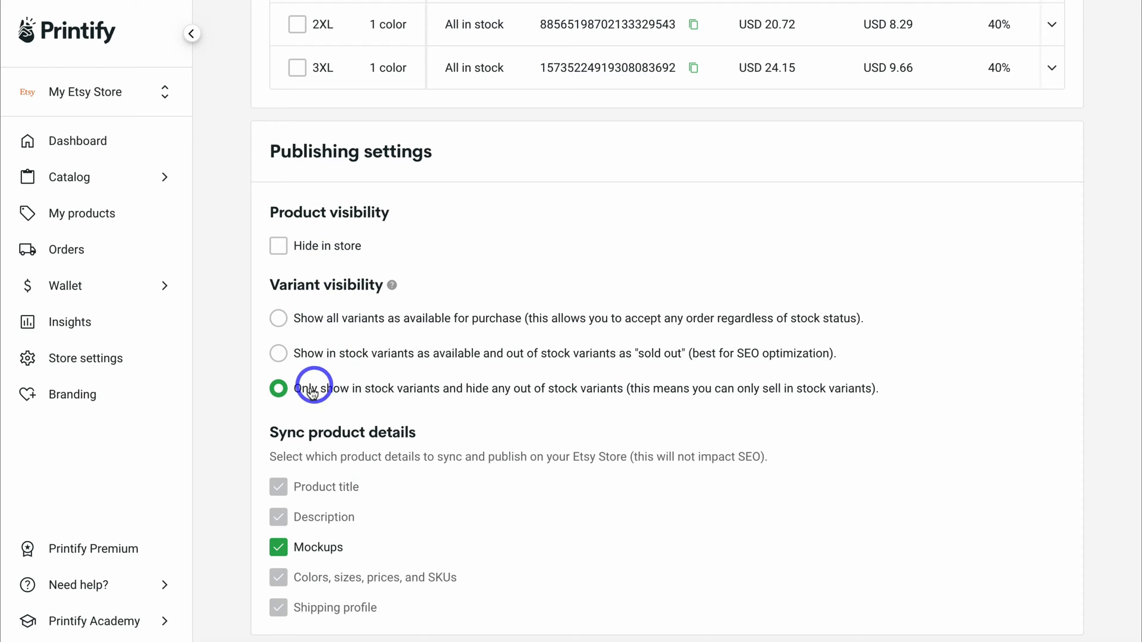
mouse_move(402, 407)
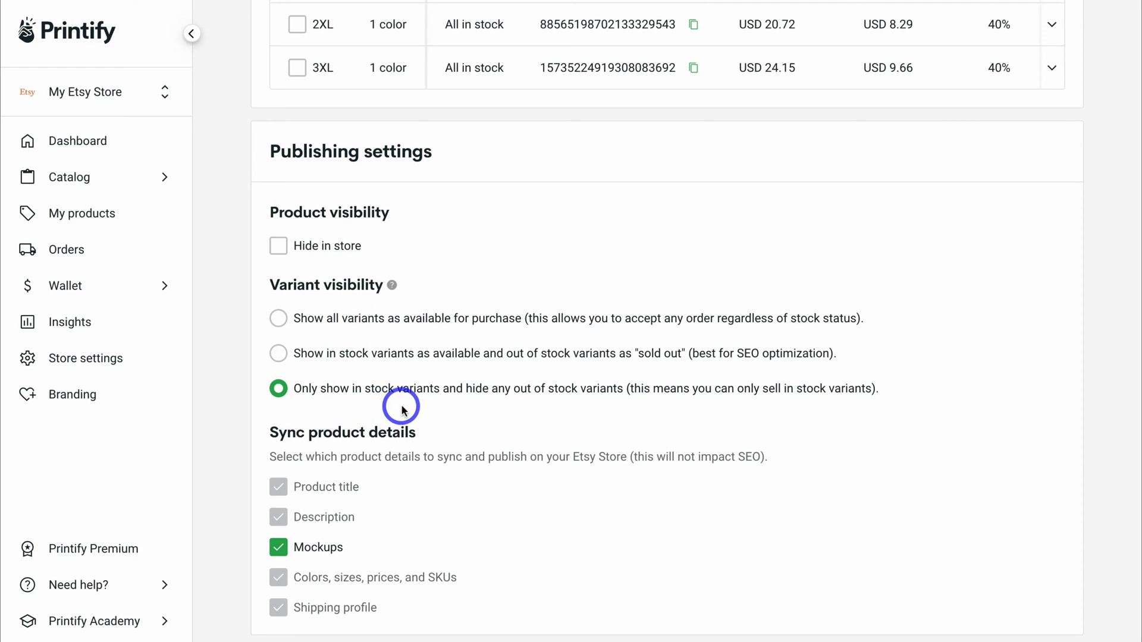
mouse_move(556, 420)
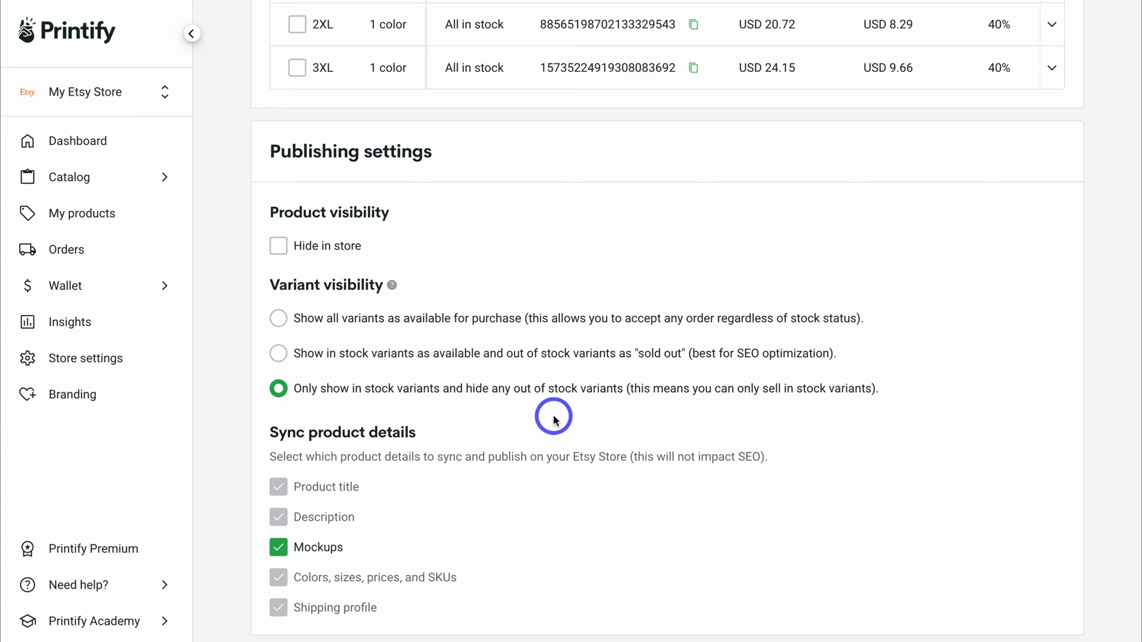
mouse_move(723, 421)
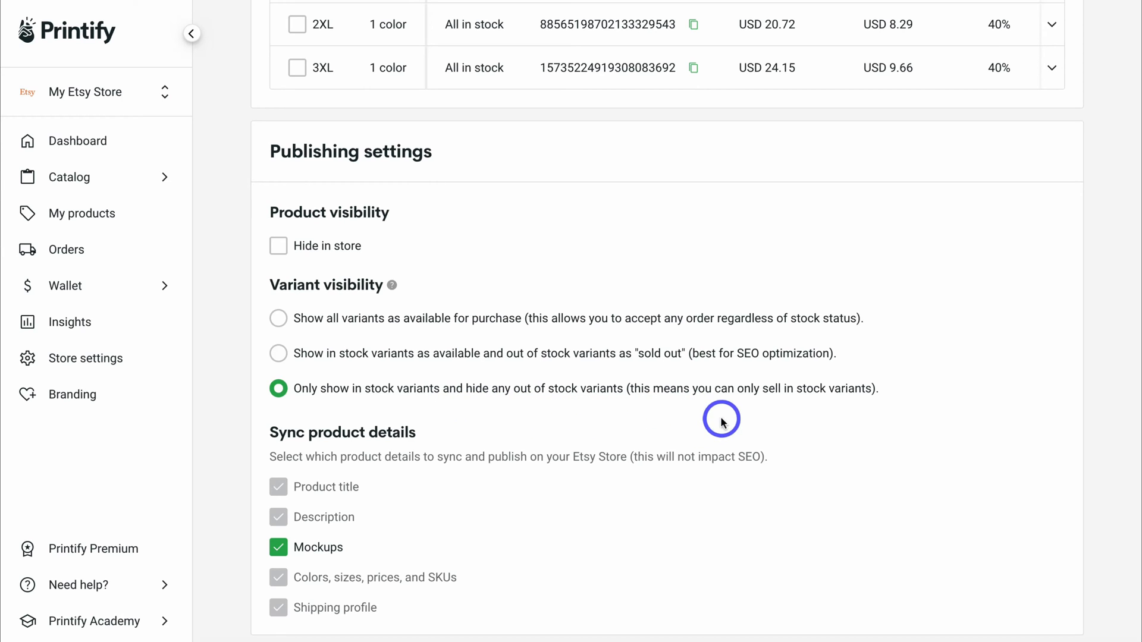
scroll(down, 3)
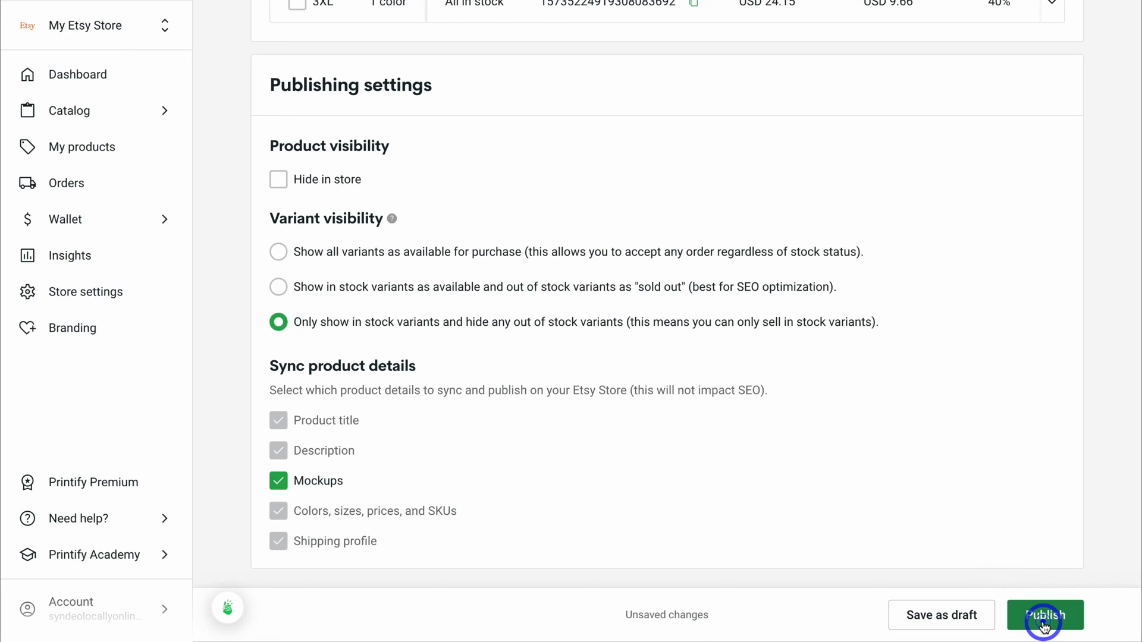
click(1042, 630)
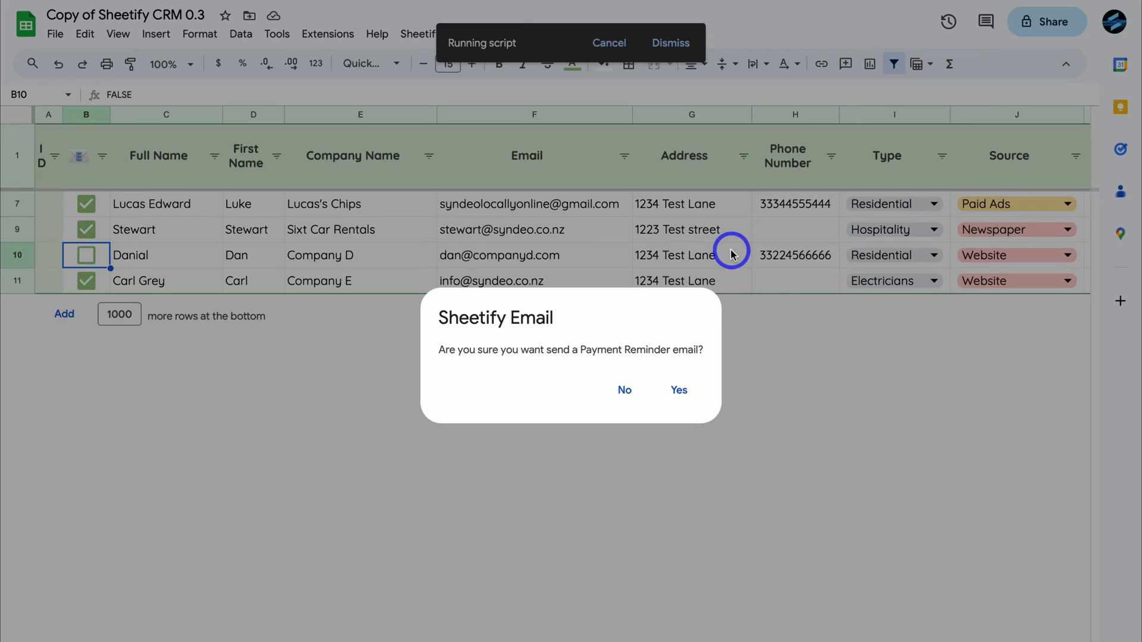
Step: Answer the Sheetify Payment Reminder email confirmation in Google Sheets
click(678, 390)
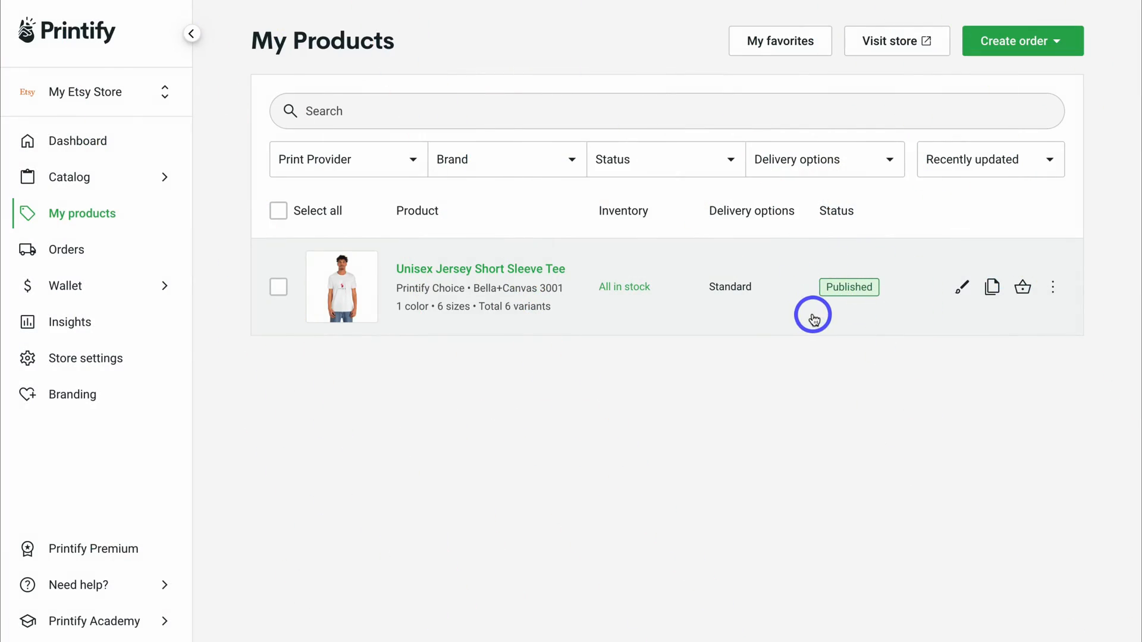
mouse_move(837, 308)
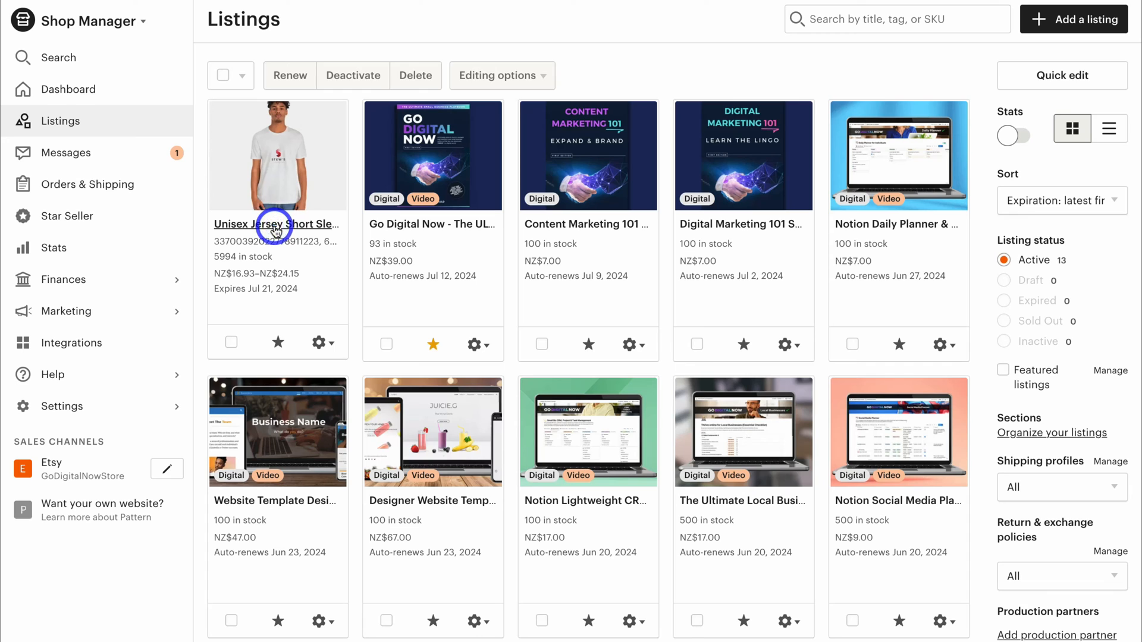
Step: Open the new tee listing in Etsy Shop Manager and review its photos on the About tab
click(276, 223)
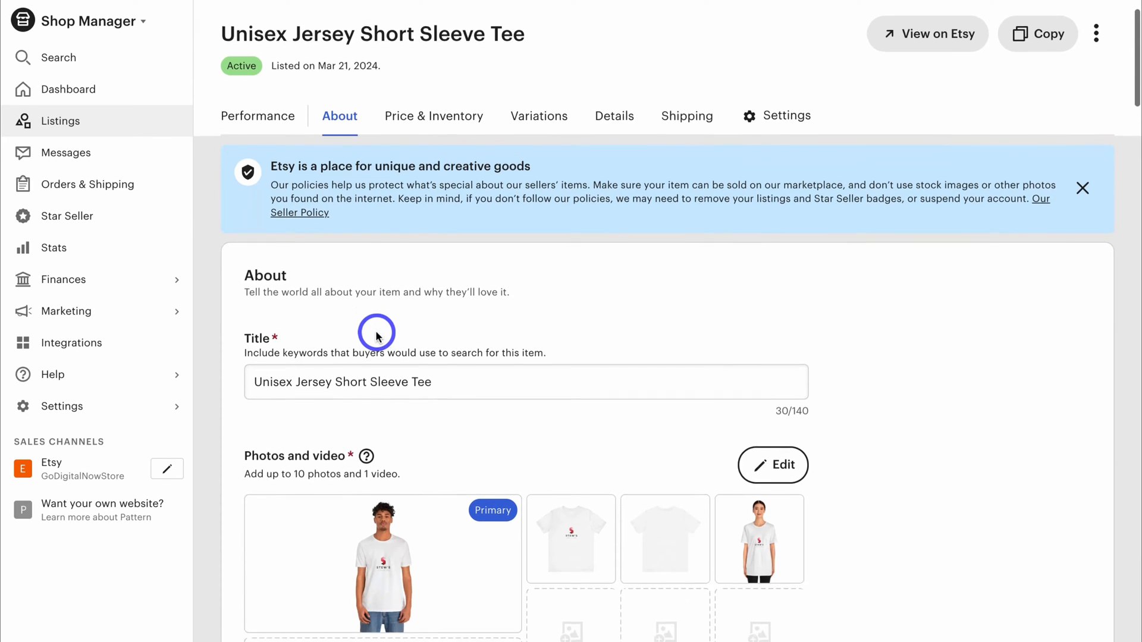
scroll(down, 3)
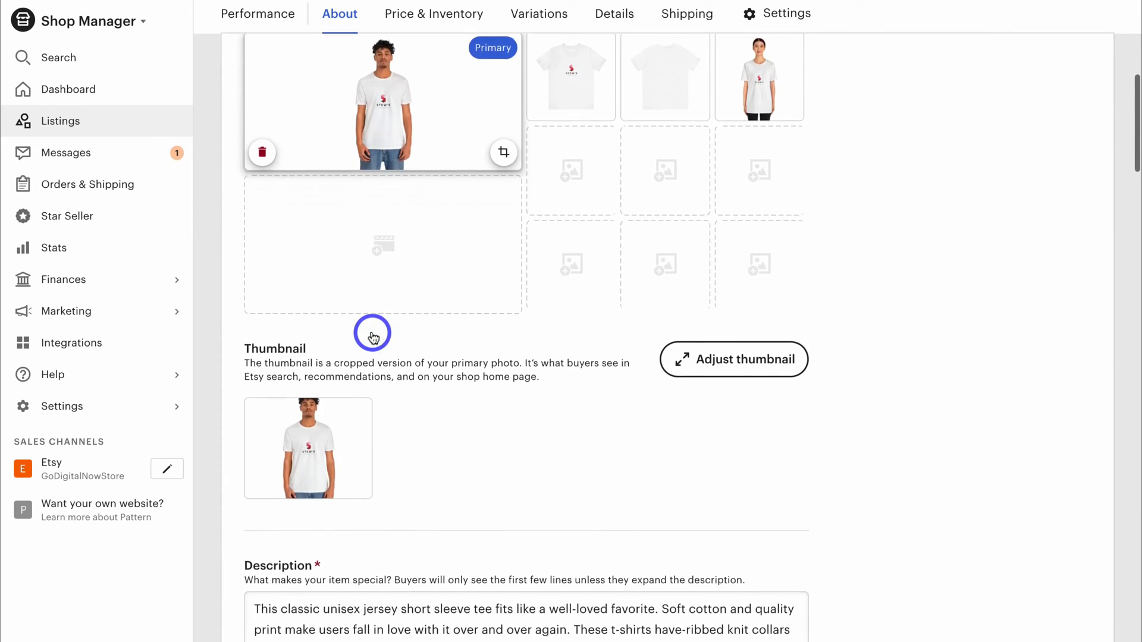
scroll(down, 3)
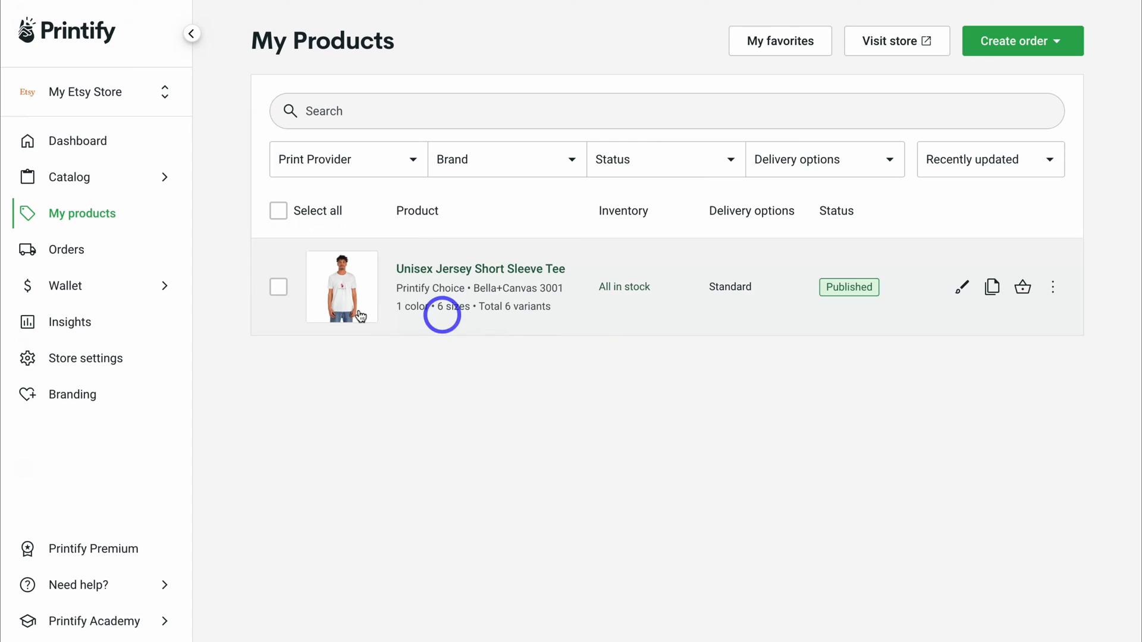
Step: Rename the store to 'Go Digital Now' in Store settings and save the change
click(86, 358)
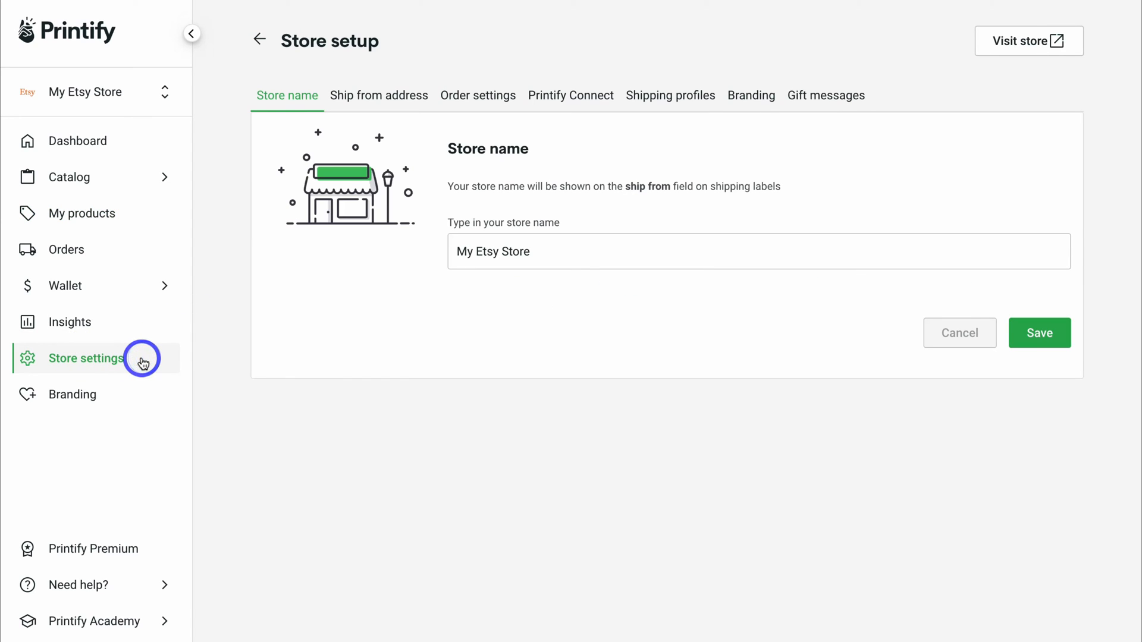
click(562, 252)
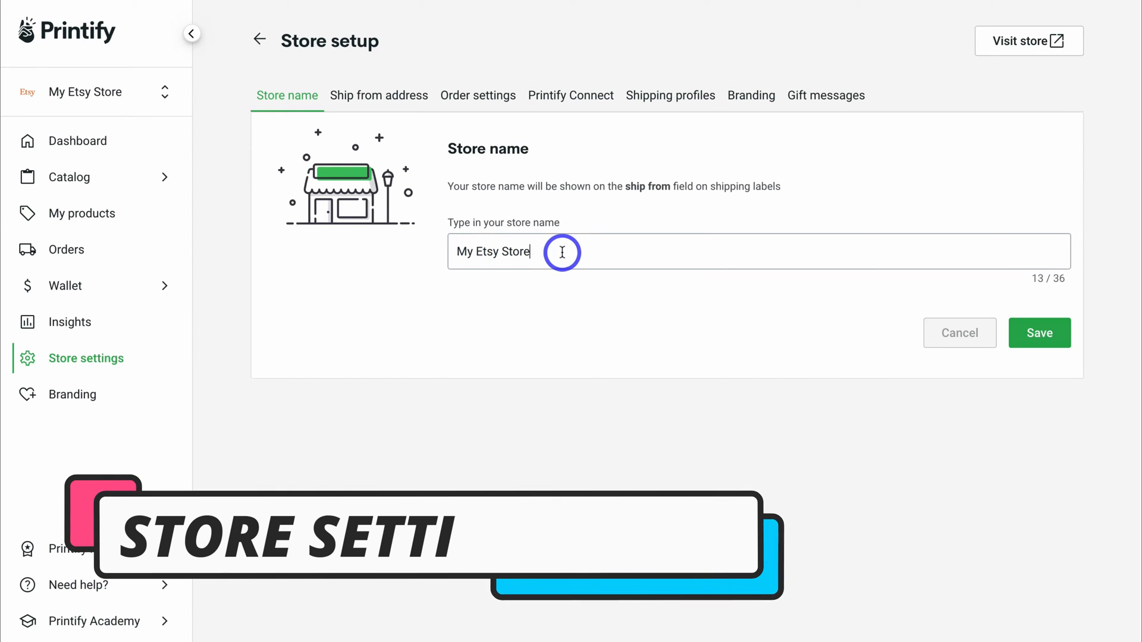
text(Go Digital Now)
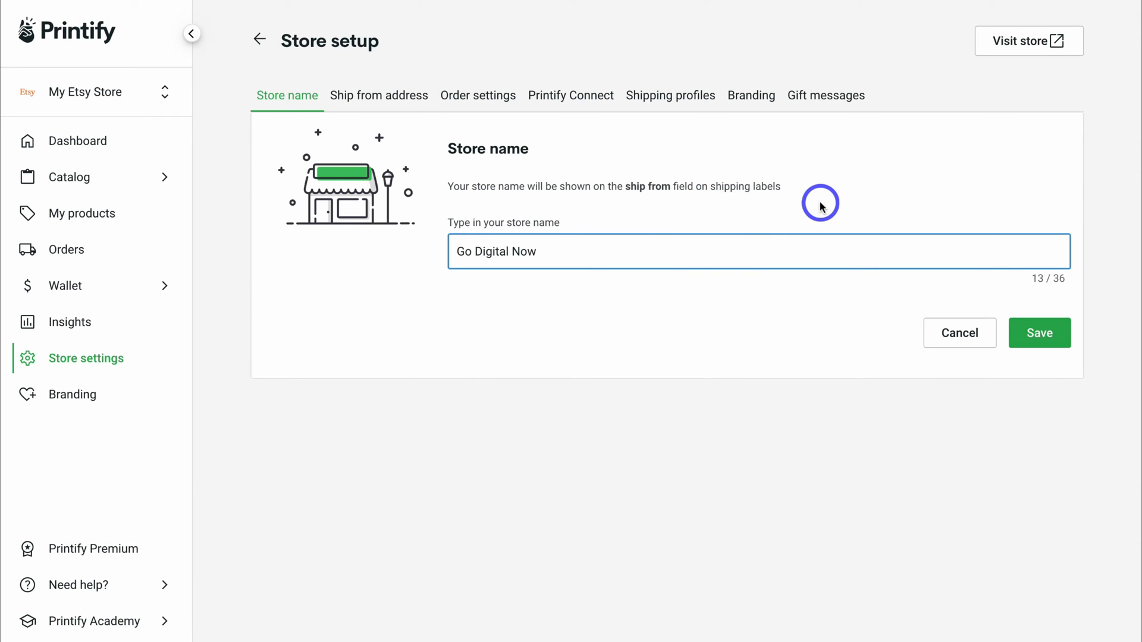
click(1039, 333)
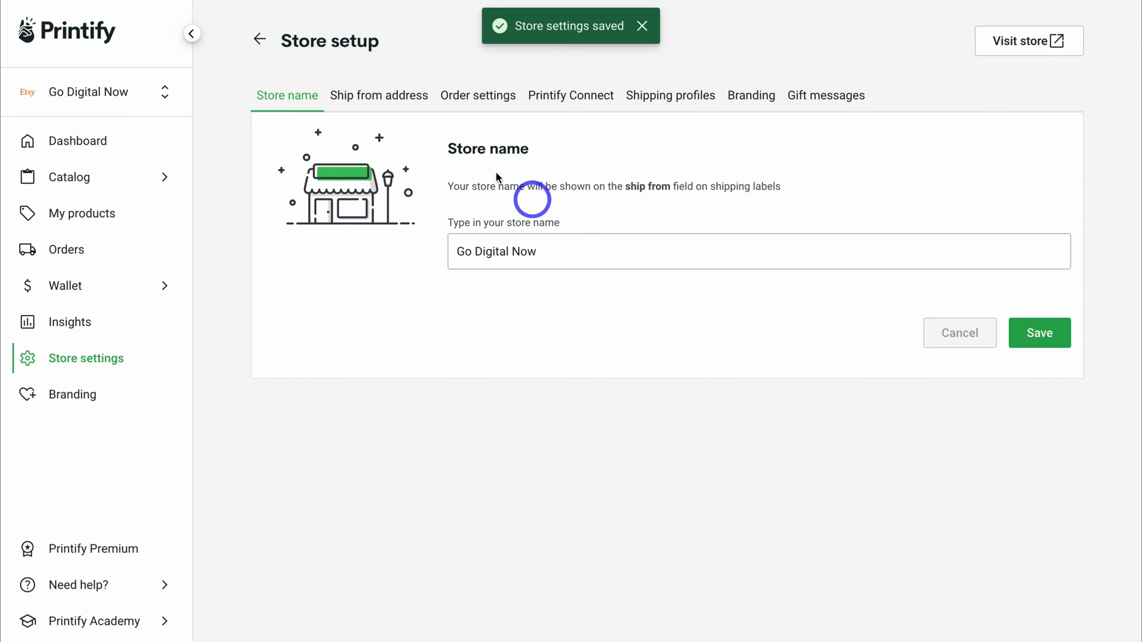
click(379, 95)
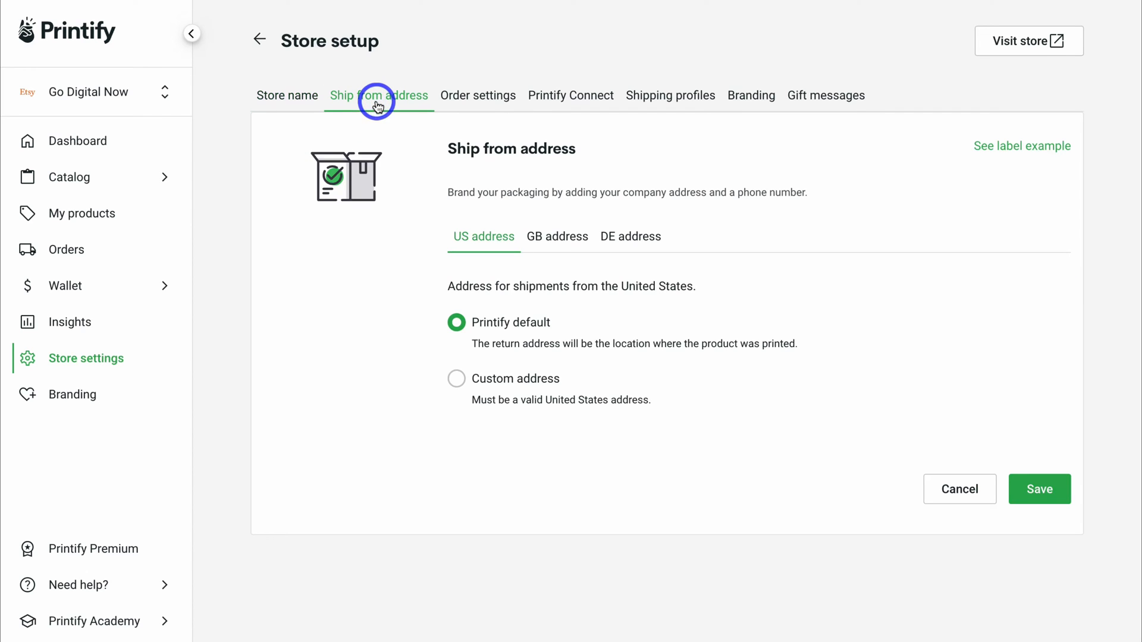
mouse_move(516, 333)
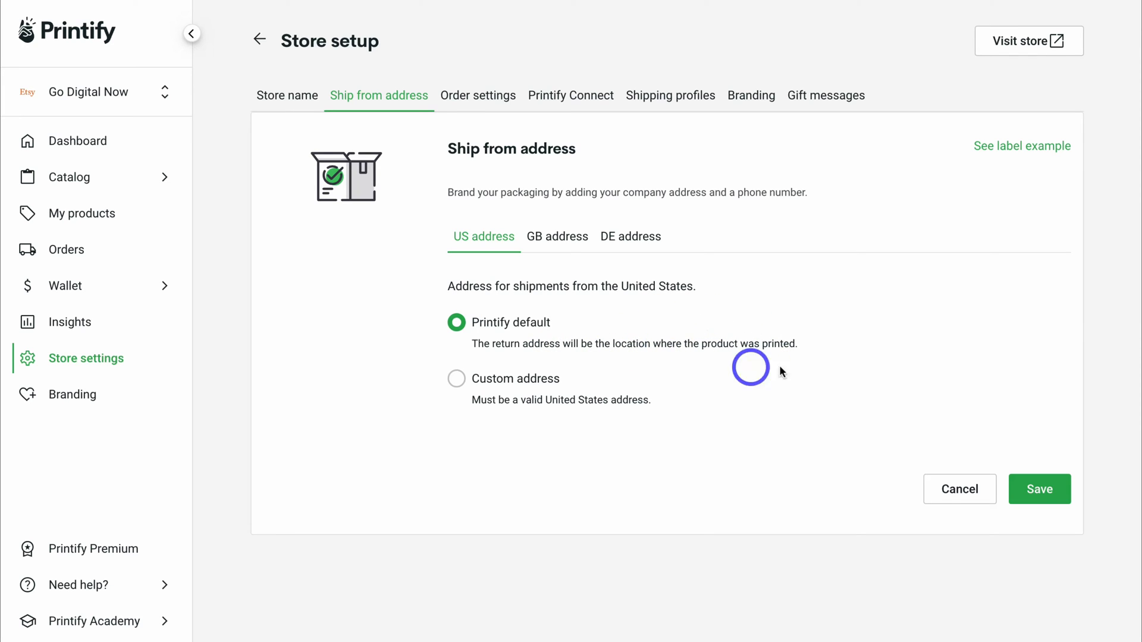
Step: Save the Printify default US return address and bring up Order settings
click(1033, 489)
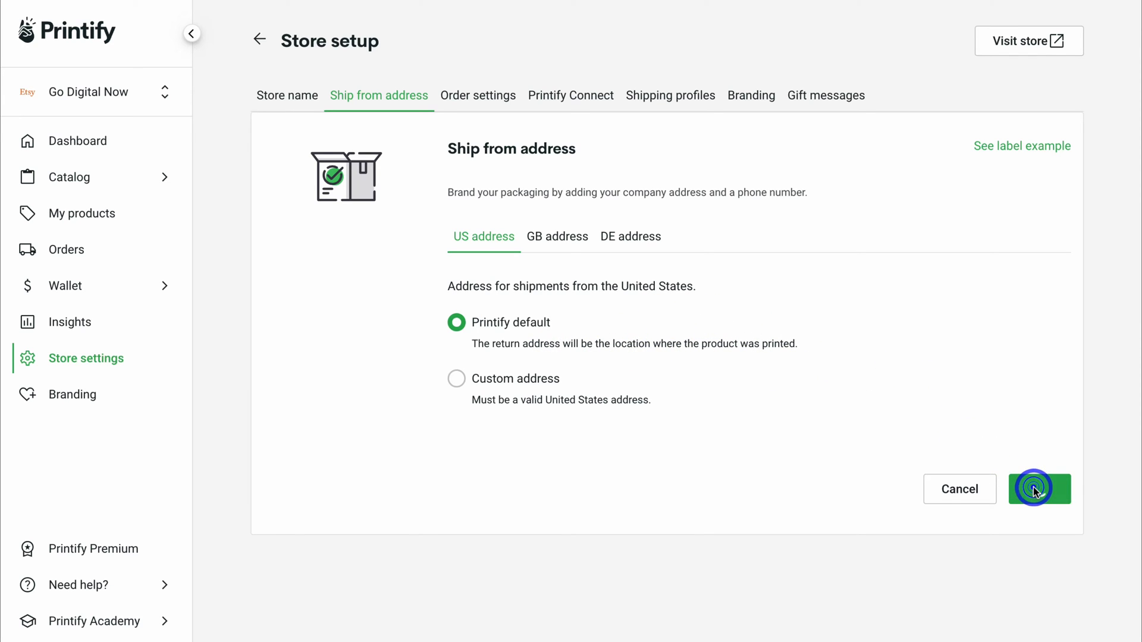
click(478, 95)
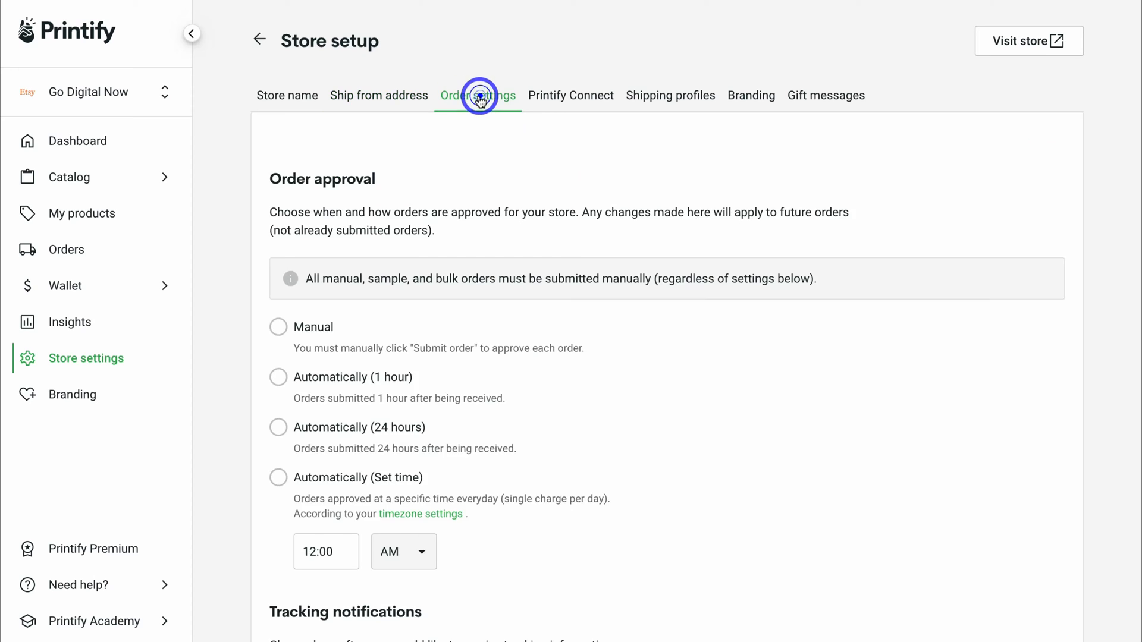
Step: Set orders to auto-approve after one hour and send tracking details as soon as available
click(481, 95)
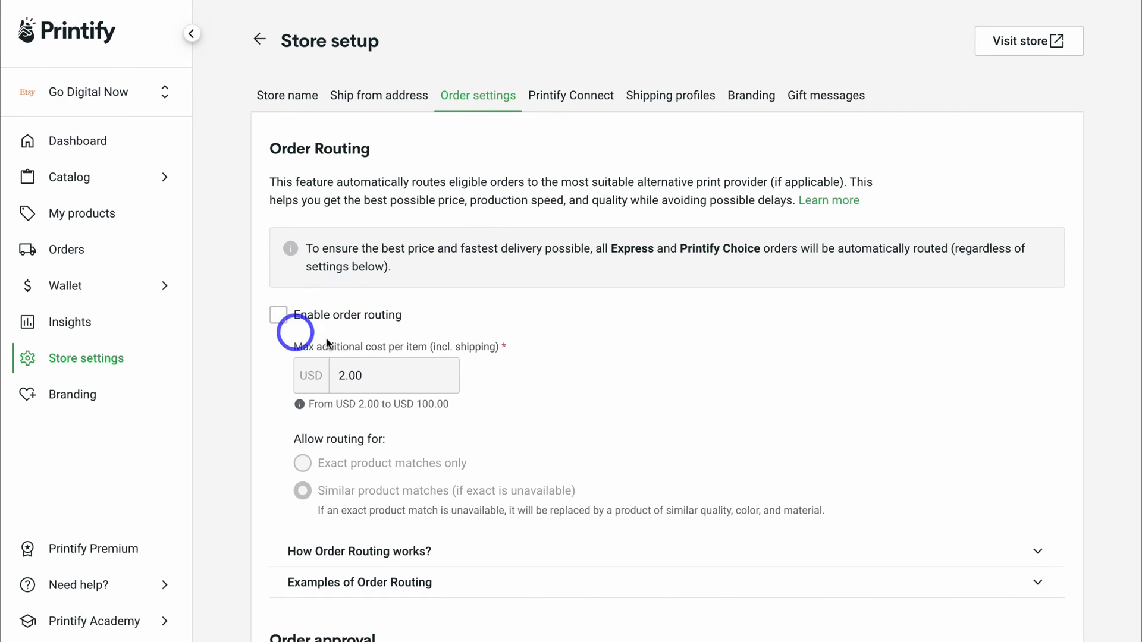
scroll(down, 3)
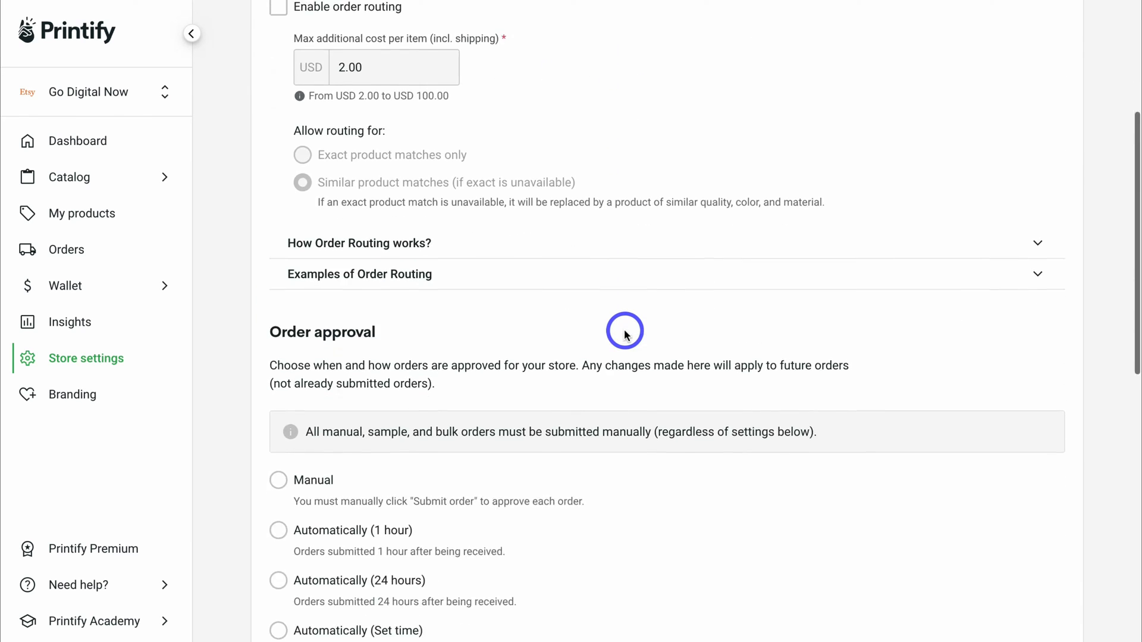
scroll(down, 3)
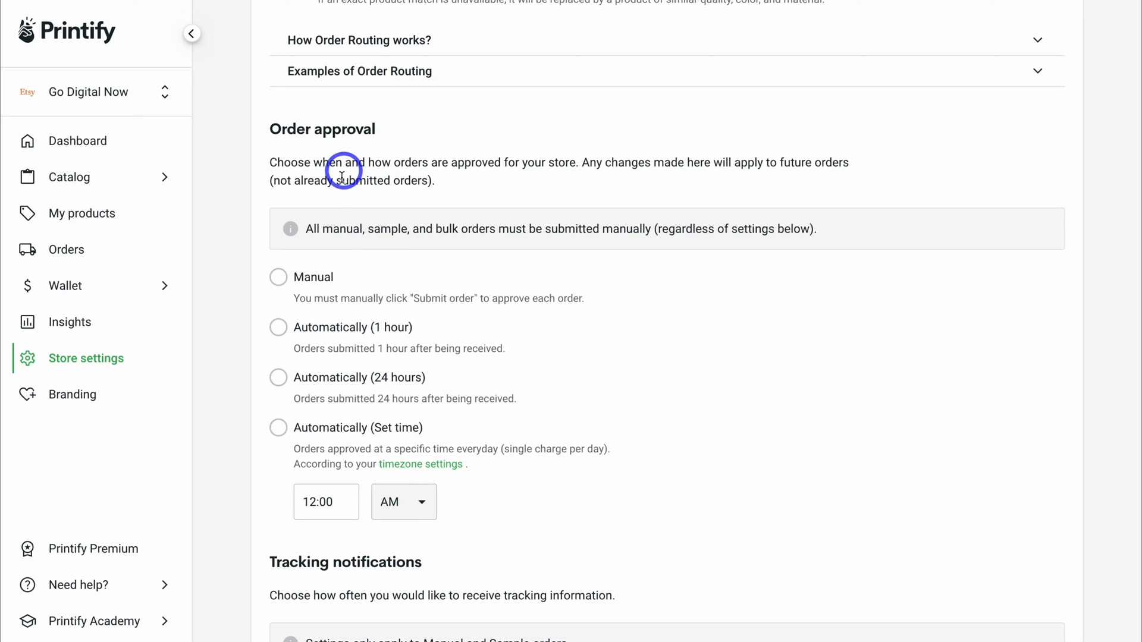
click(279, 328)
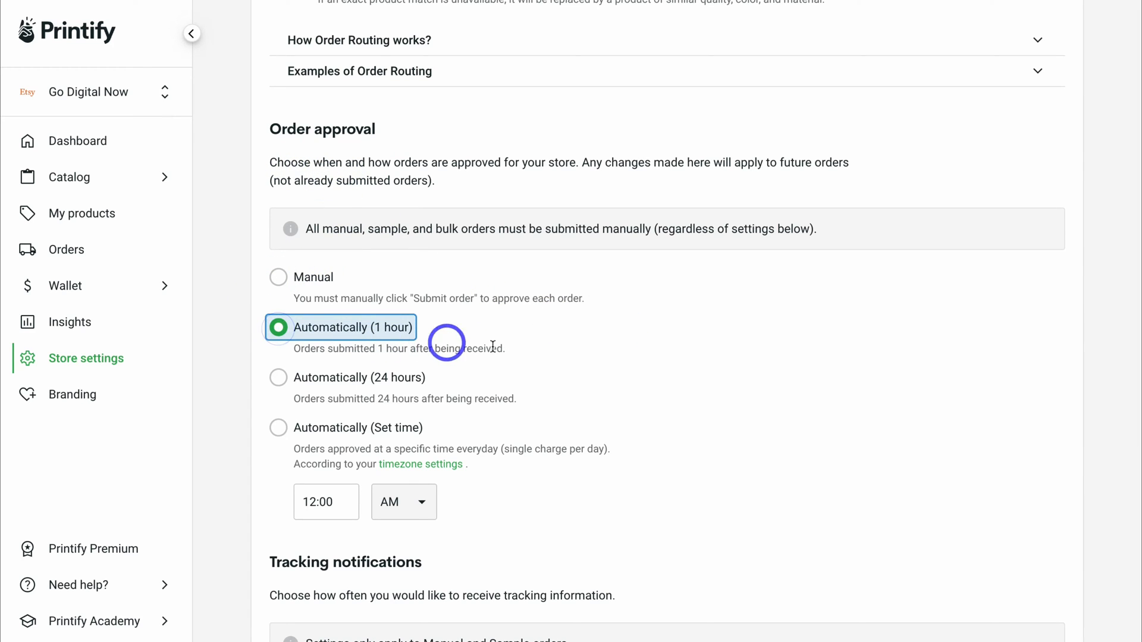
mouse_move(499, 386)
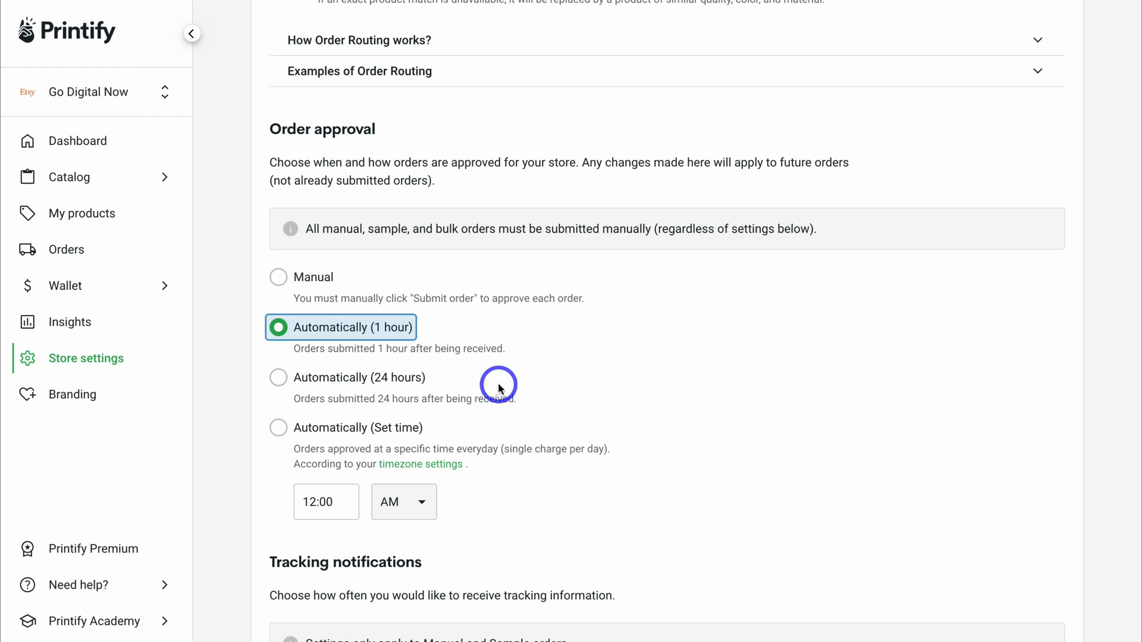
mouse_move(571, 316)
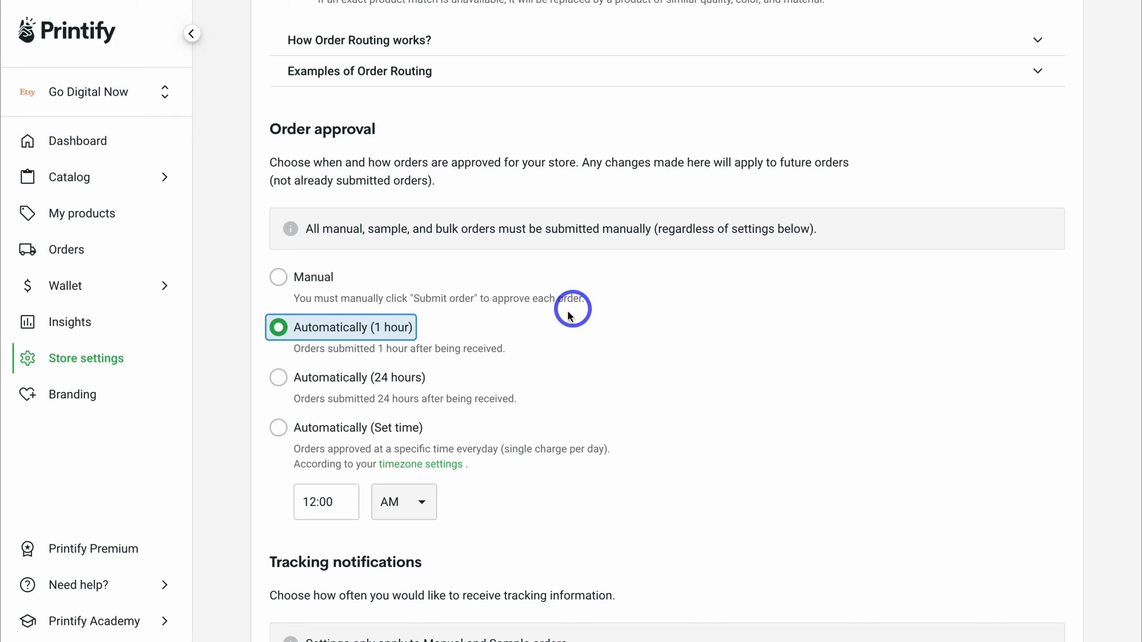
mouse_move(549, 440)
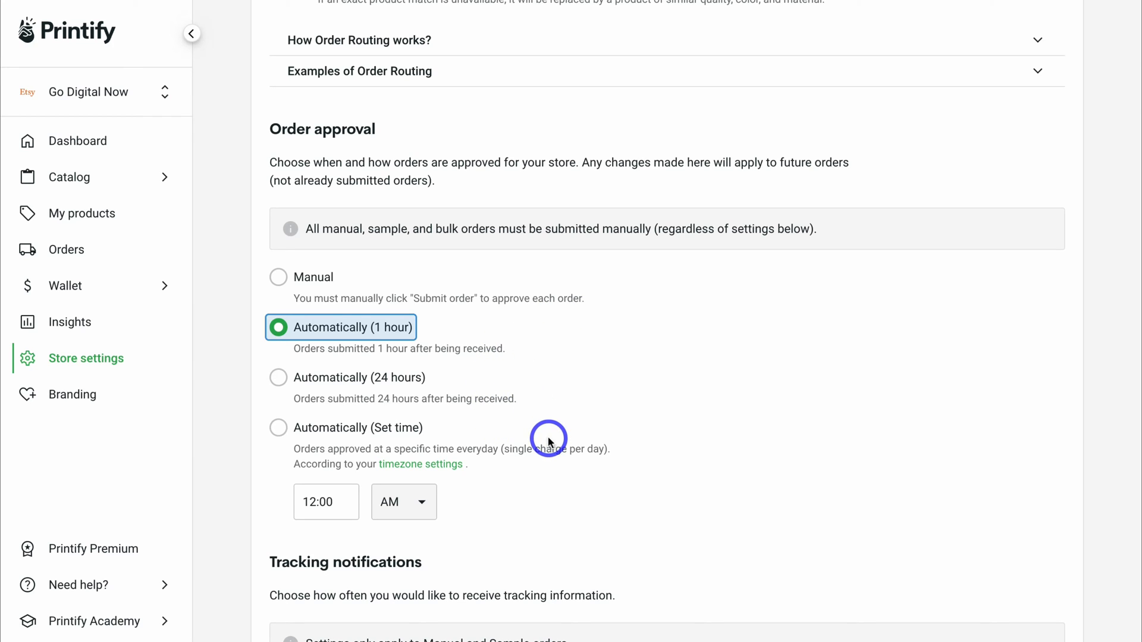
mouse_move(538, 354)
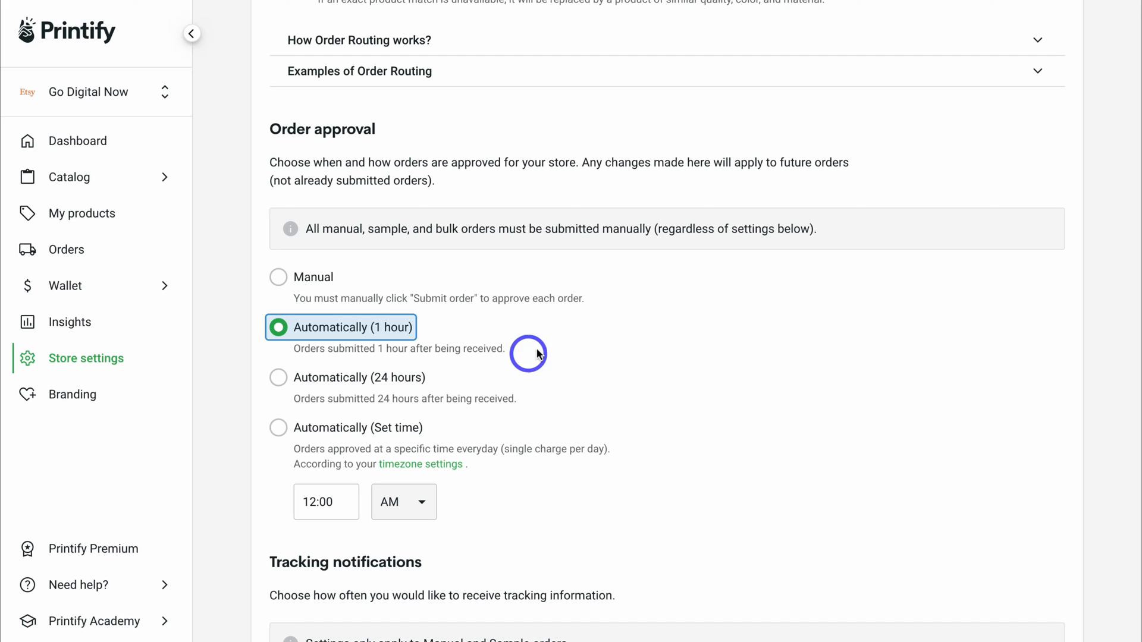
mouse_move(507, 322)
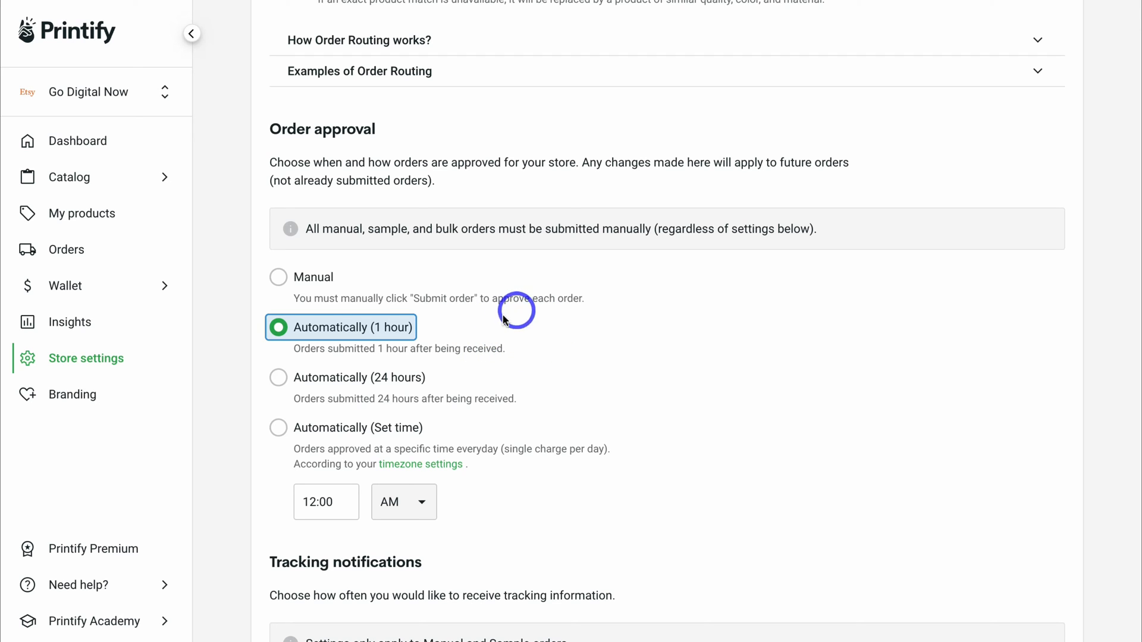
scroll(down, 3)
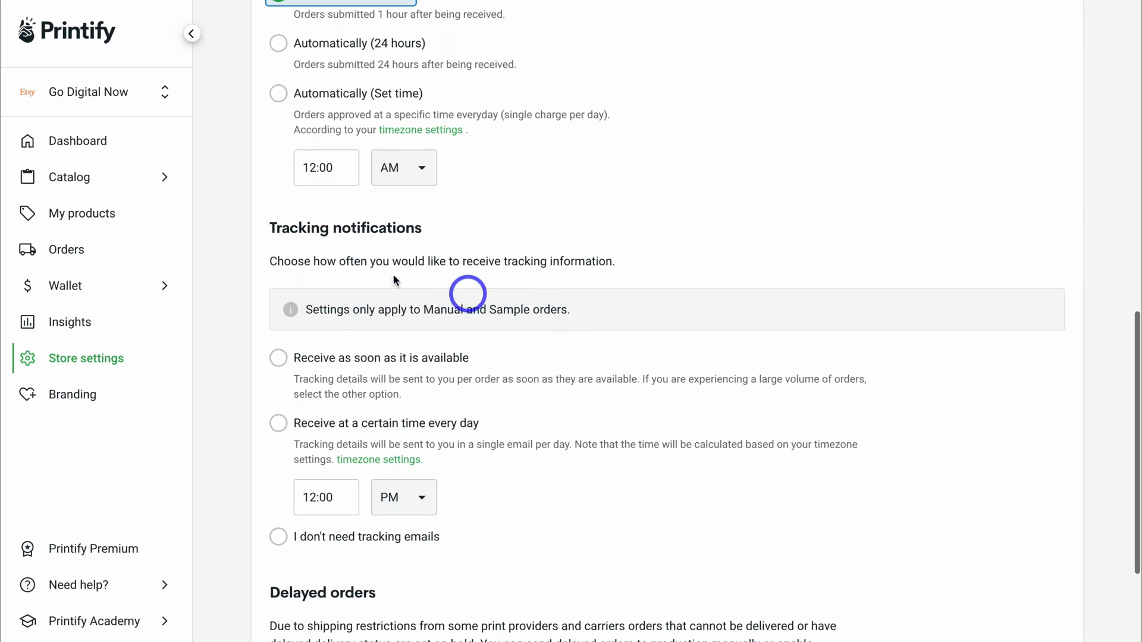
click(278, 358)
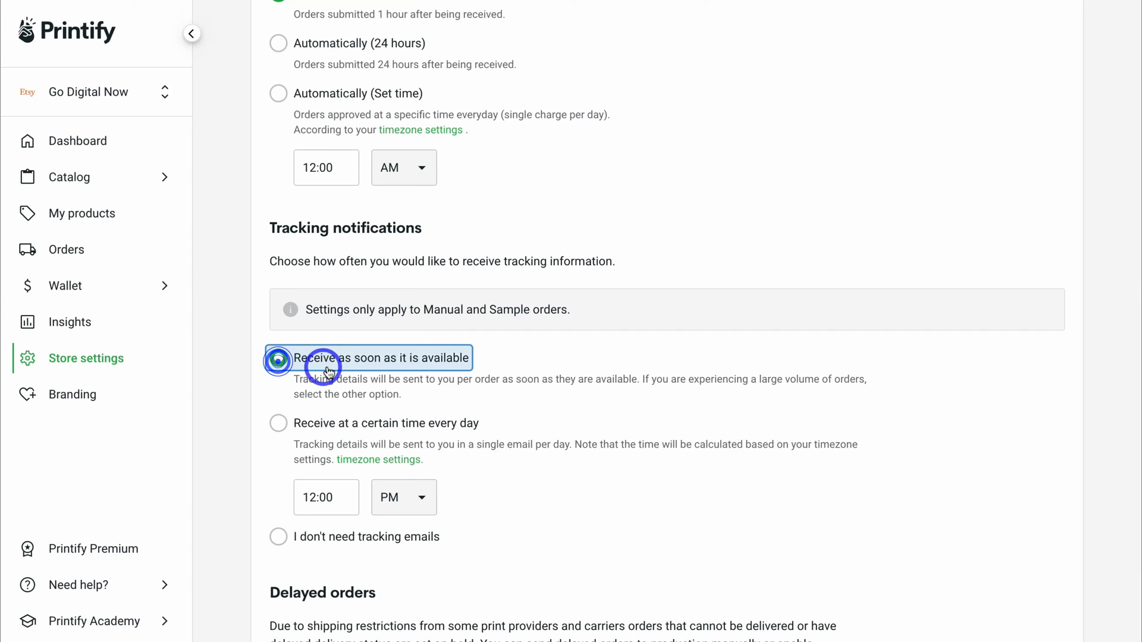
Step: Send delayed orders to production automatically and save the order settings
scroll(down, 3)
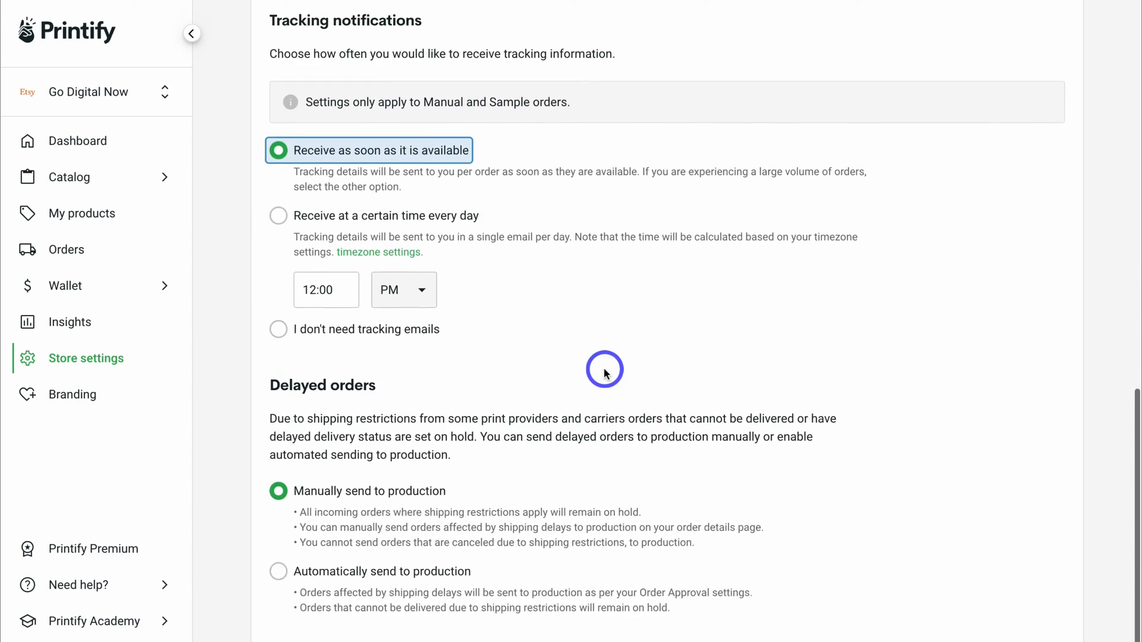
scroll(down, 3)
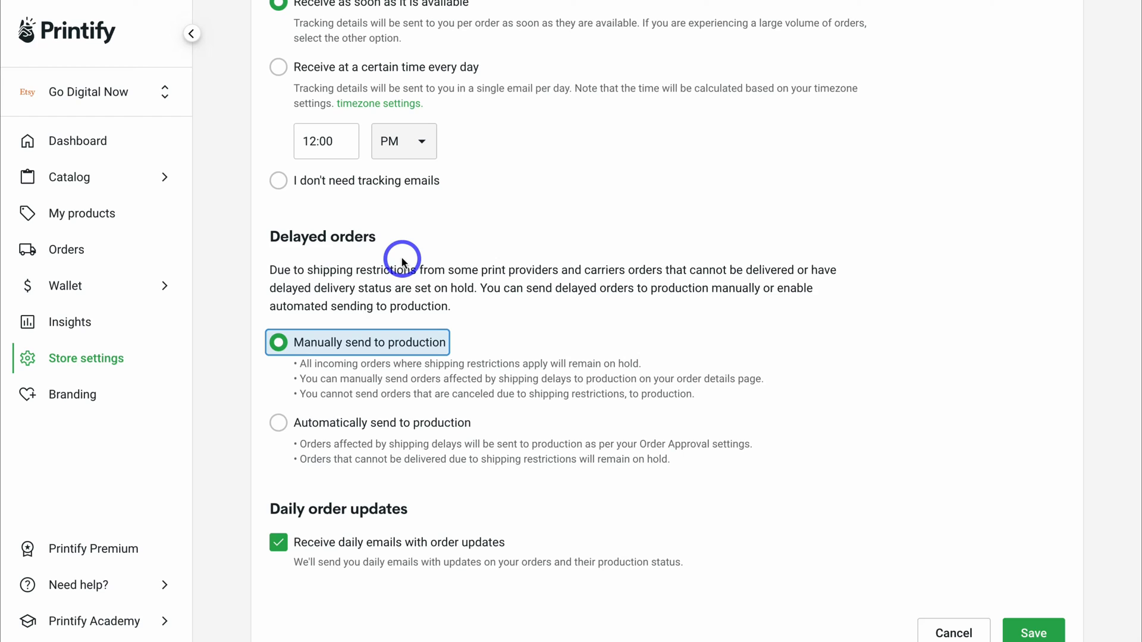
mouse_move(450, 221)
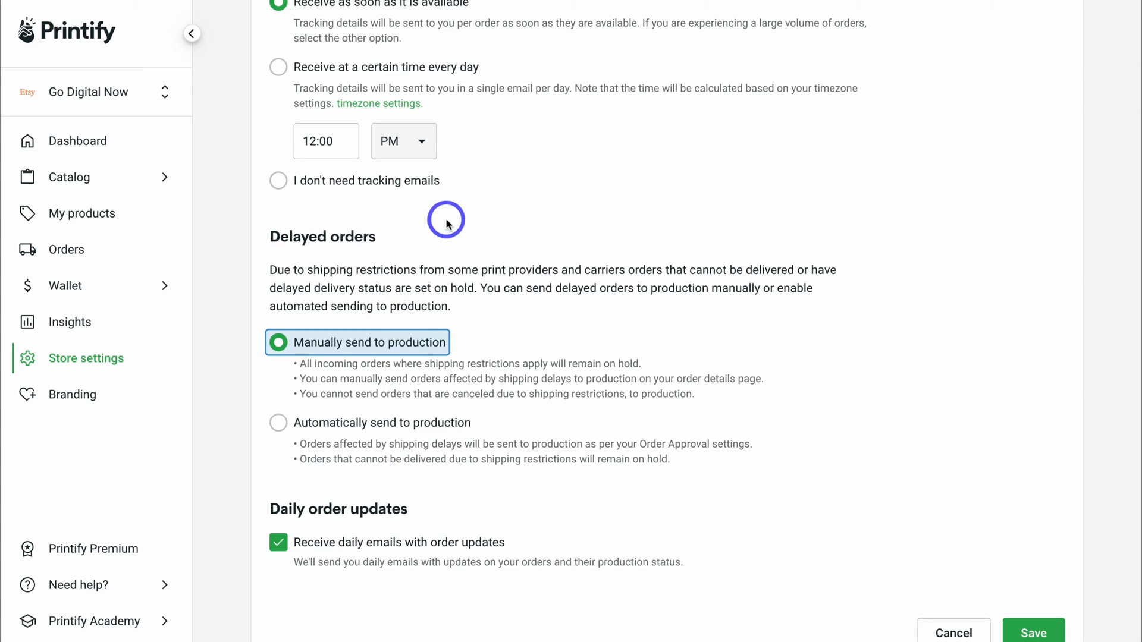
click(279, 423)
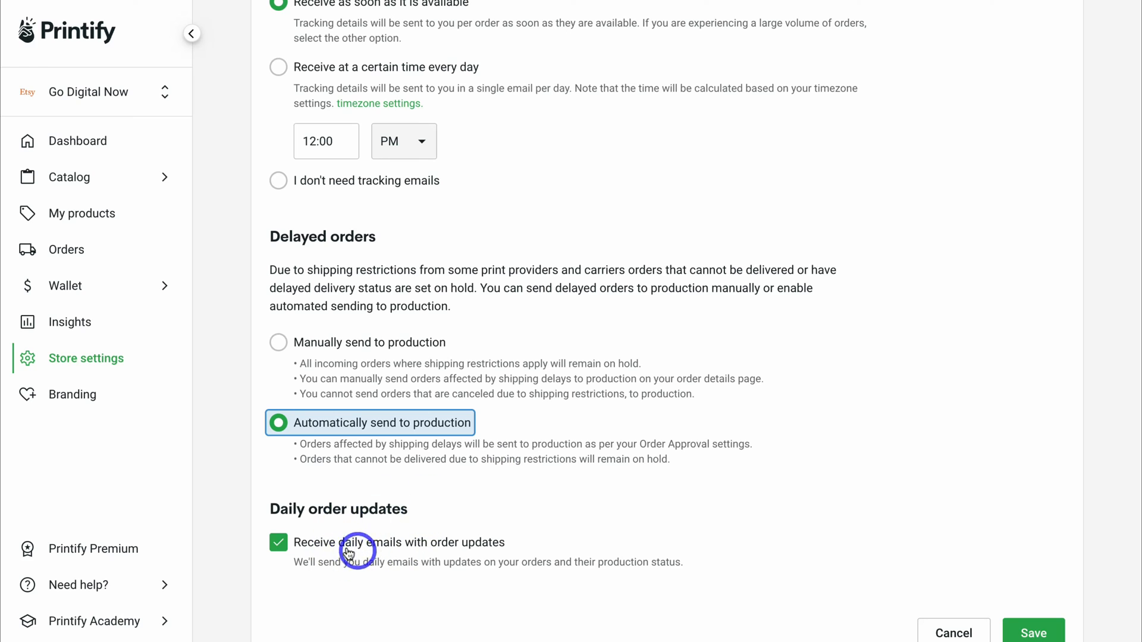
mouse_move(409, 547)
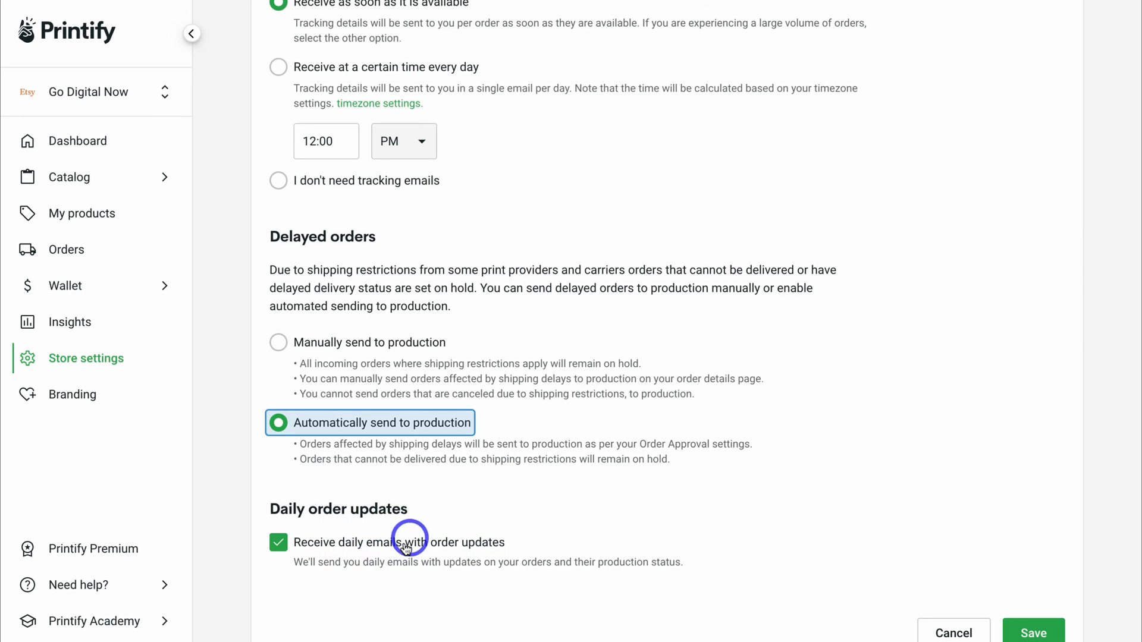
mouse_move(311, 528)
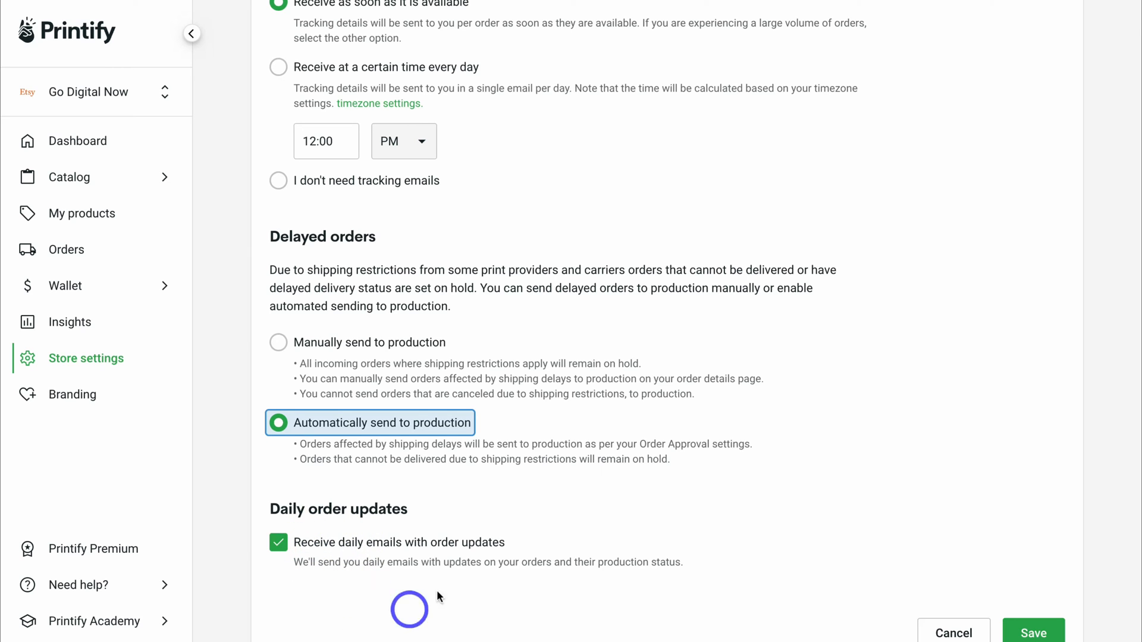
click(1036, 634)
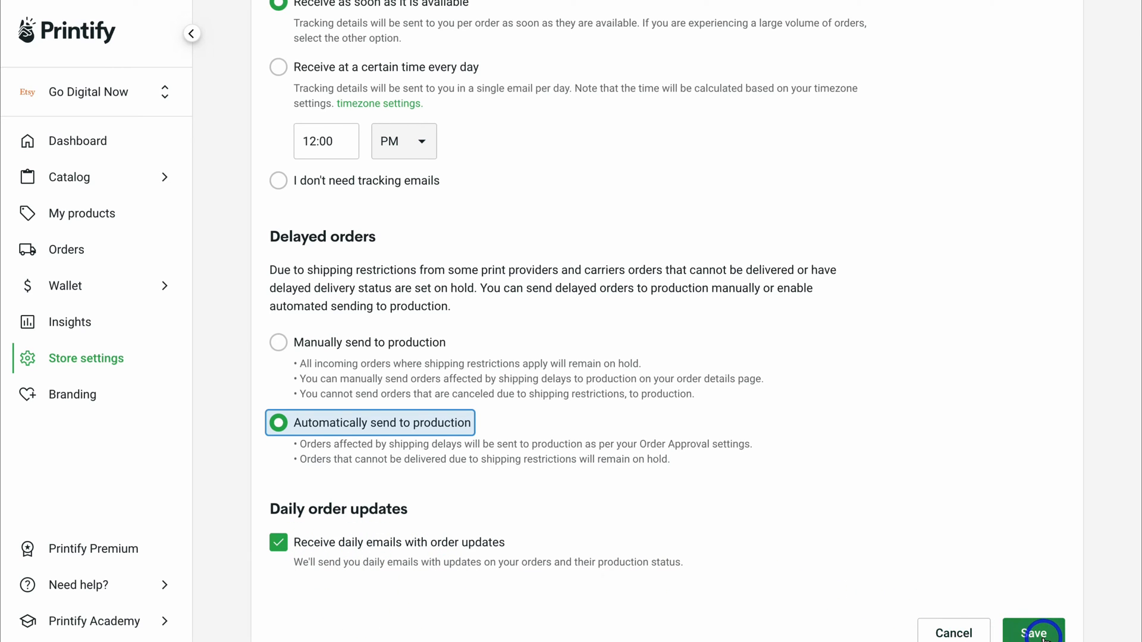
click(1037, 632)
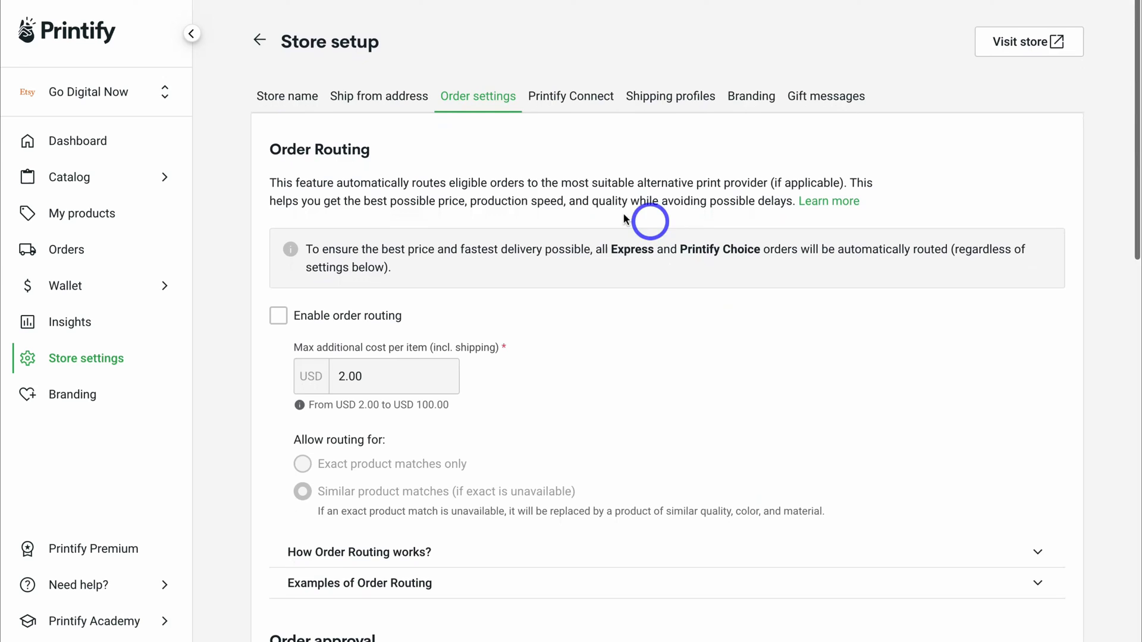
mouse_move(681, 99)
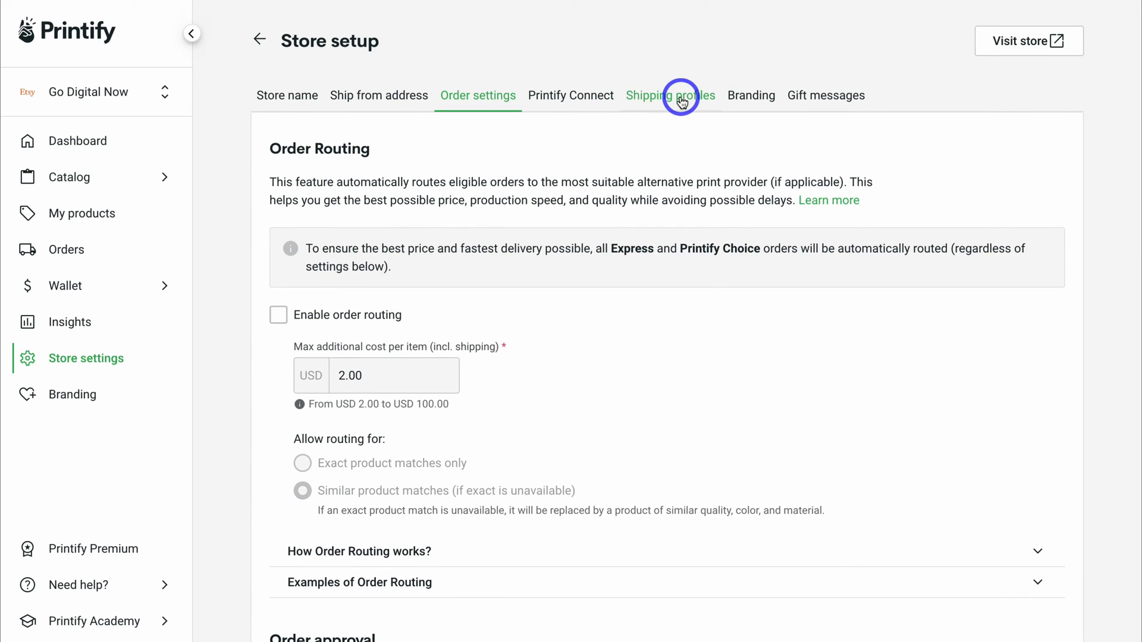
Step: Review the default shipping profile and package-insert branding, then go to the wallet's Payments page
click(682, 95)
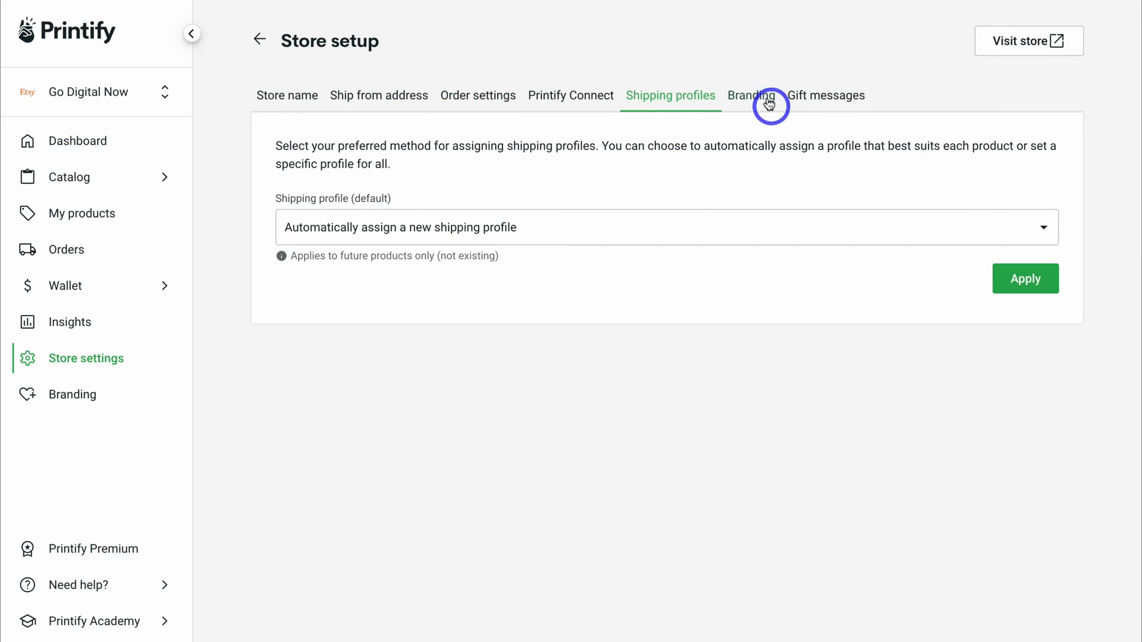
click(752, 95)
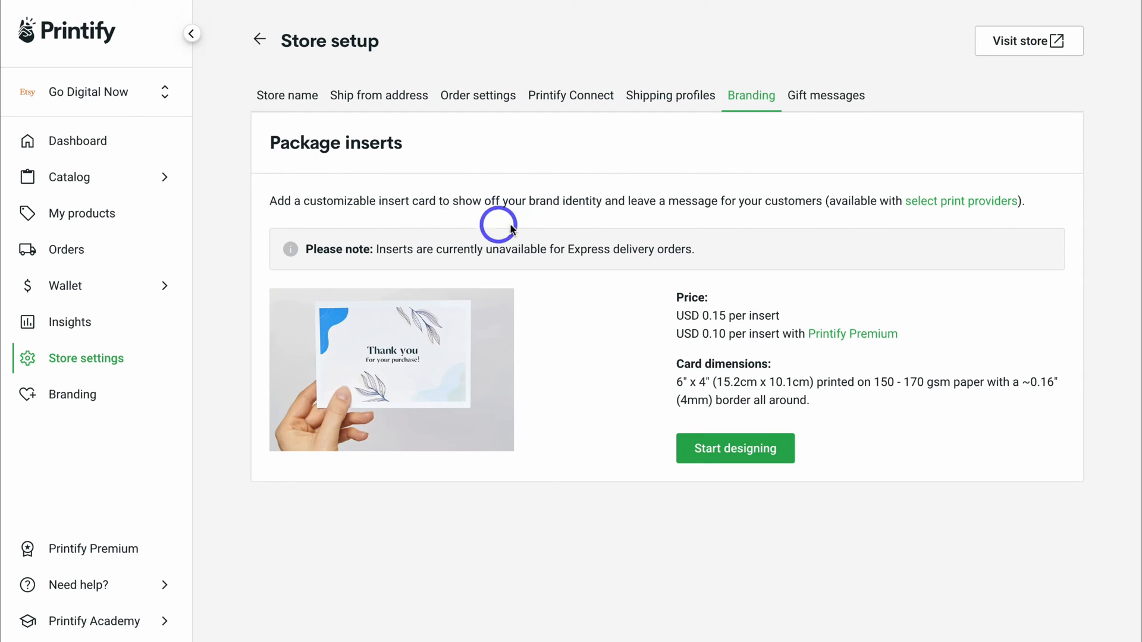
mouse_move(741, 219)
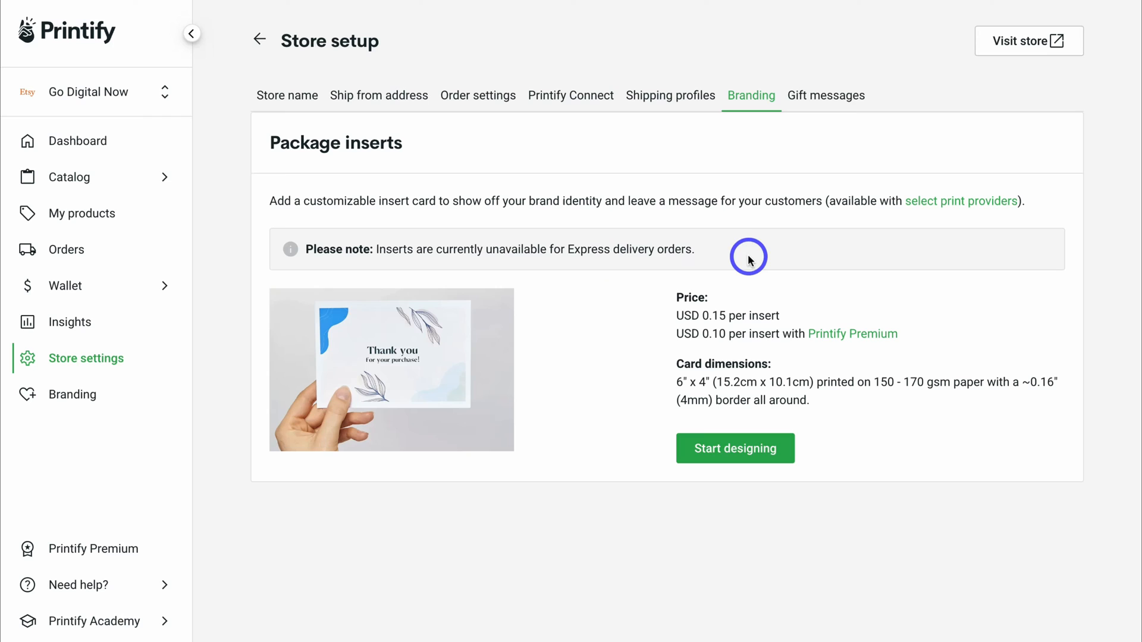
mouse_move(683, 364)
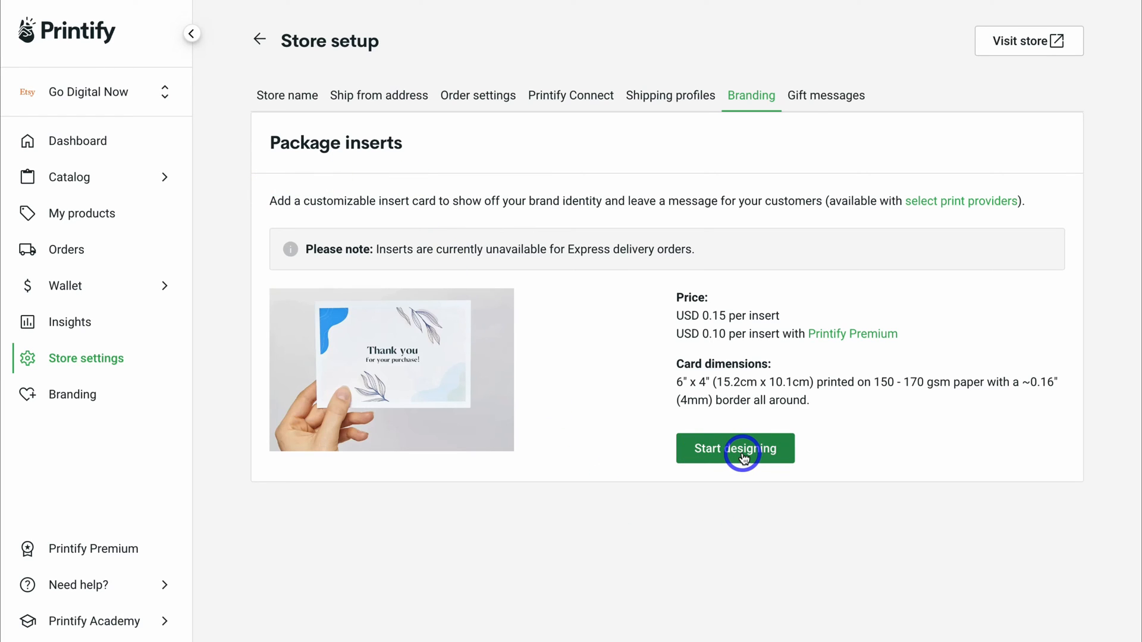
mouse_move(814, 110)
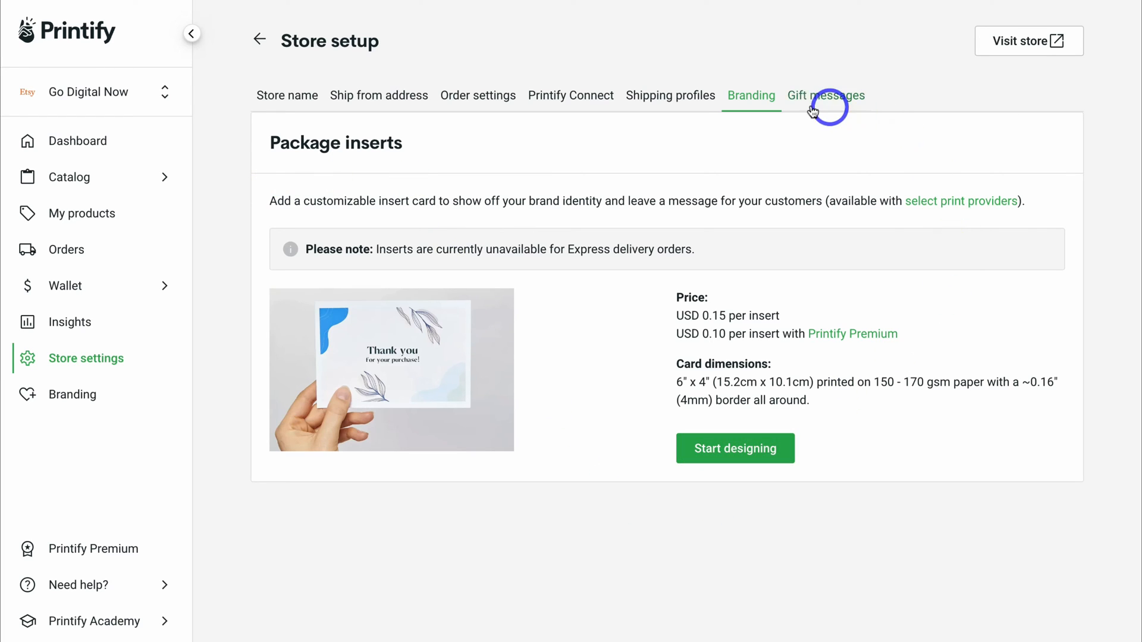
mouse_move(160, 288)
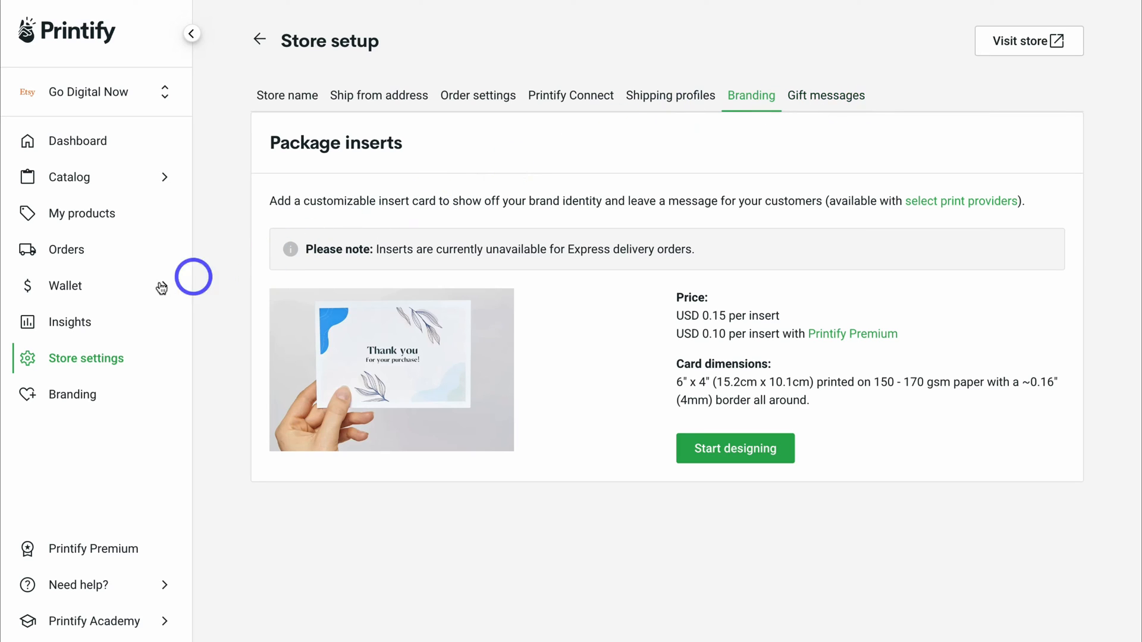
click(66, 285)
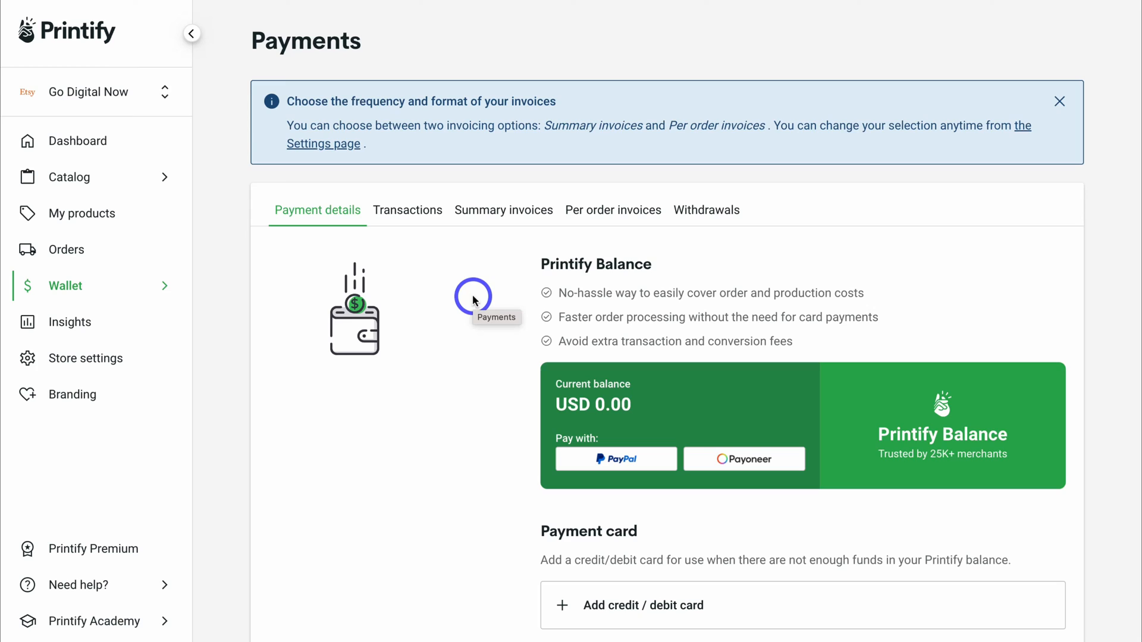
mouse_move(476, 270)
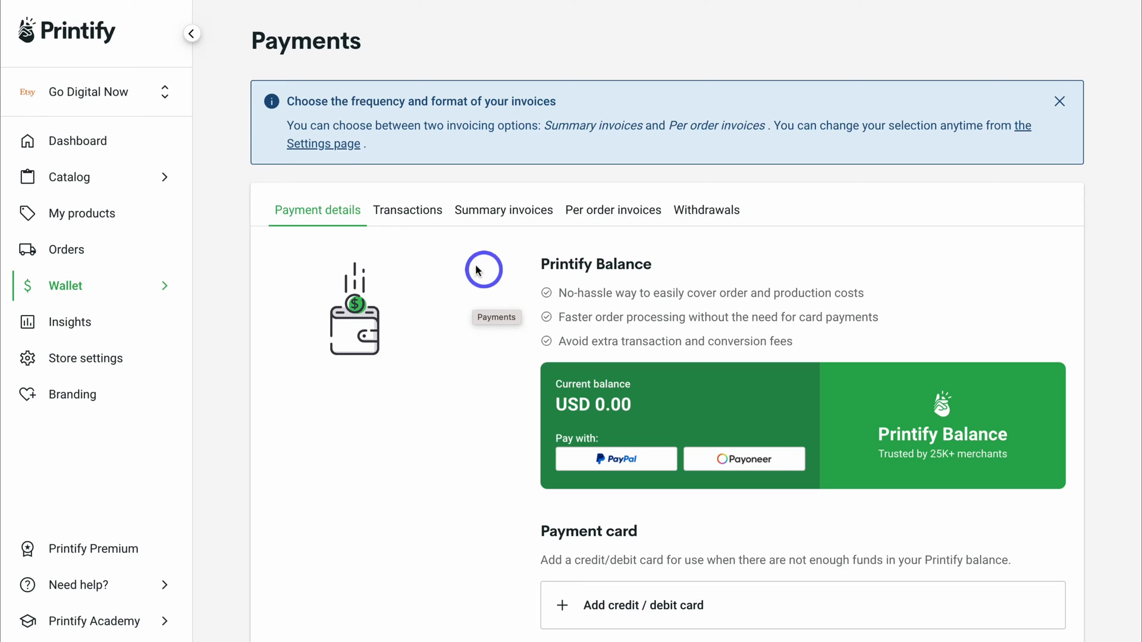
mouse_move(482, 291)
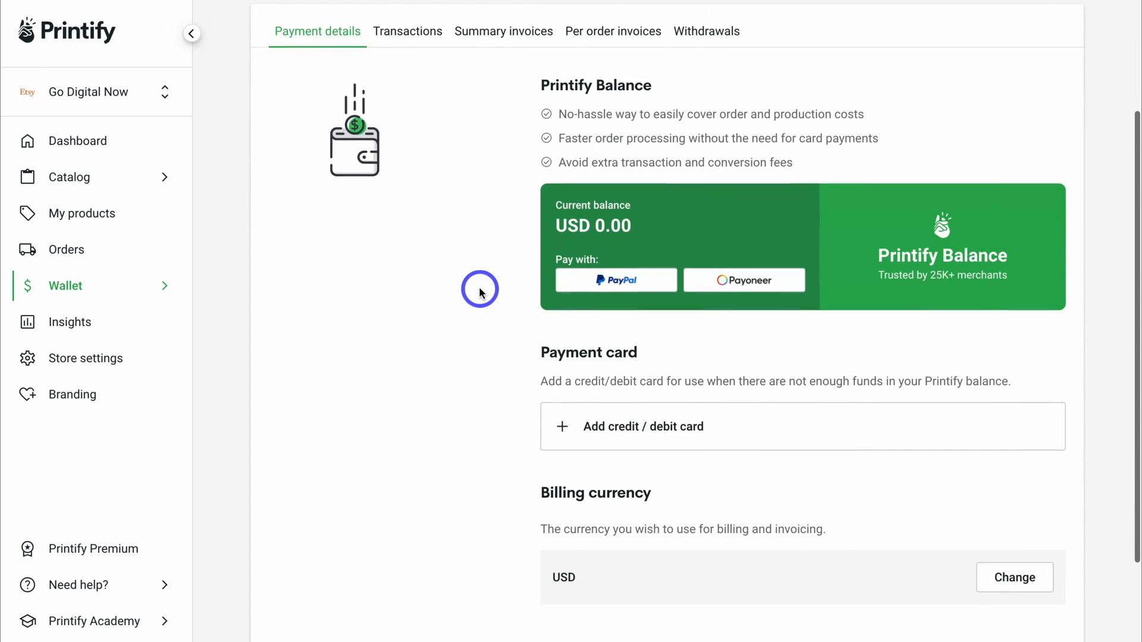
mouse_move(715, 425)
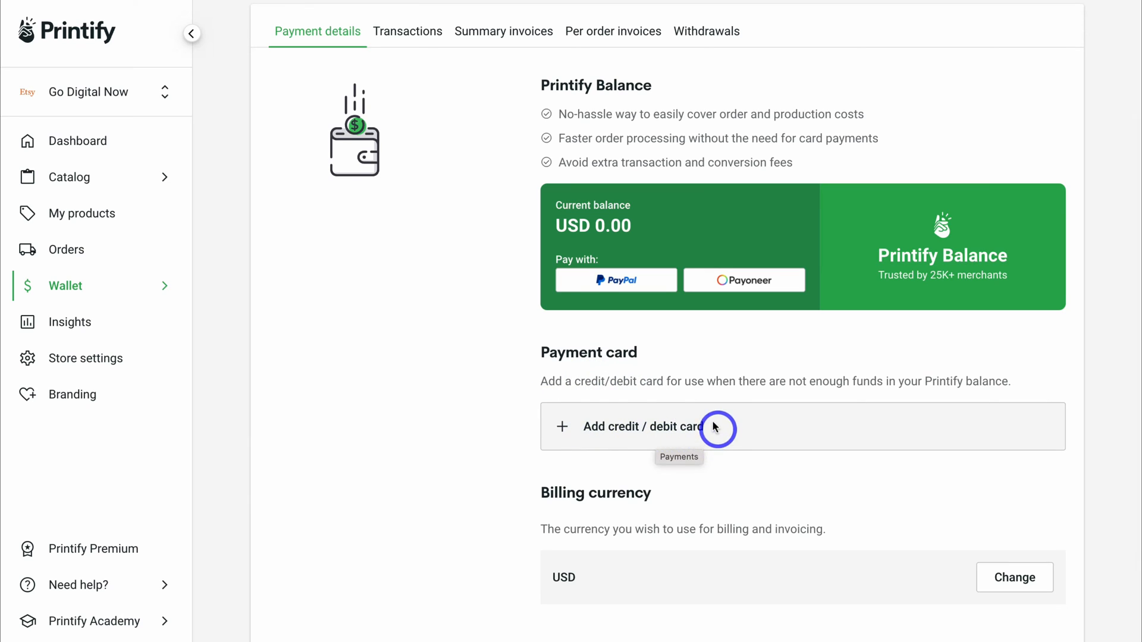
mouse_move(652, 247)
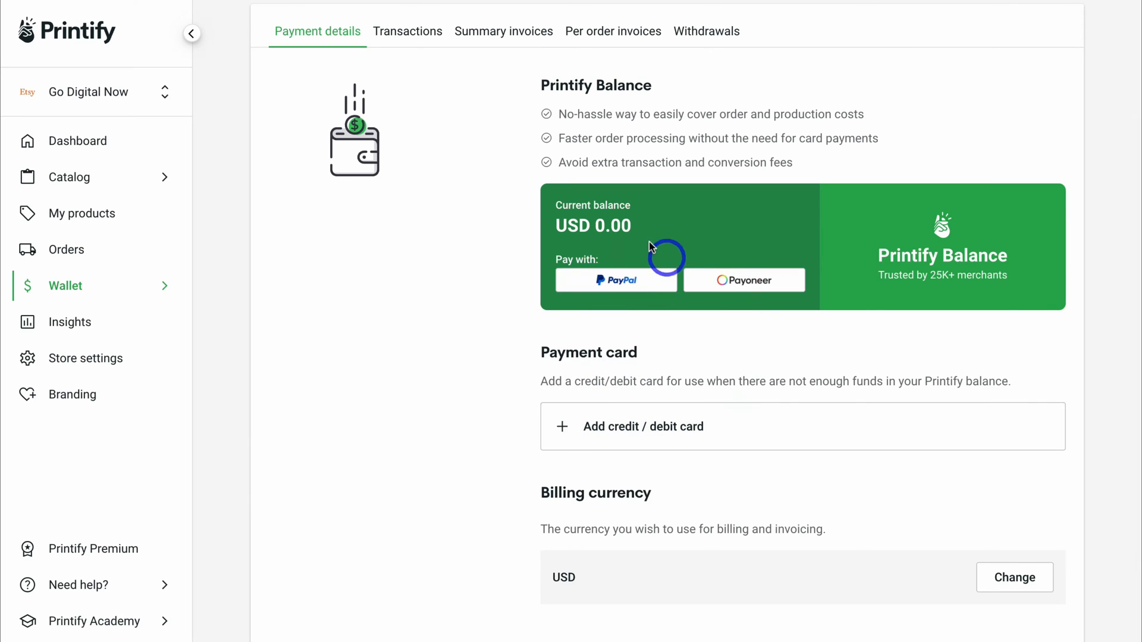
mouse_move(521, 122)
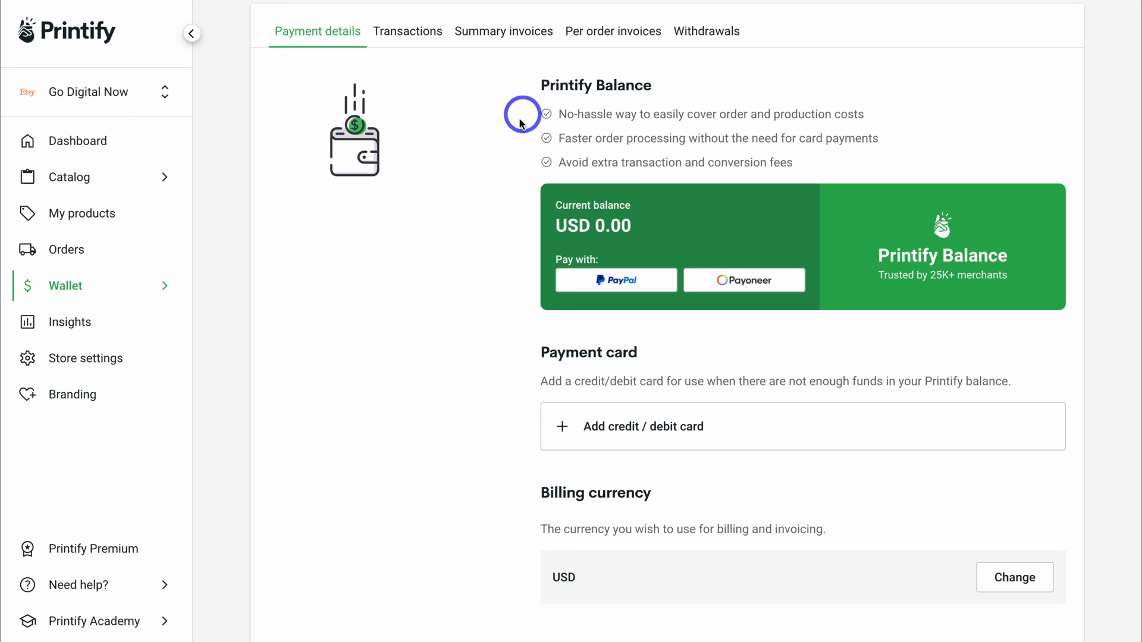
mouse_move(718, 243)
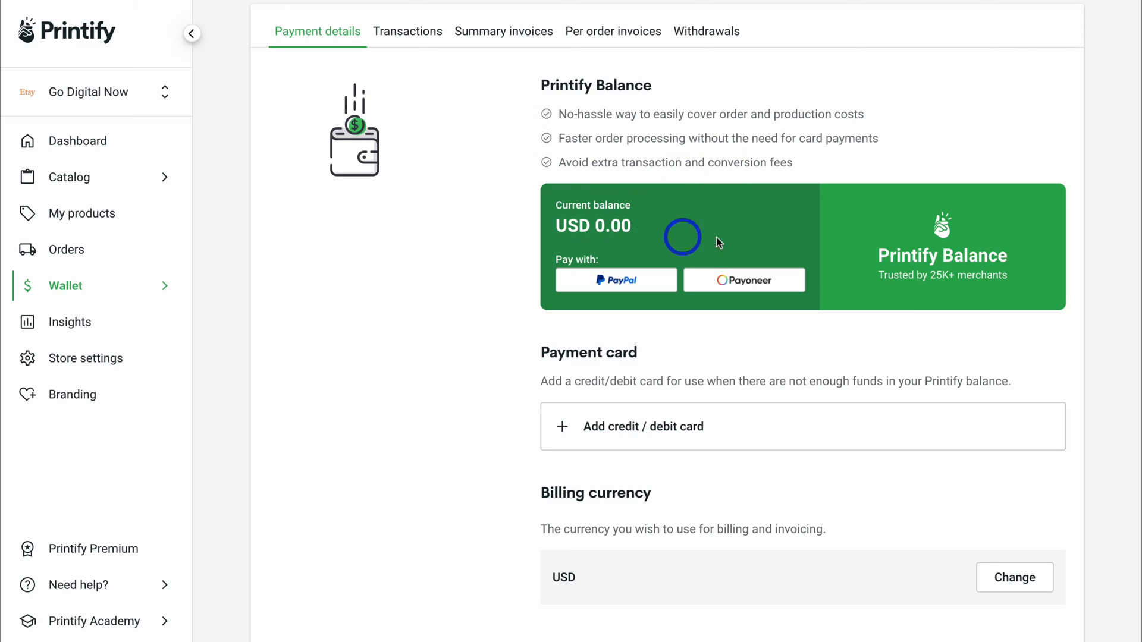
mouse_move(714, 200)
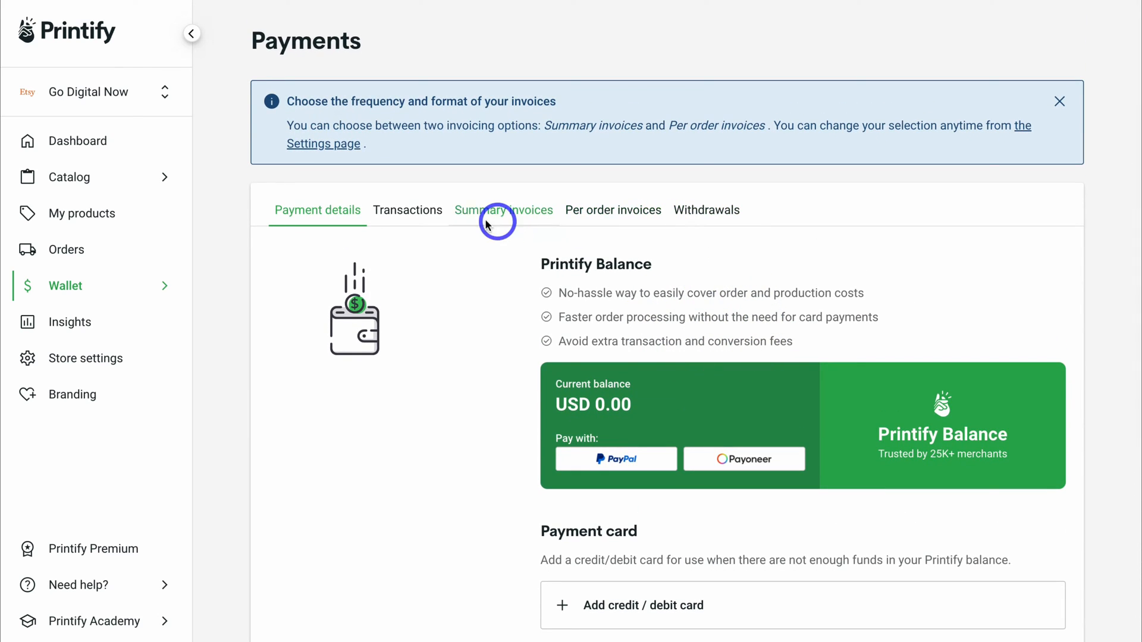
mouse_move(529, 223)
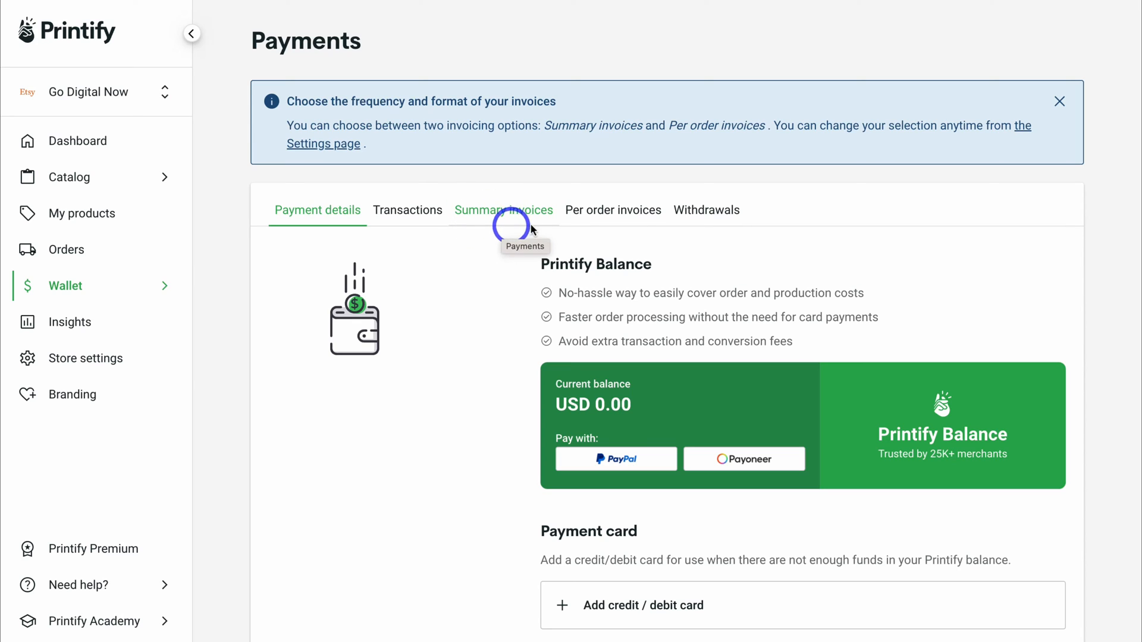
mouse_move(469, 230)
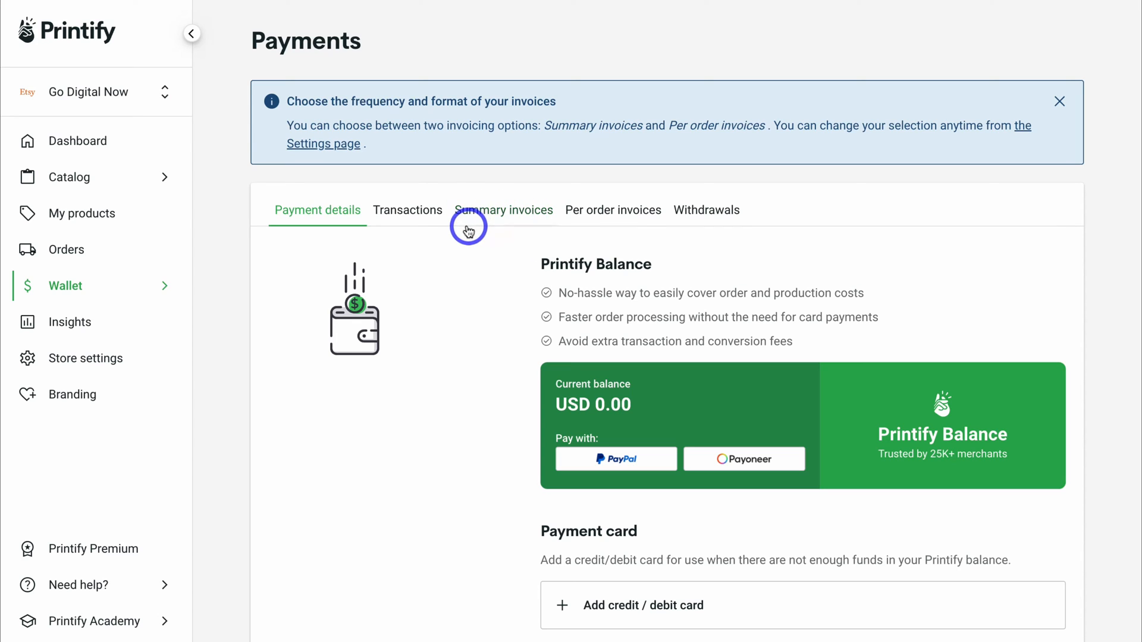
mouse_move(471, 231)
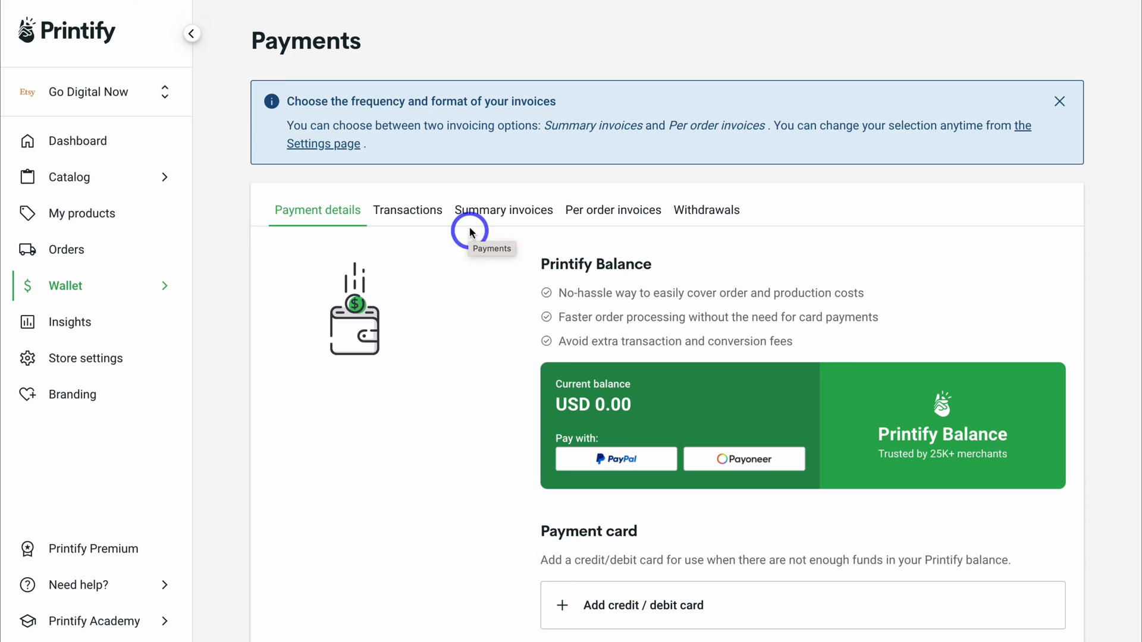
mouse_move(86, 213)
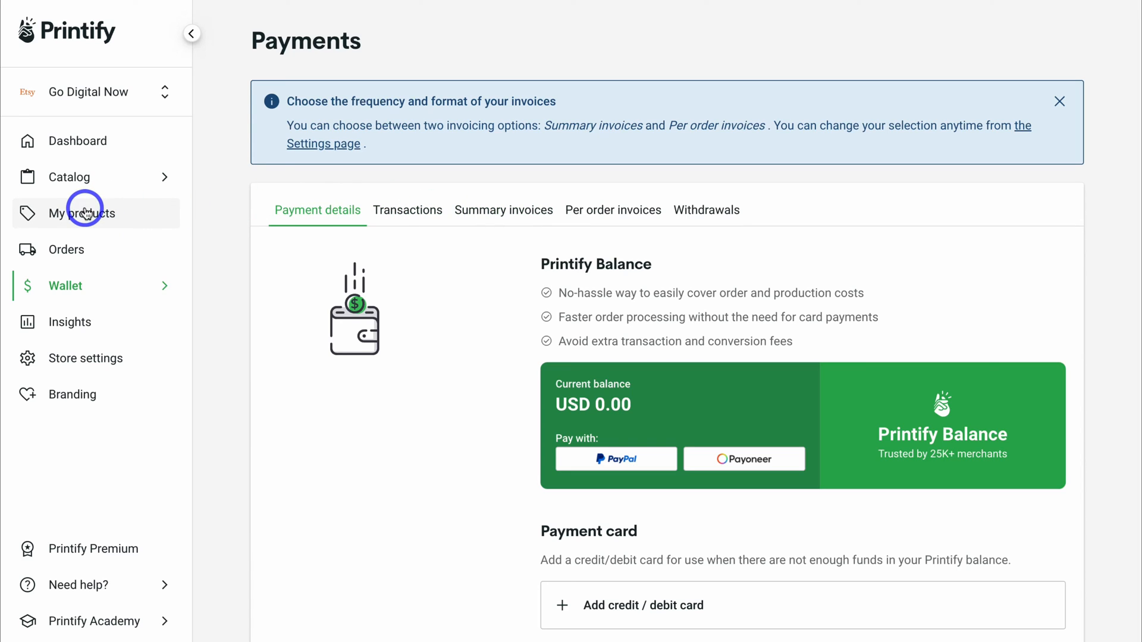
mouse_move(89, 219)
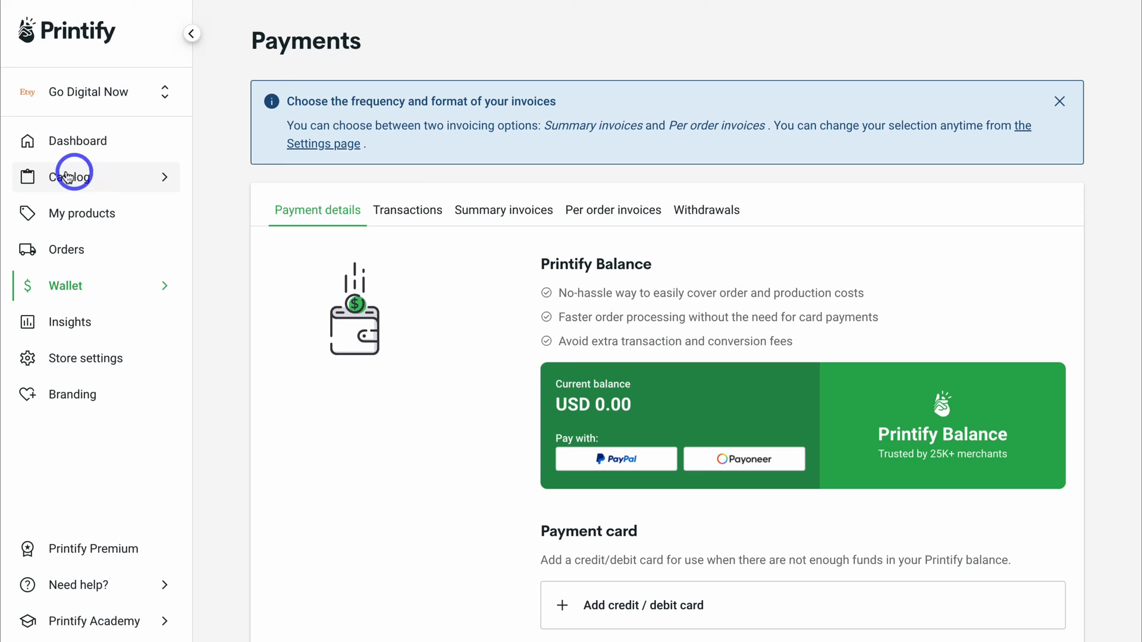
mouse_move(98, 219)
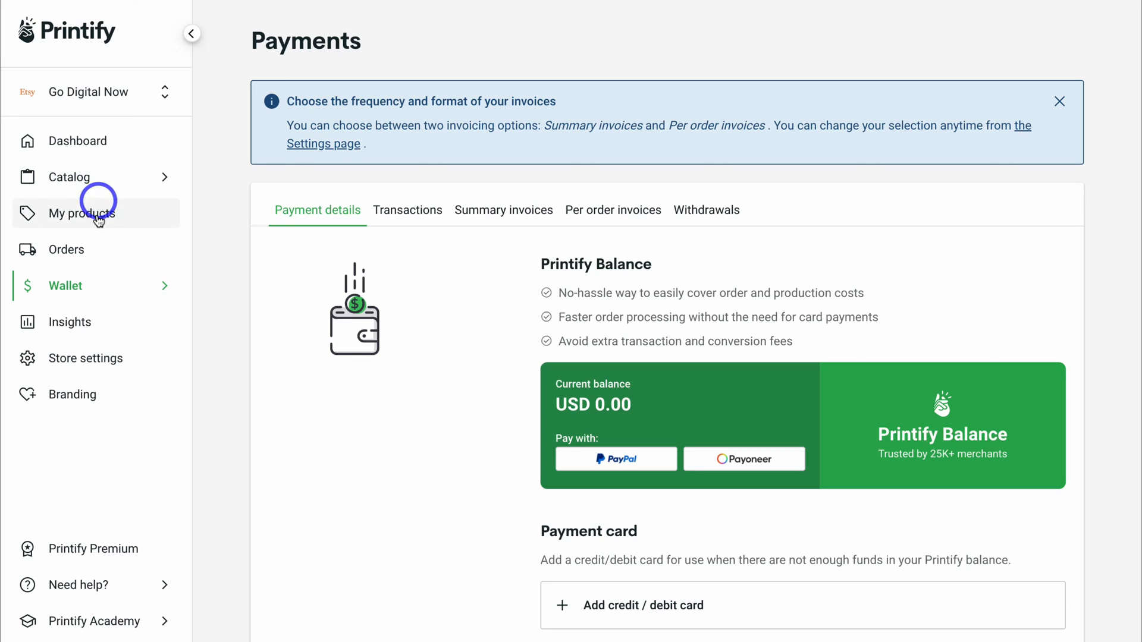
mouse_move(109, 321)
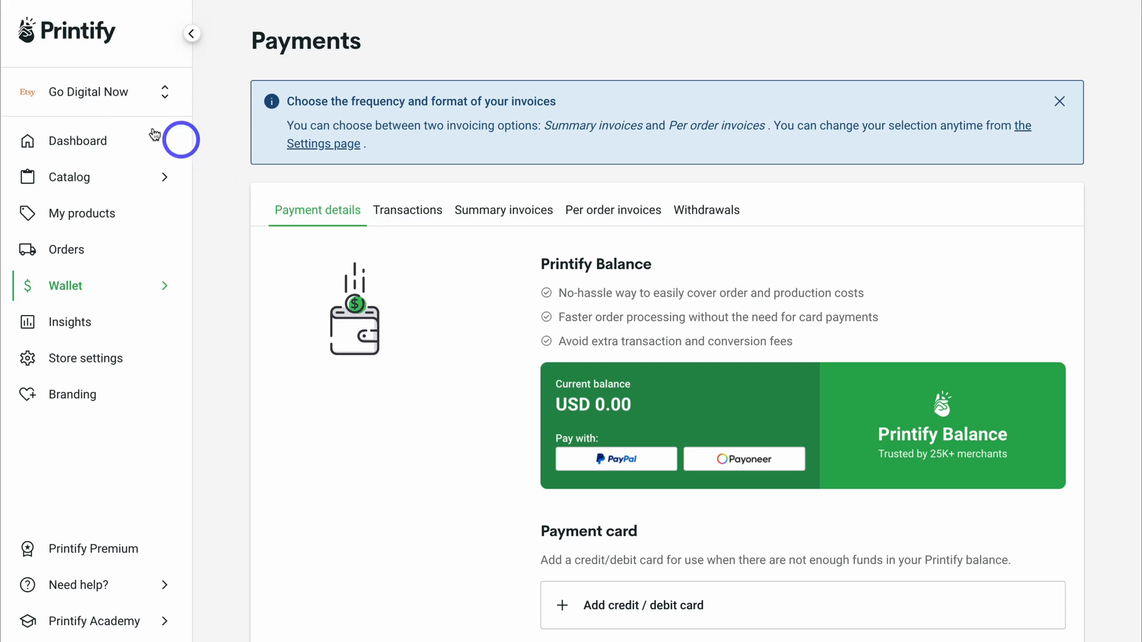
mouse_move(121, 358)
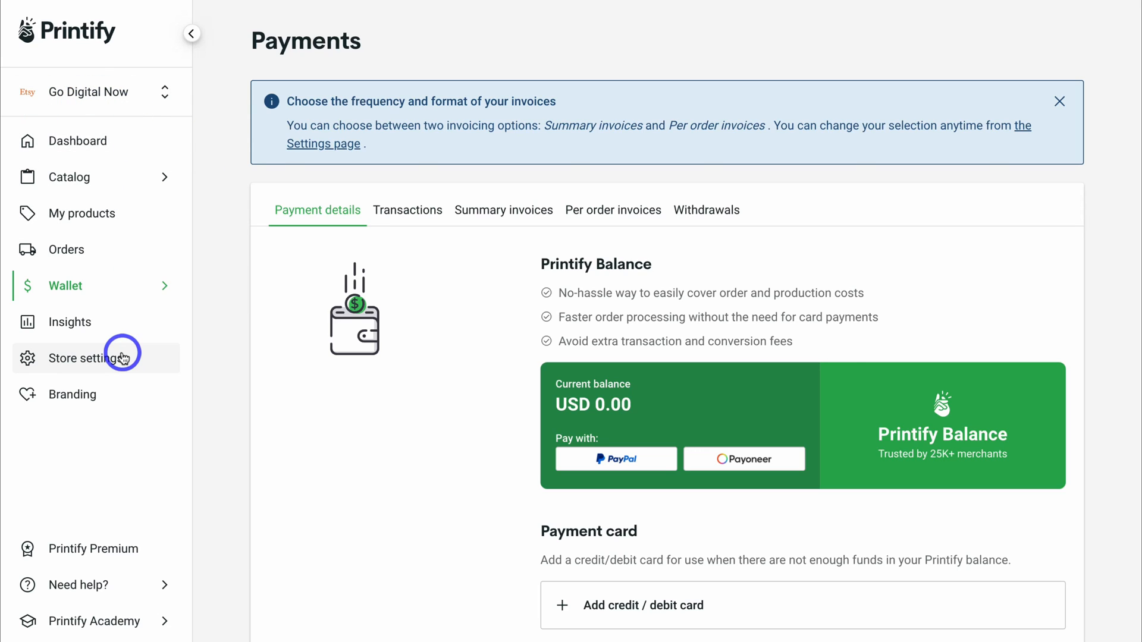